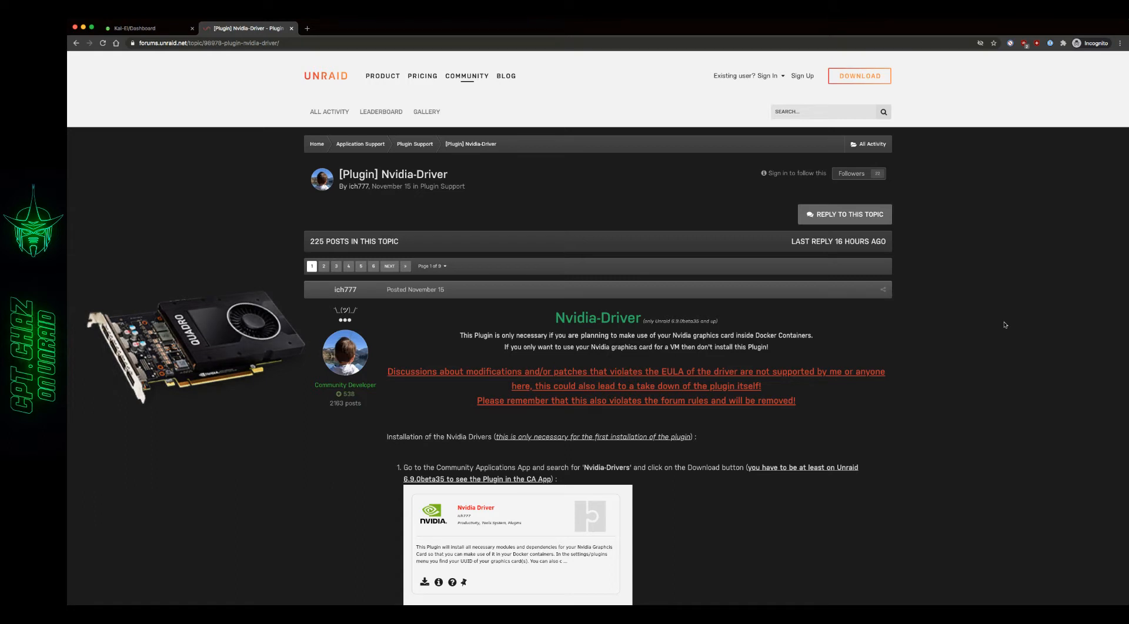
mouse_move(226, 223)
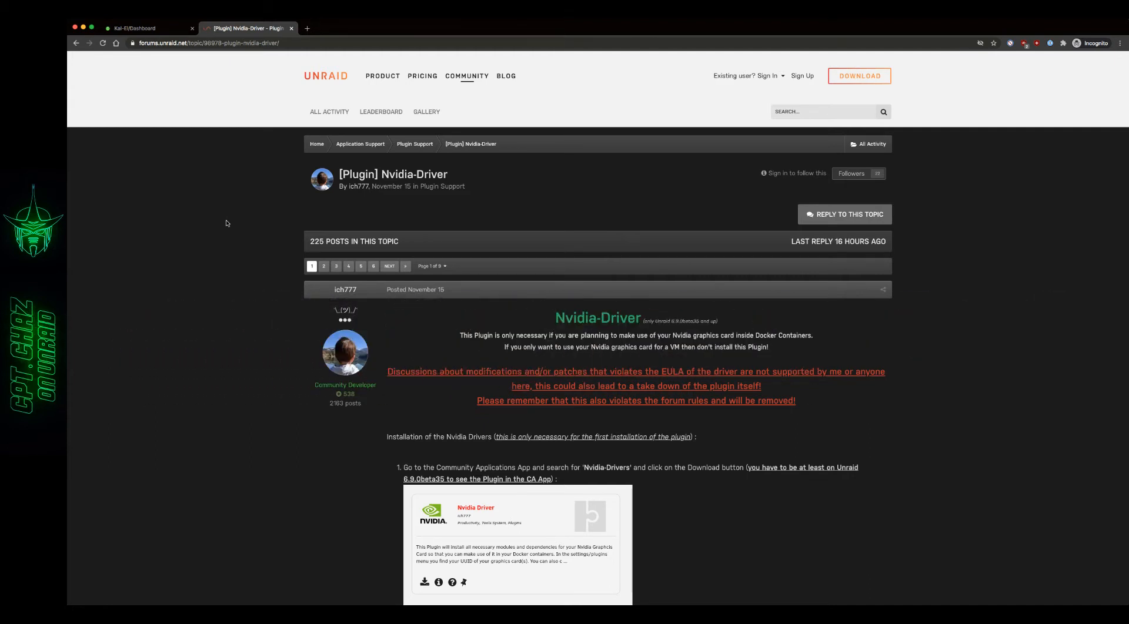
mouse_move(1025, 376)
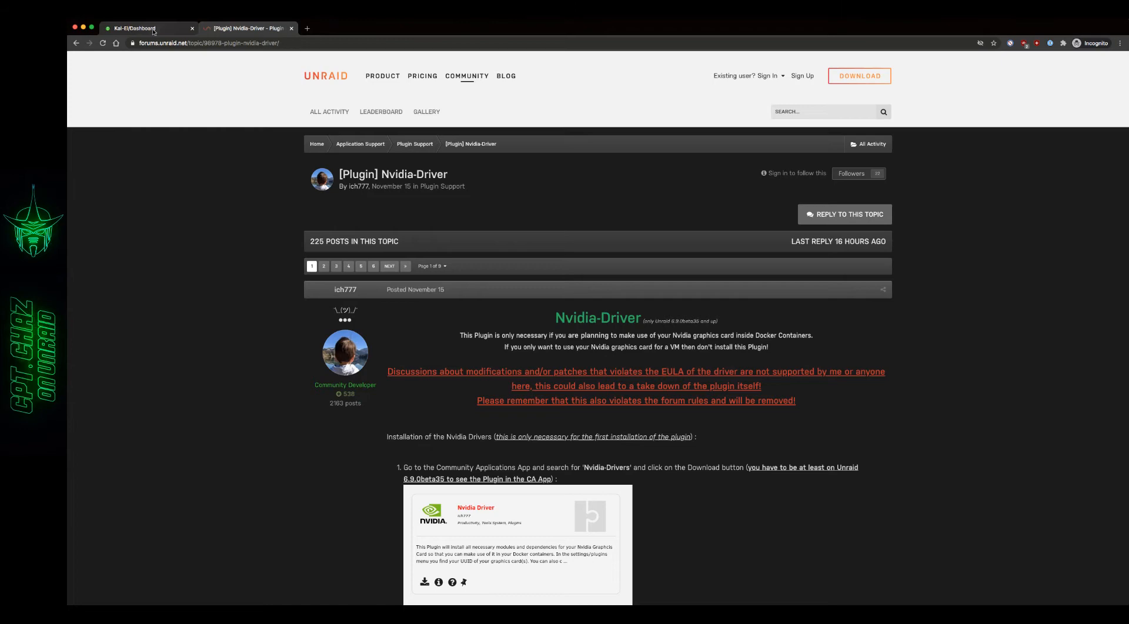
- Show the server Dashboard and review its container, VM and GPU panels
left_click(133, 29)
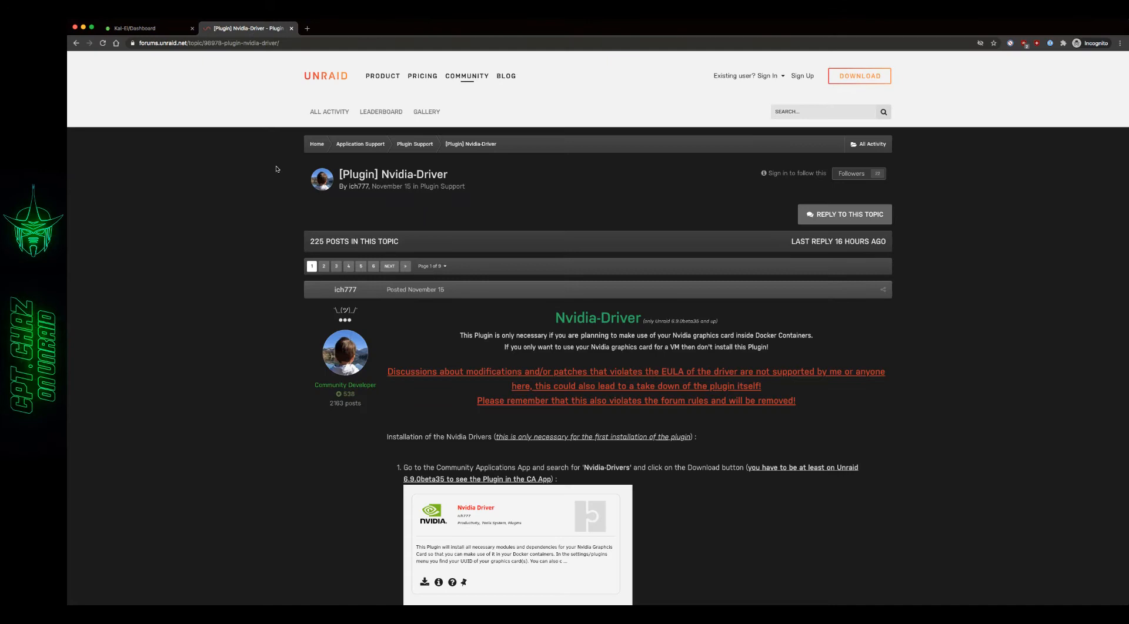
mouse_move(428, 205)
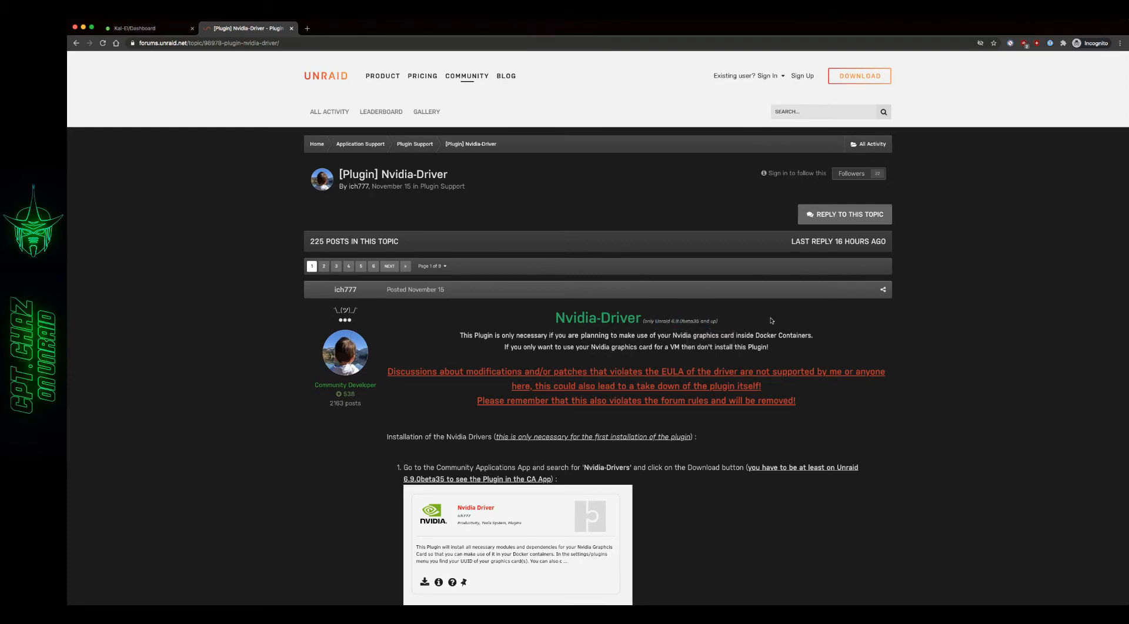
mouse_move(159, 153)
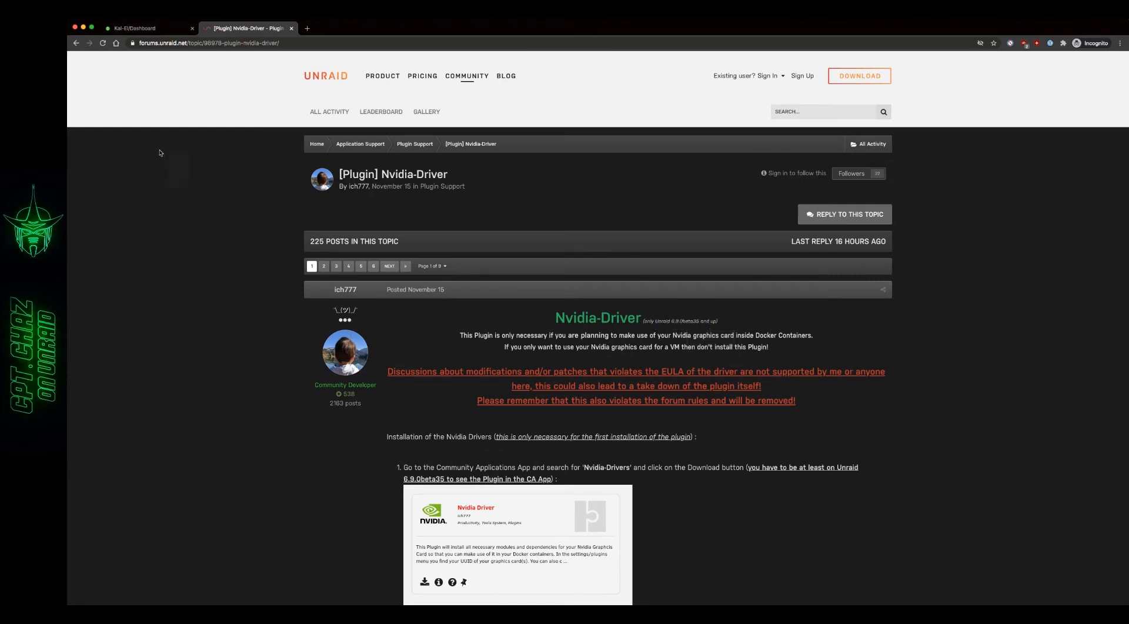
left_click(136, 28)
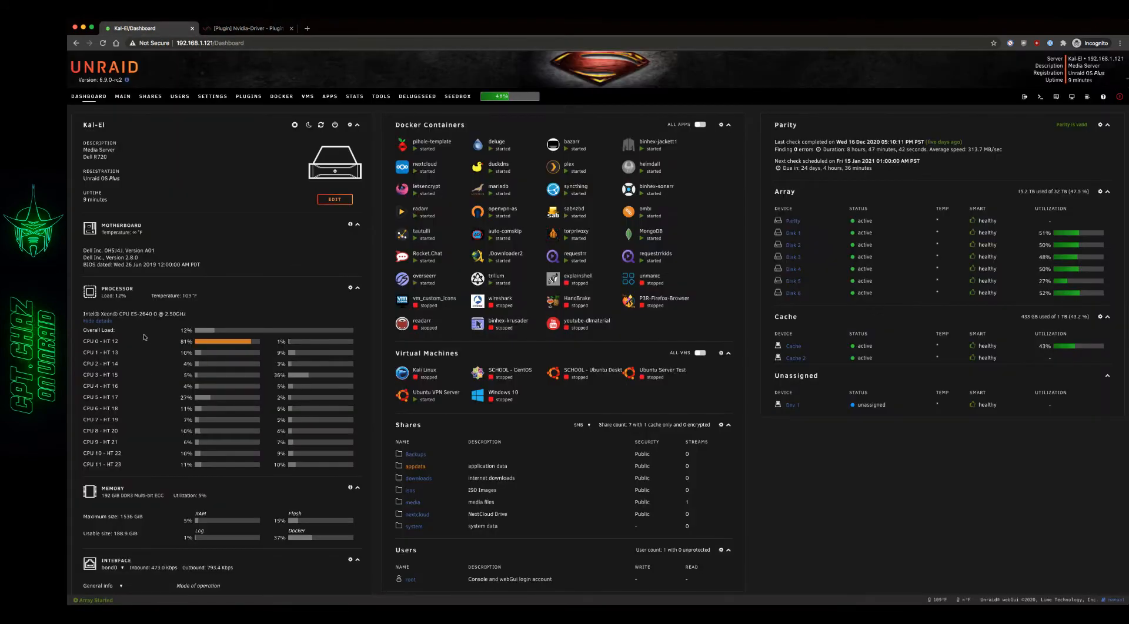
scroll("down", 3)
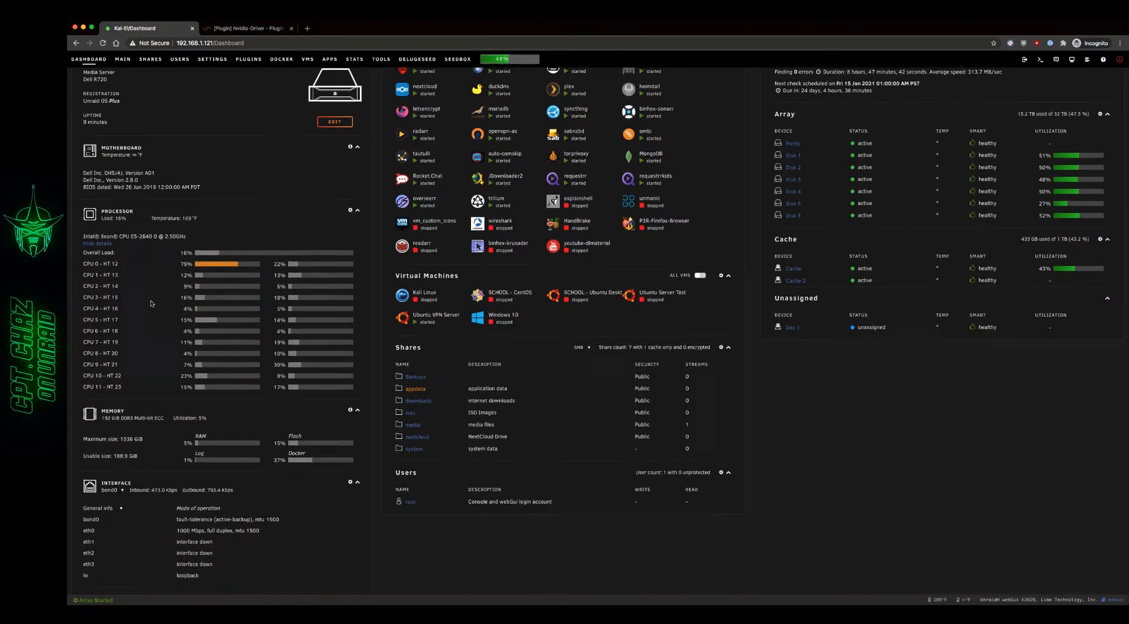
scroll("down", 3)
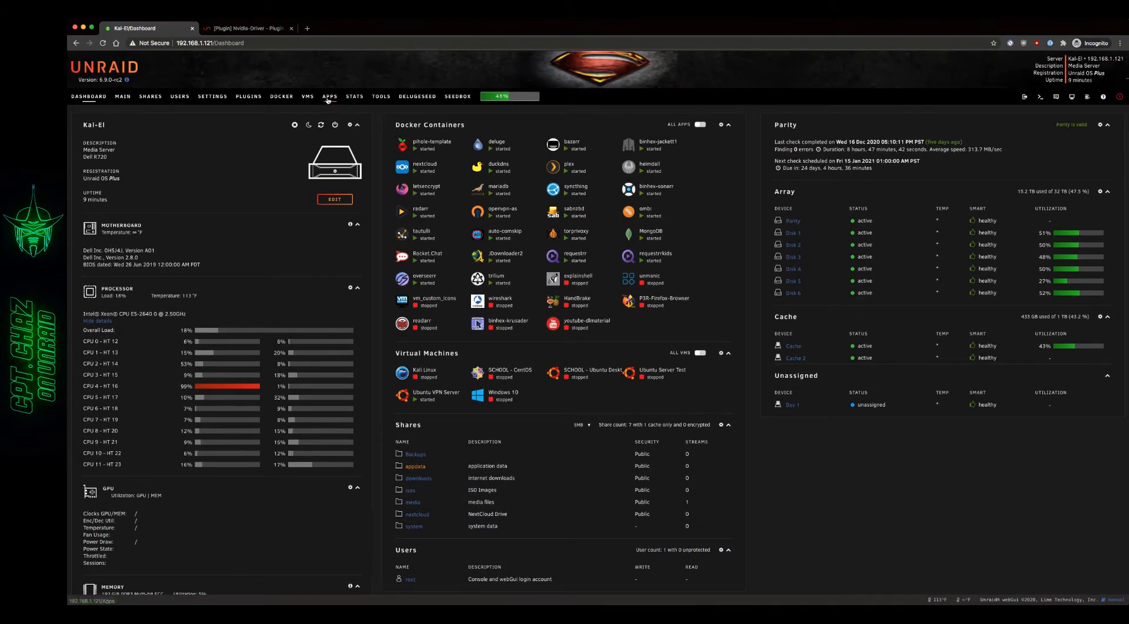
- Review the Nvidia-Driver guide's install steps, then return to the Apps search for nvidia driver
left_click(245, 28)
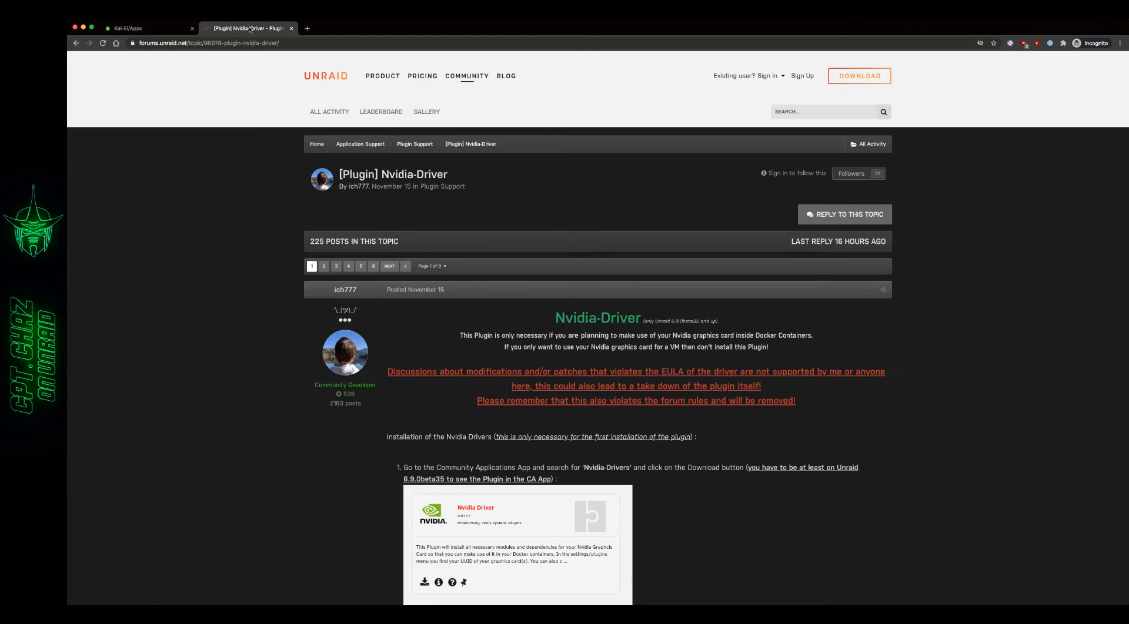
scroll("down", 3)
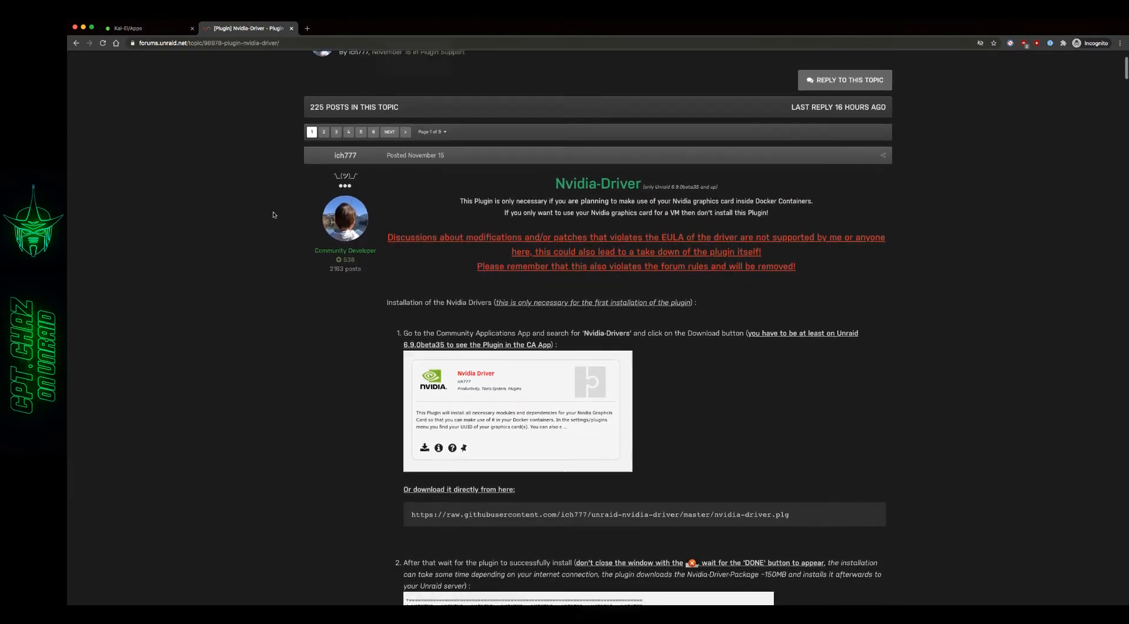
scroll("down", 3)
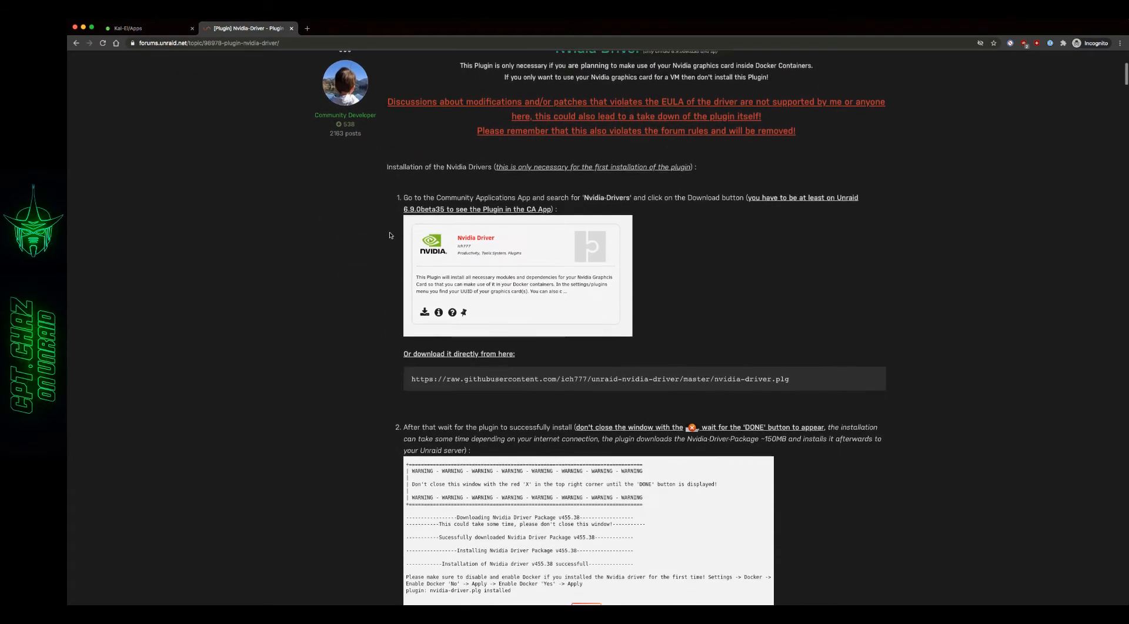
scroll("down", 3)
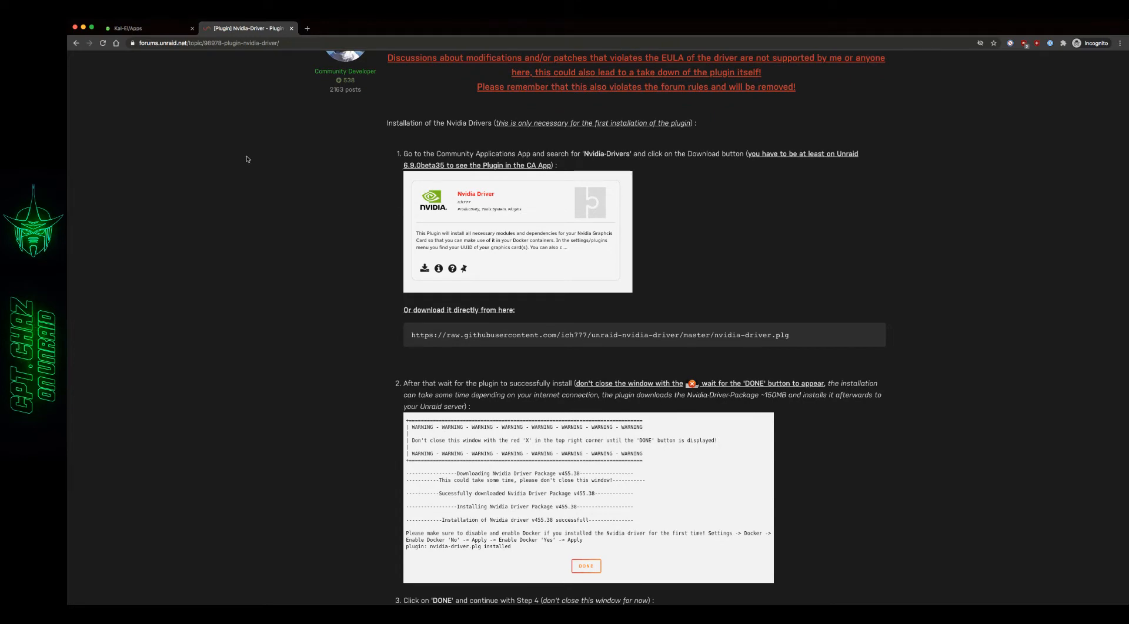
left_click(143, 28)
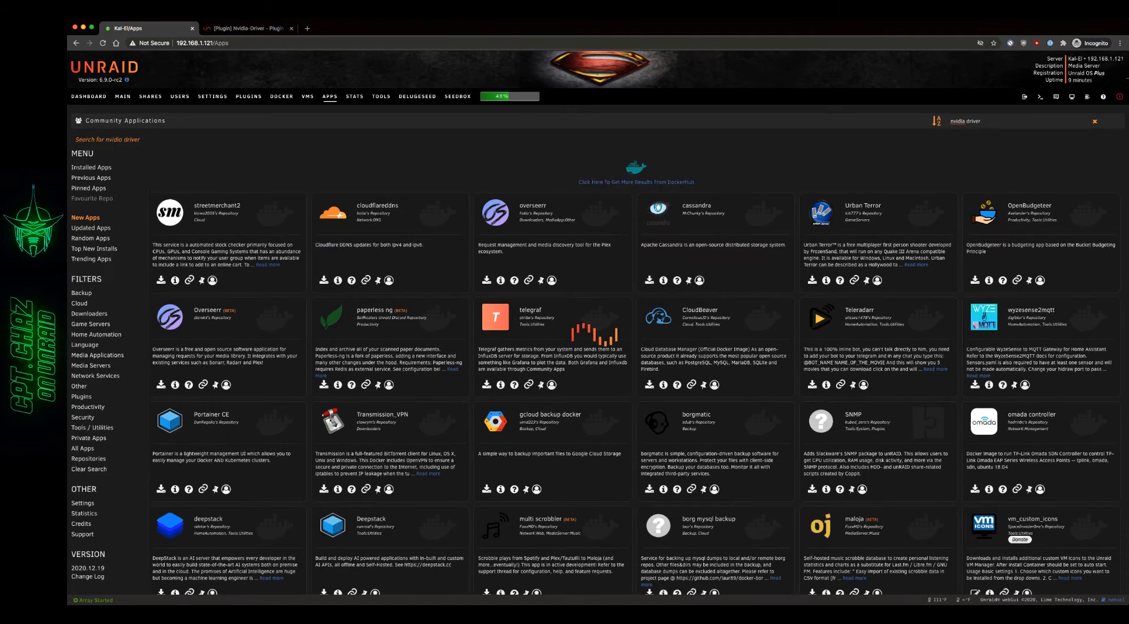
- Install the Nvidia Driver plugin from Community Applications and dismiss the finished log
left_click(81, 449)
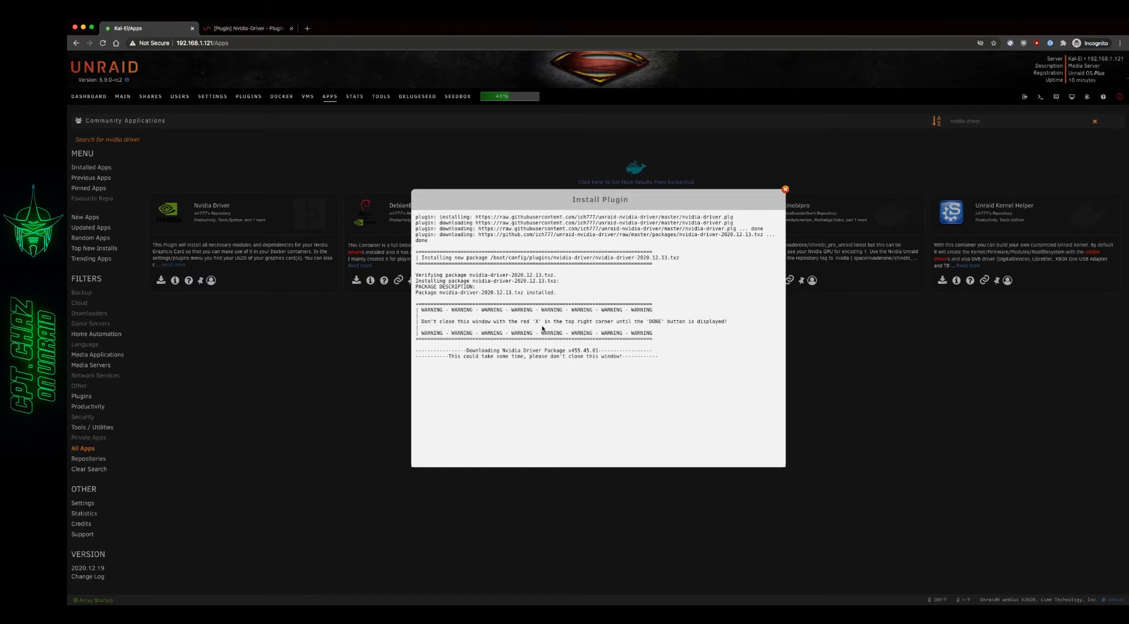
mouse_move(704, 382)
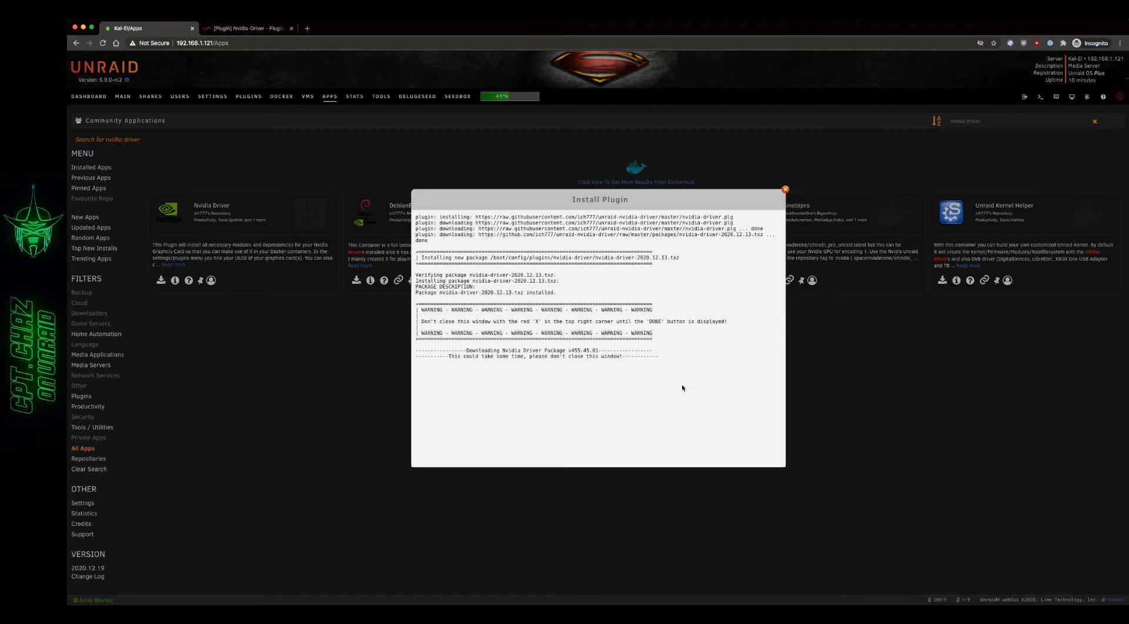
mouse_move(592, 373)
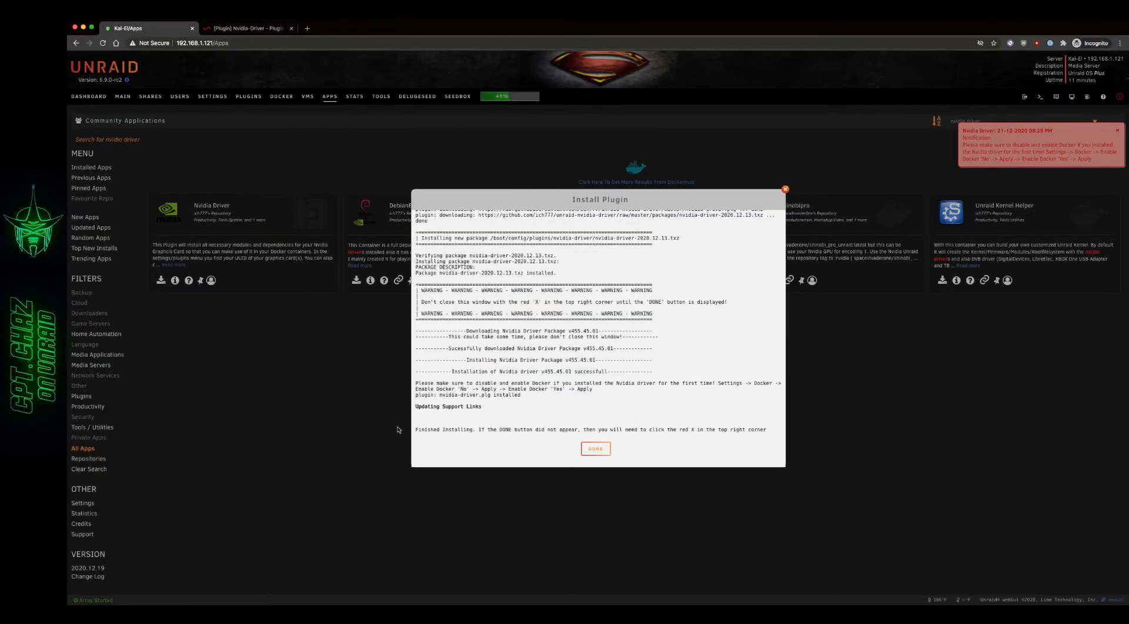
mouse_move(537, 409)
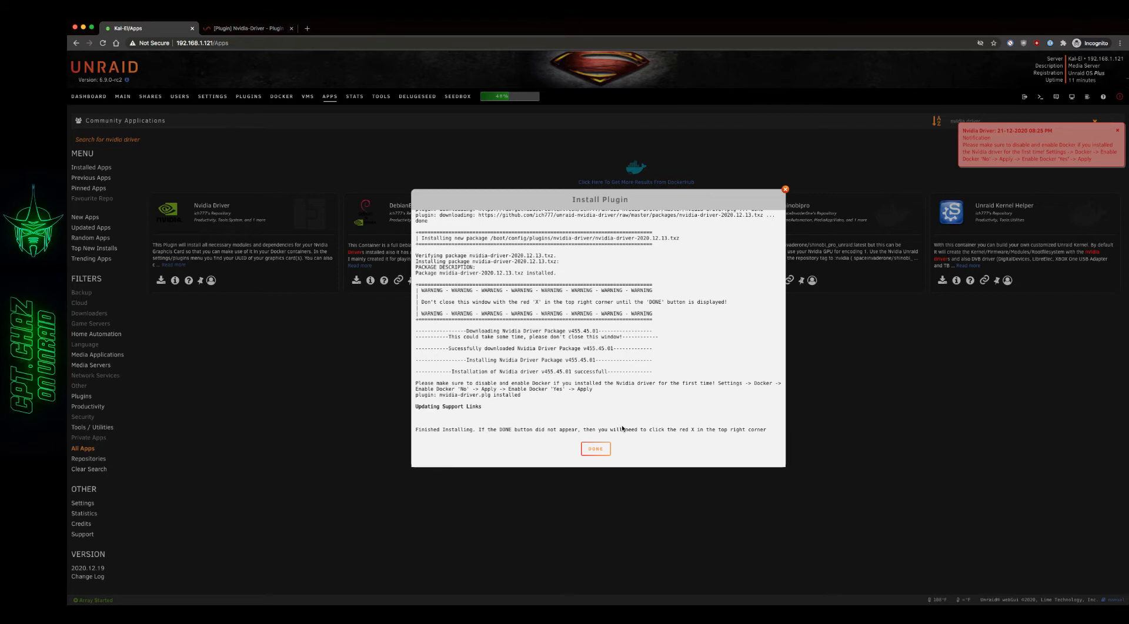
mouse_move(628, 415)
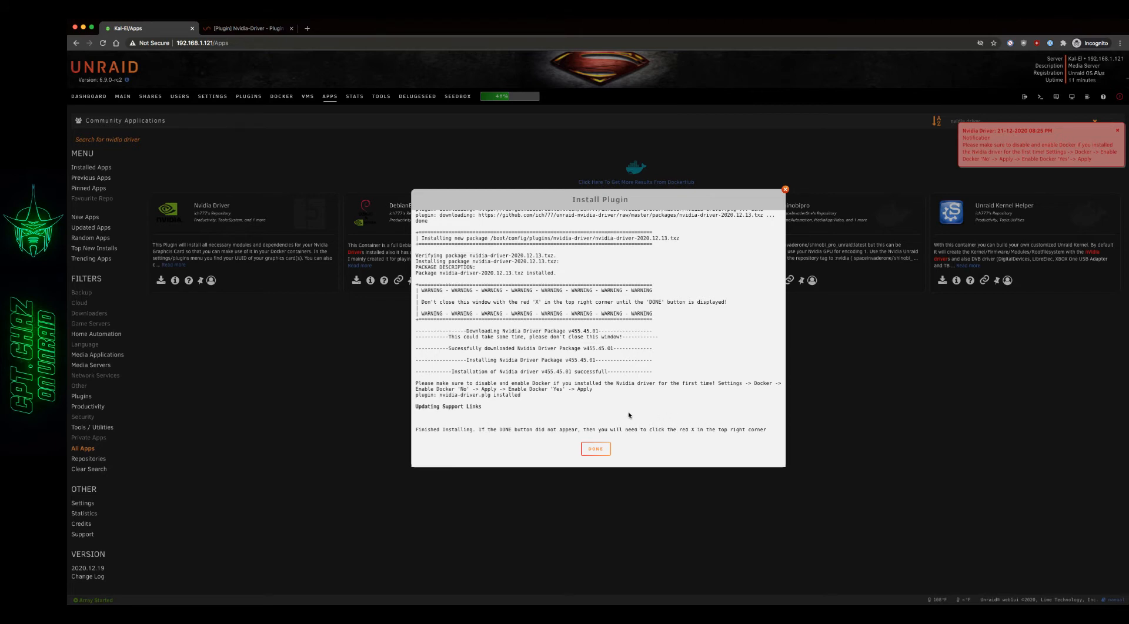
left_click(595, 449)
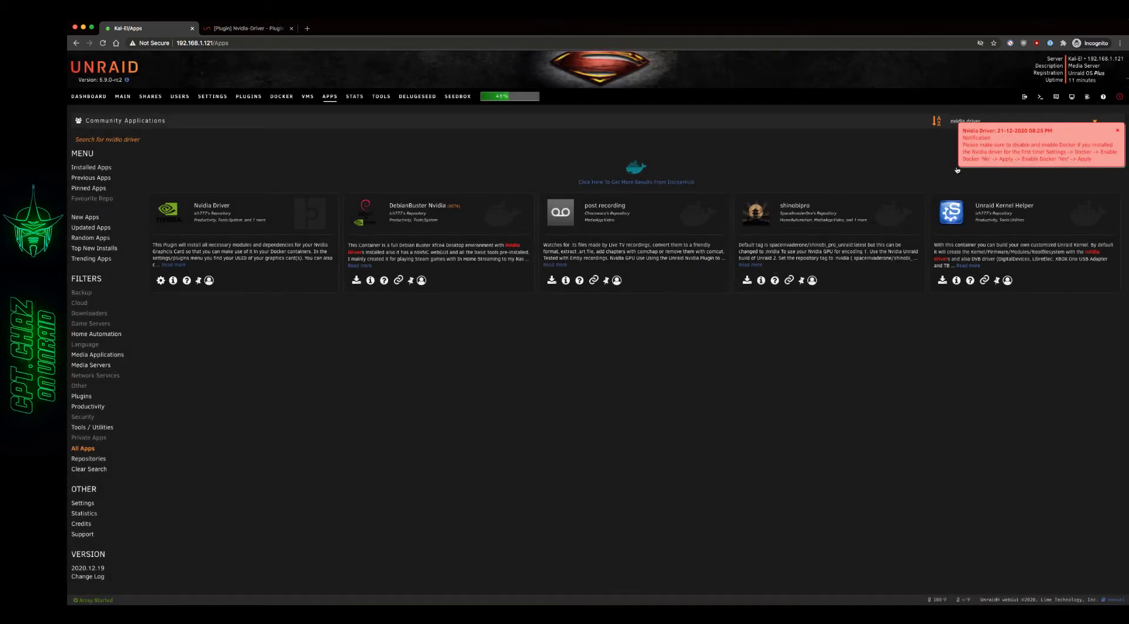
mouse_move(410, 170)
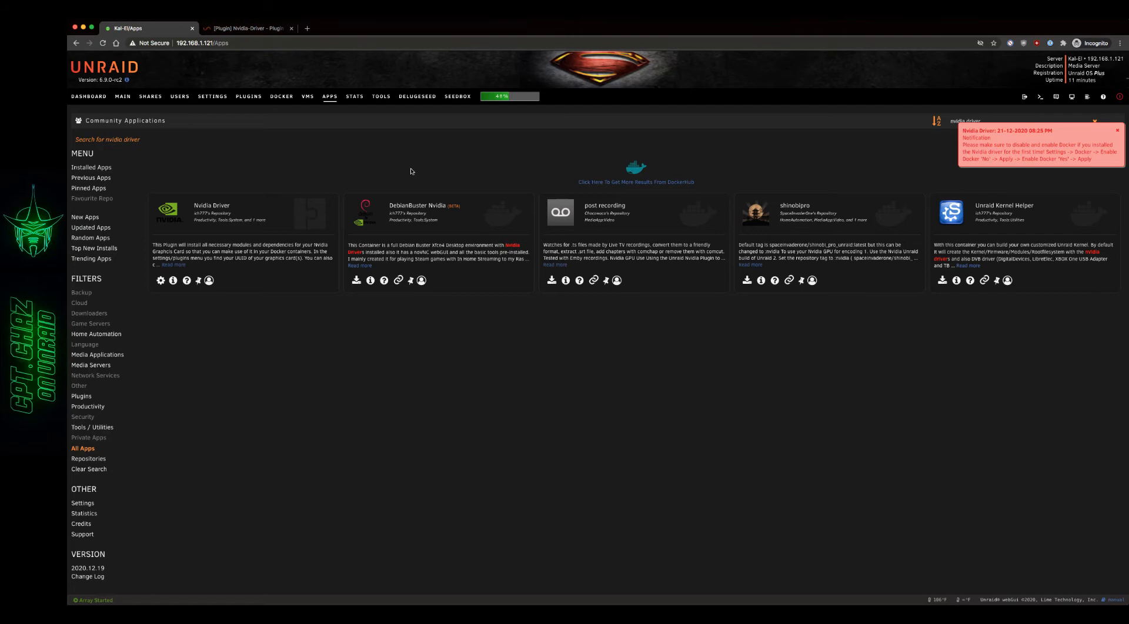
- Read the guide's steps 3–6 on verifying the driver and toggling Docker
left_click(248, 29)
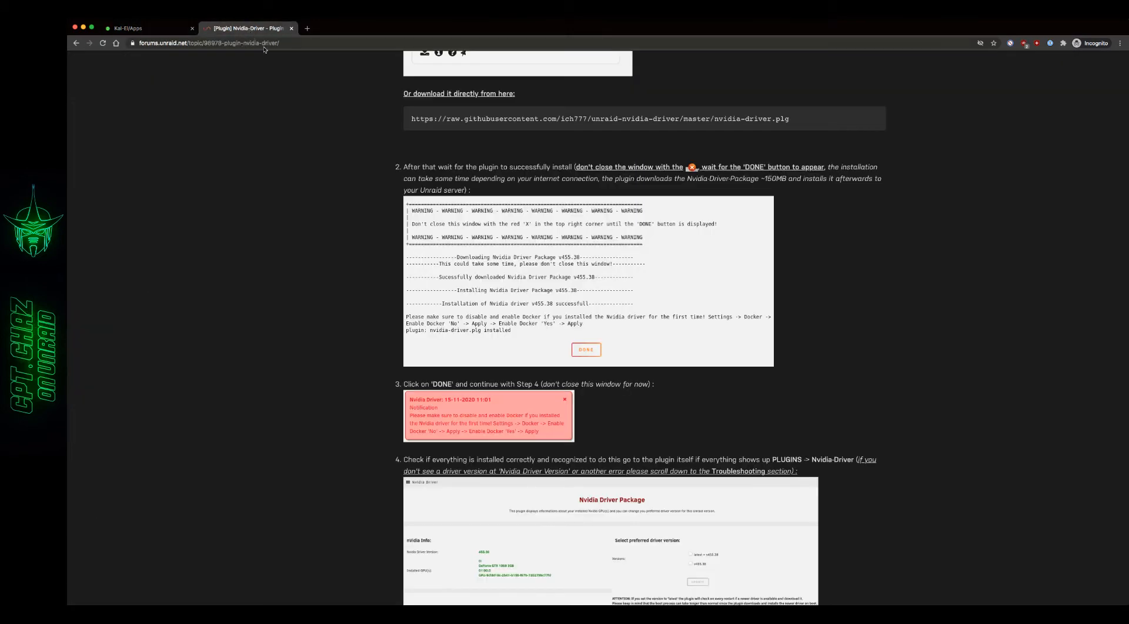
scroll("down", 3)
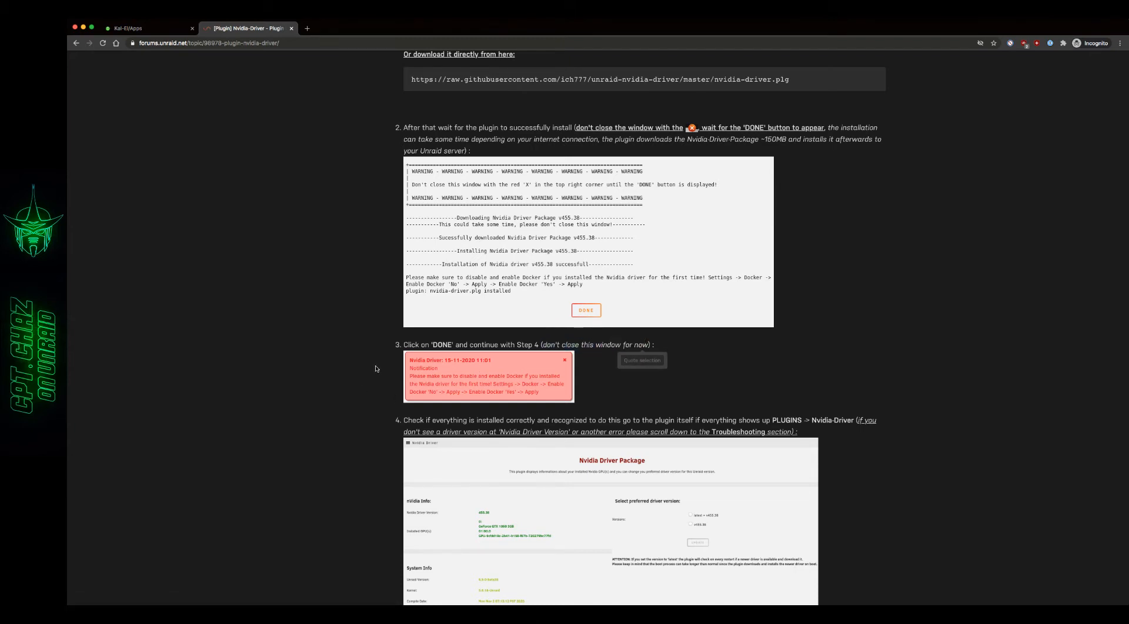
scroll("down", 3)
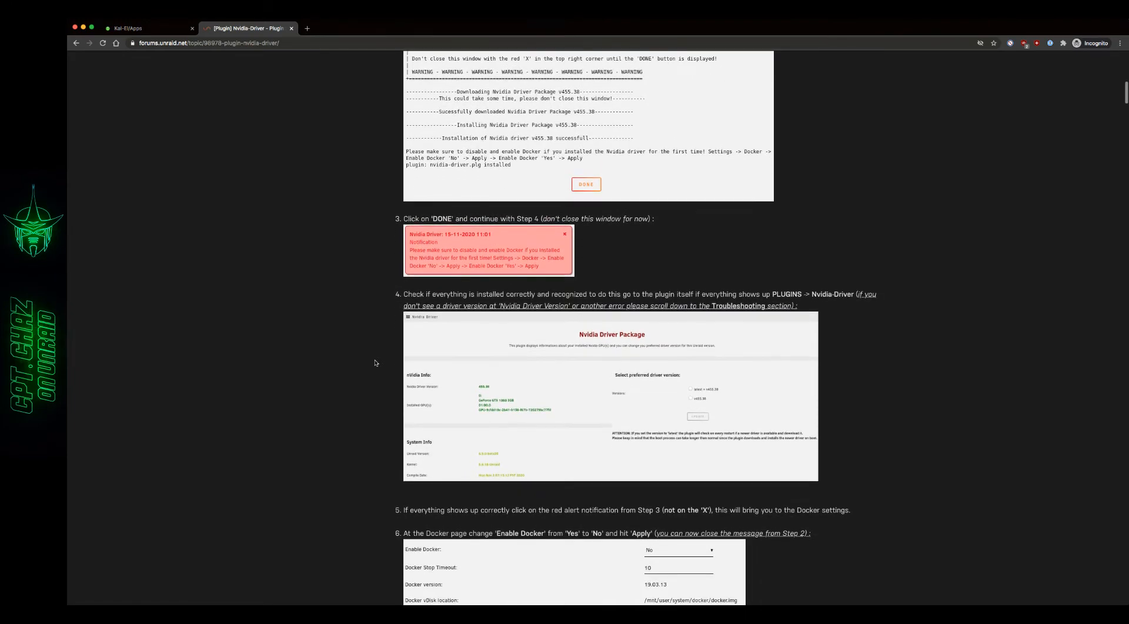
scroll("down", 3)
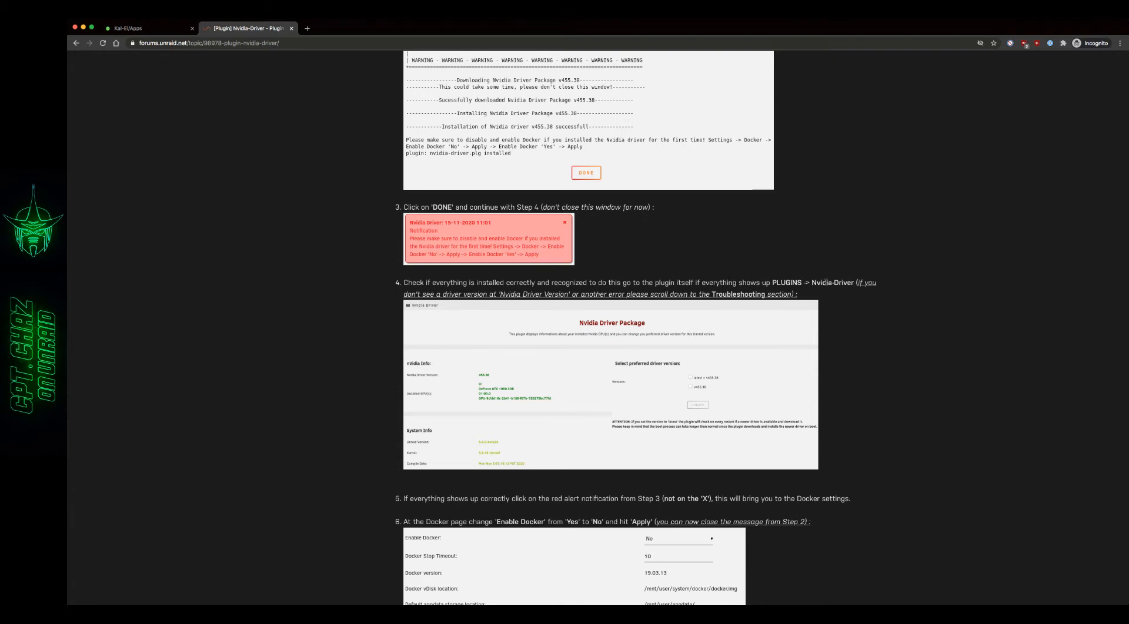
mouse_move(686, 291)
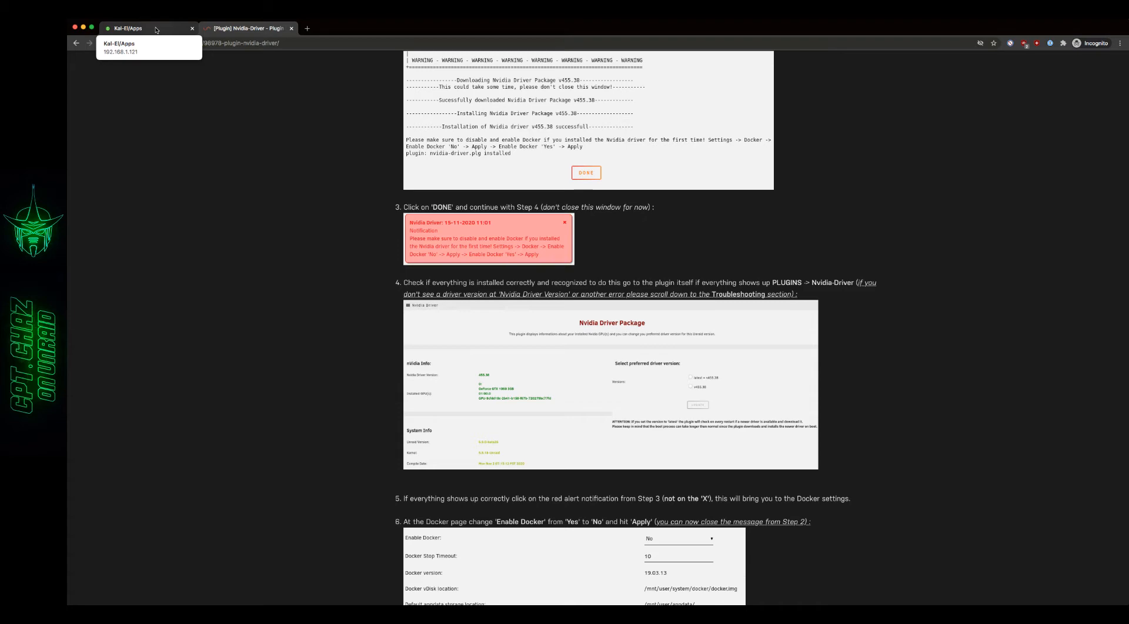
- Locate Nvidia Driver among the installed plugins and show its page with driver version and detected GPU
left_click(144, 28)
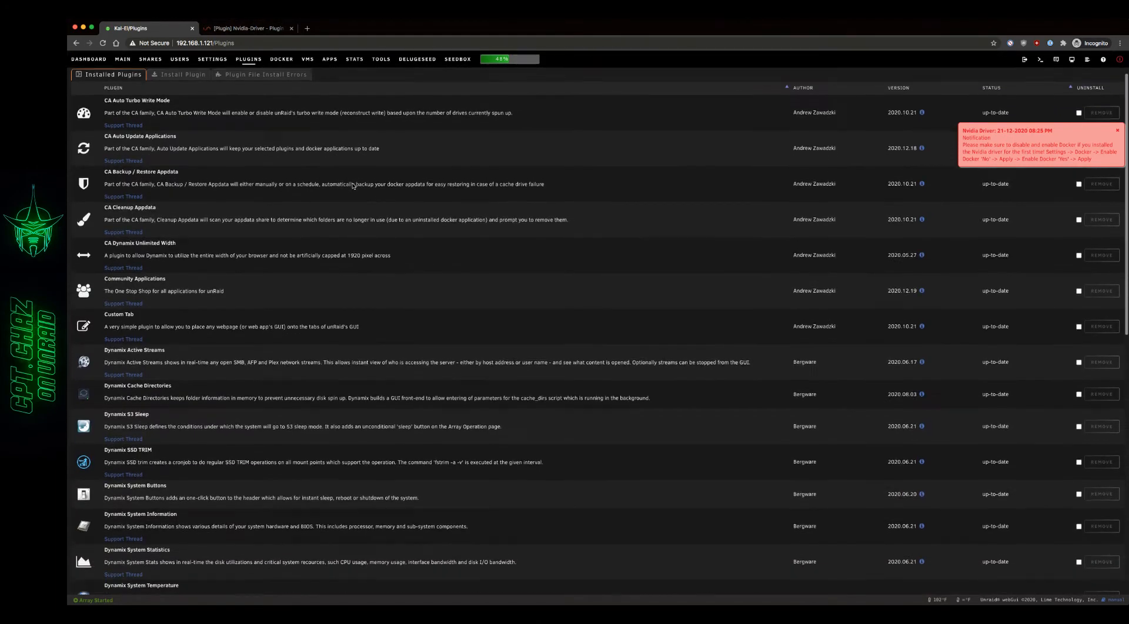
scroll("down", 3)
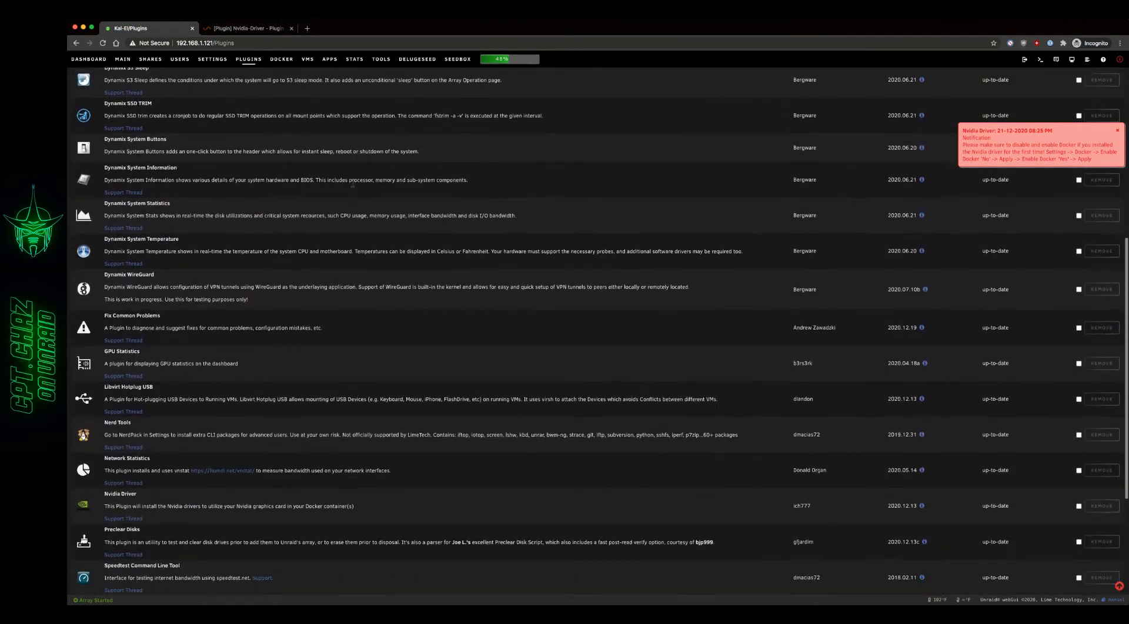
scroll("down", 3)
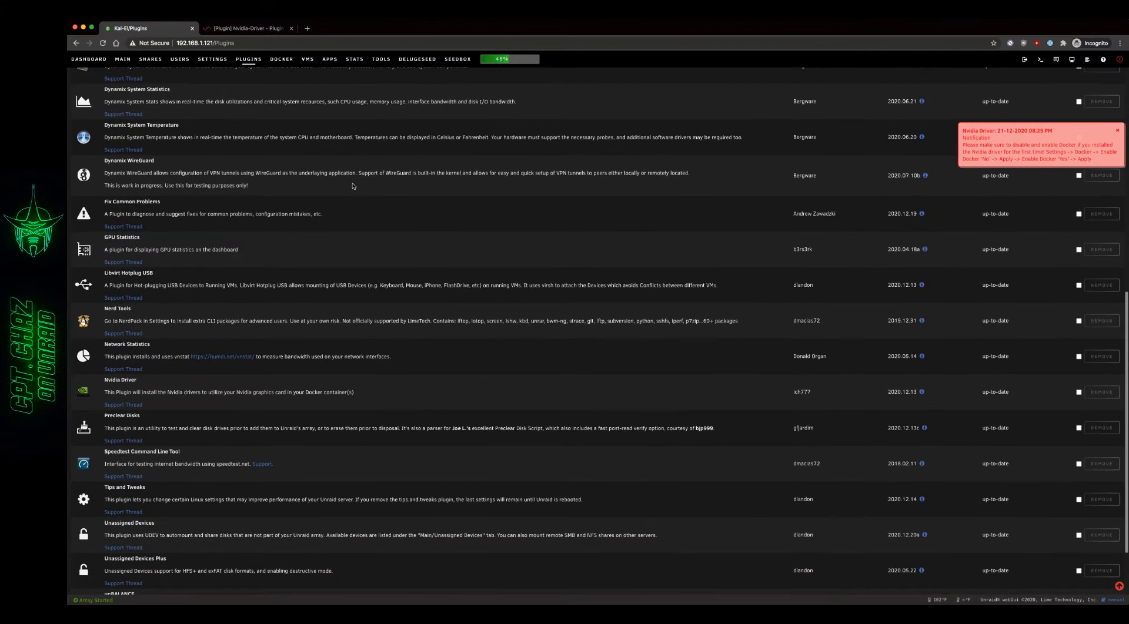
scroll("down", 3)
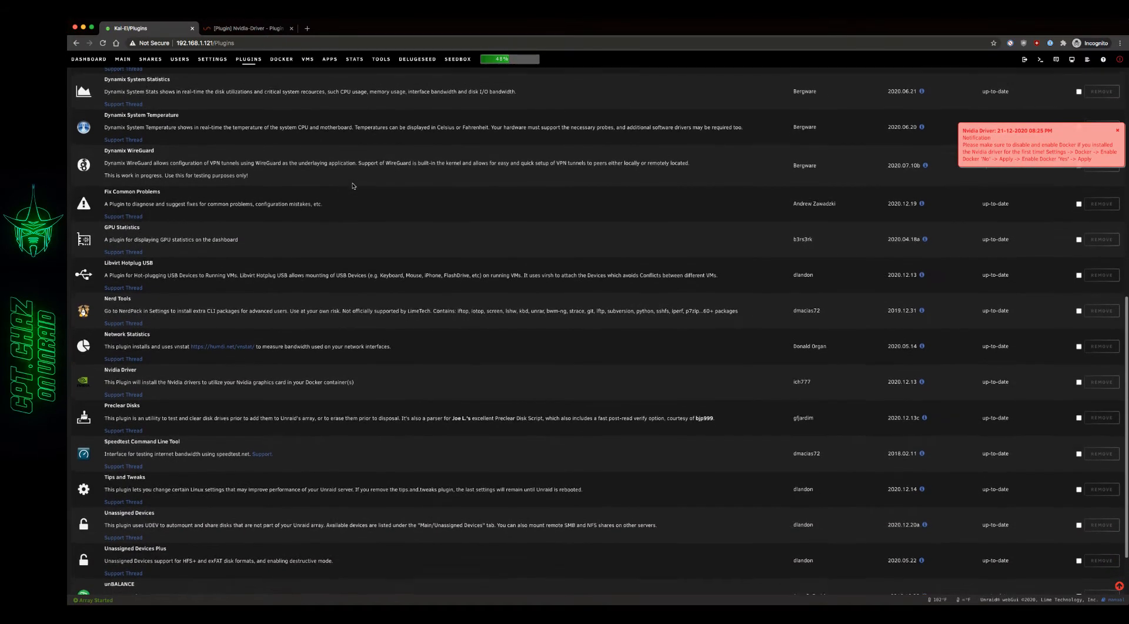
scroll("down", 3)
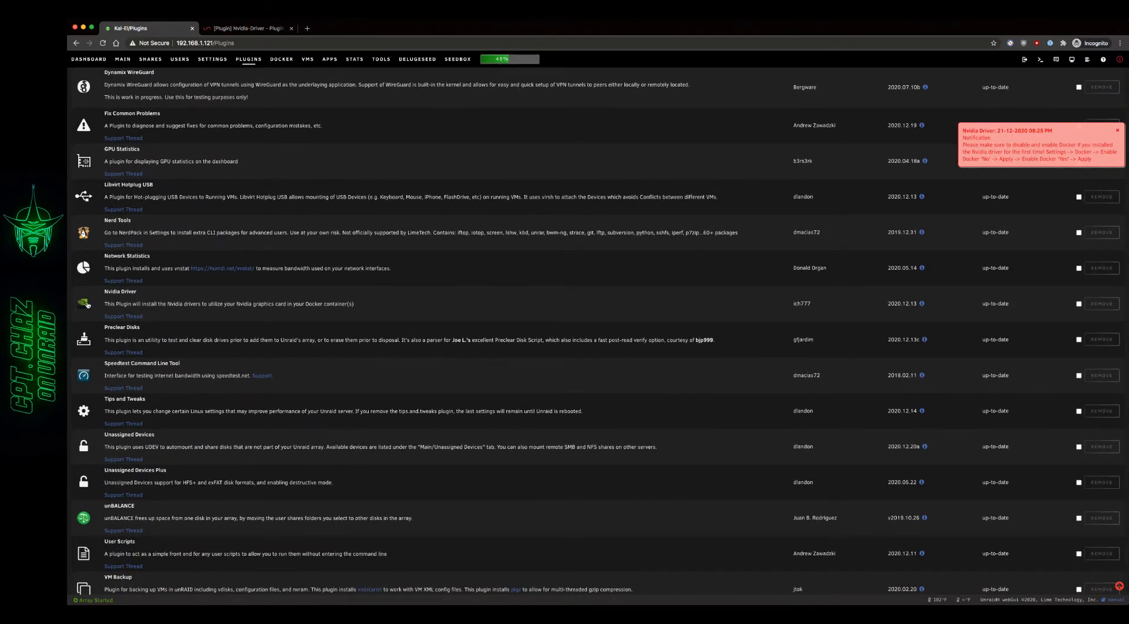
left_click(120, 290)
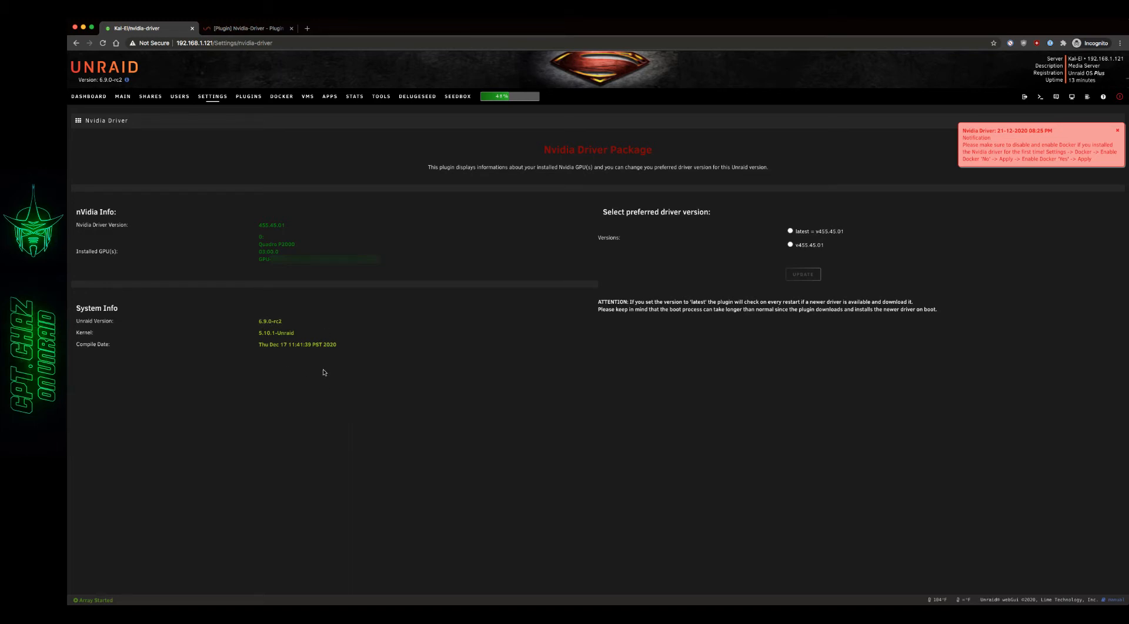
mouse_move(646, 345)
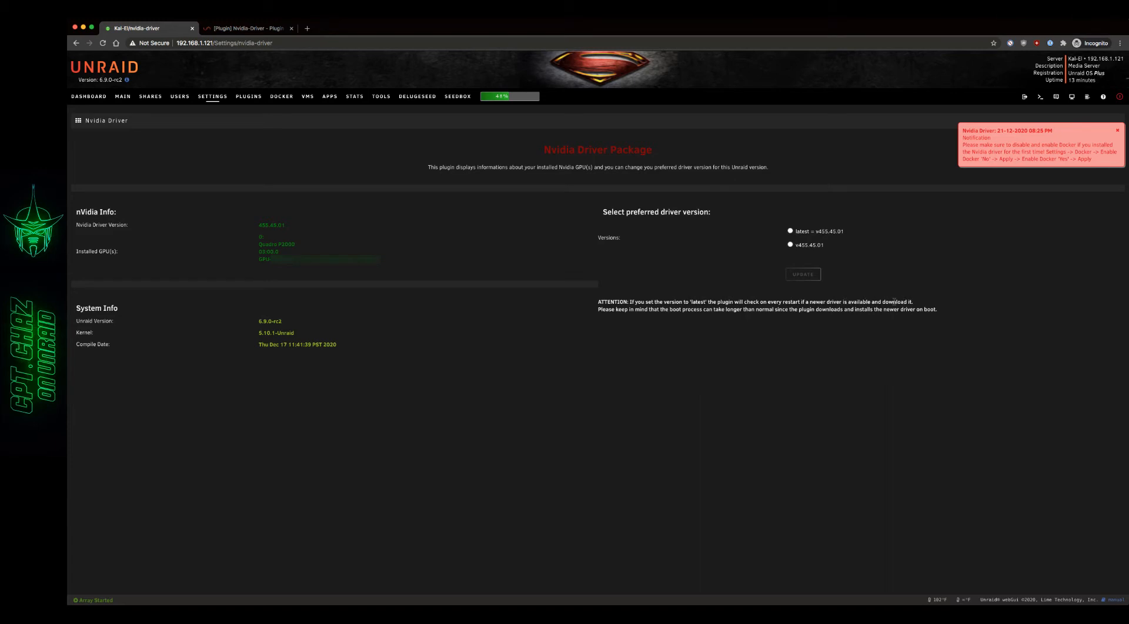
mouse_move(730, 318)
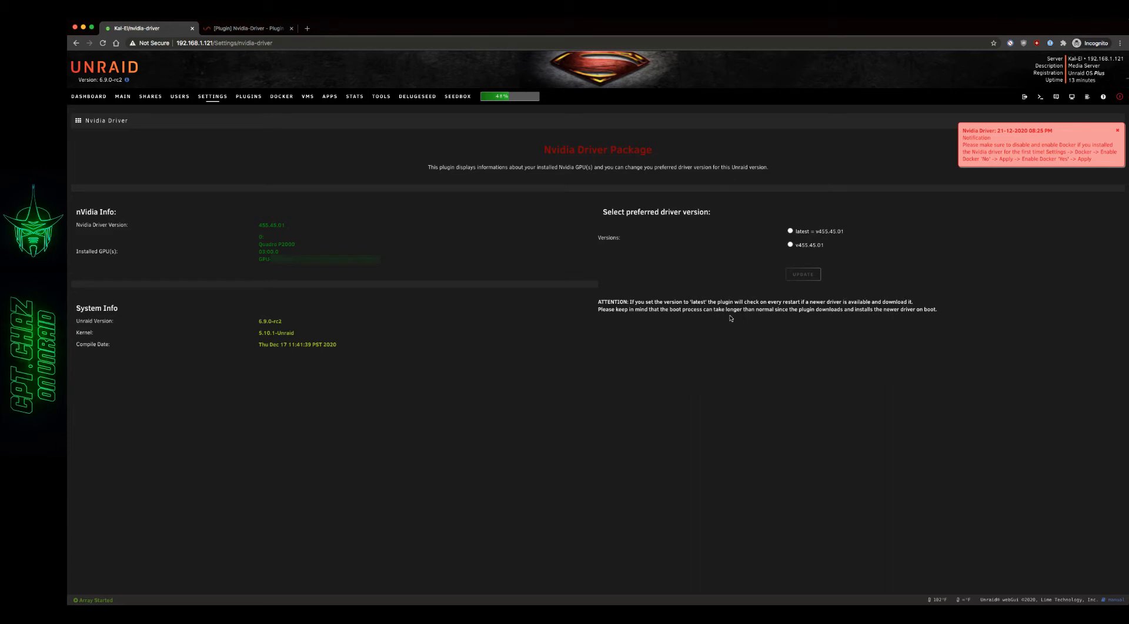
mouse_move(827, 321)
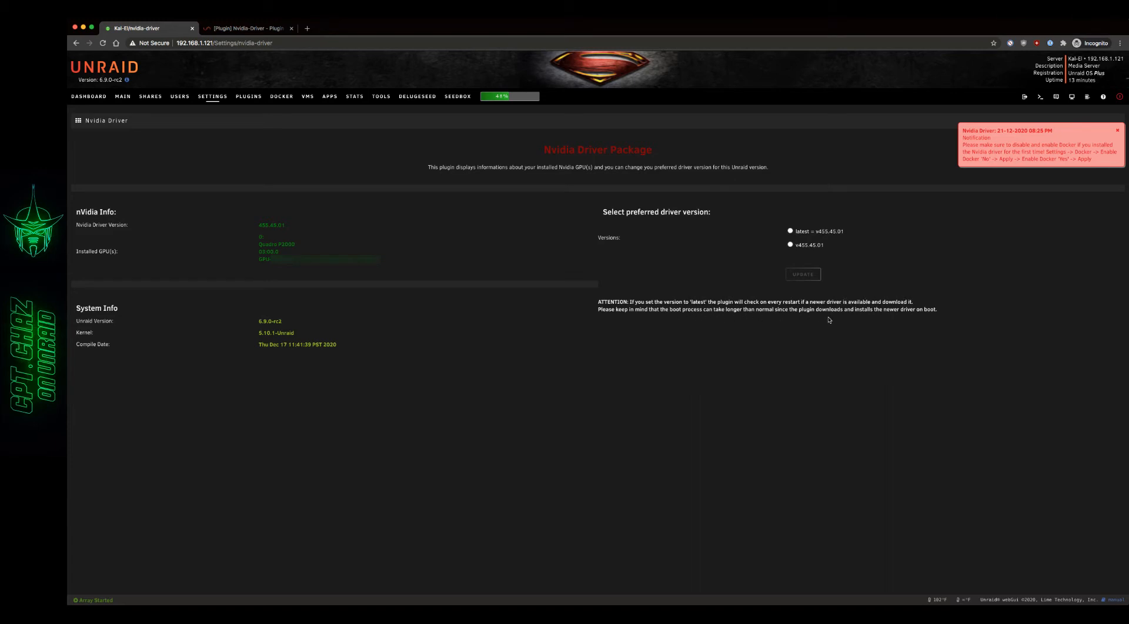
mouse_move(836, 321)
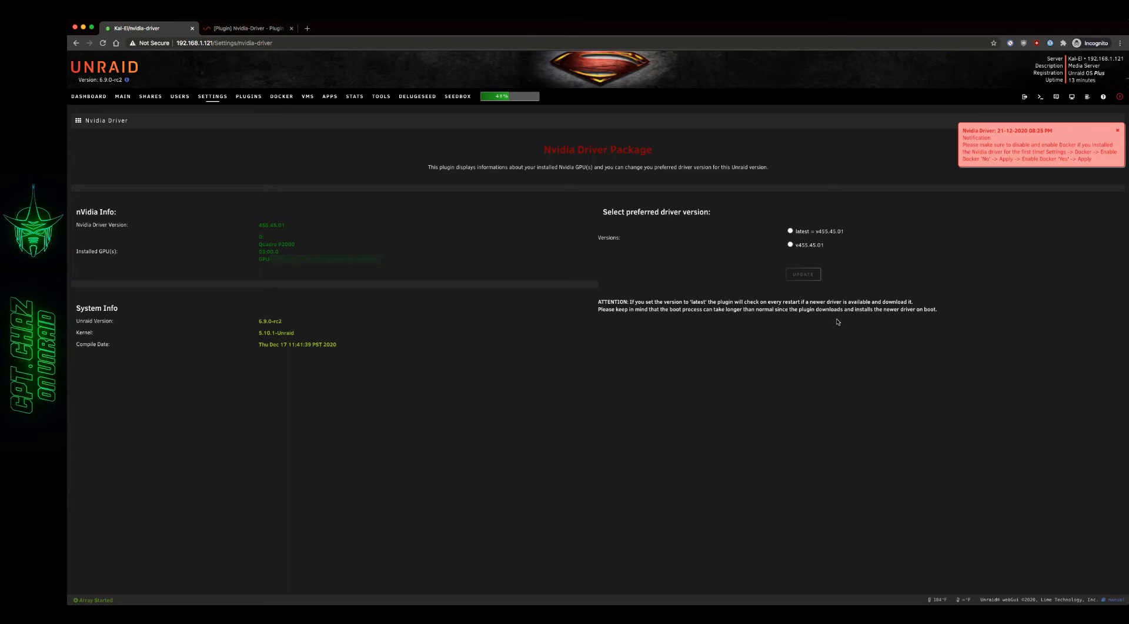
- Read the guide's steps 5–7 on disabling and re-enabling Docker after the driver install
left_click(245, 29)
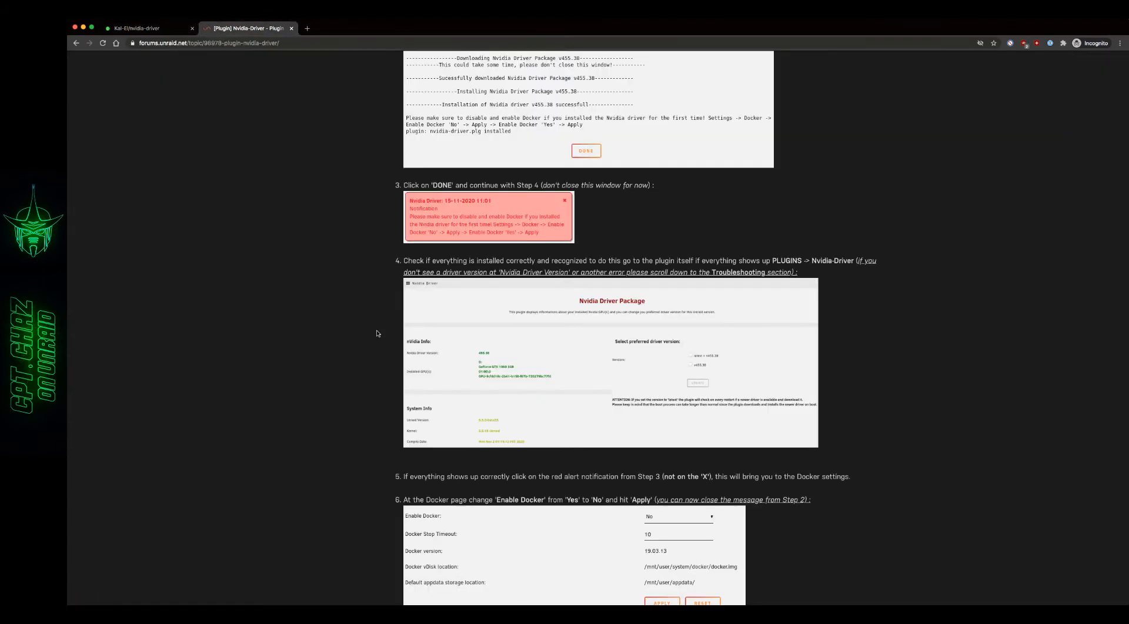
scroll("down", 3)
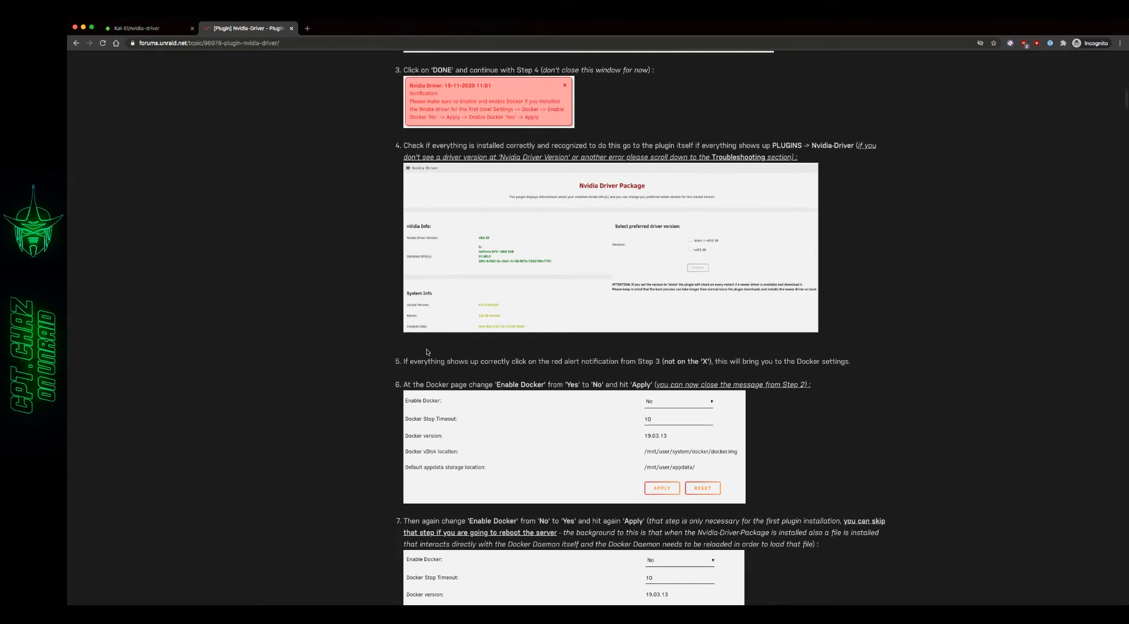
mouse_move(575, 350)
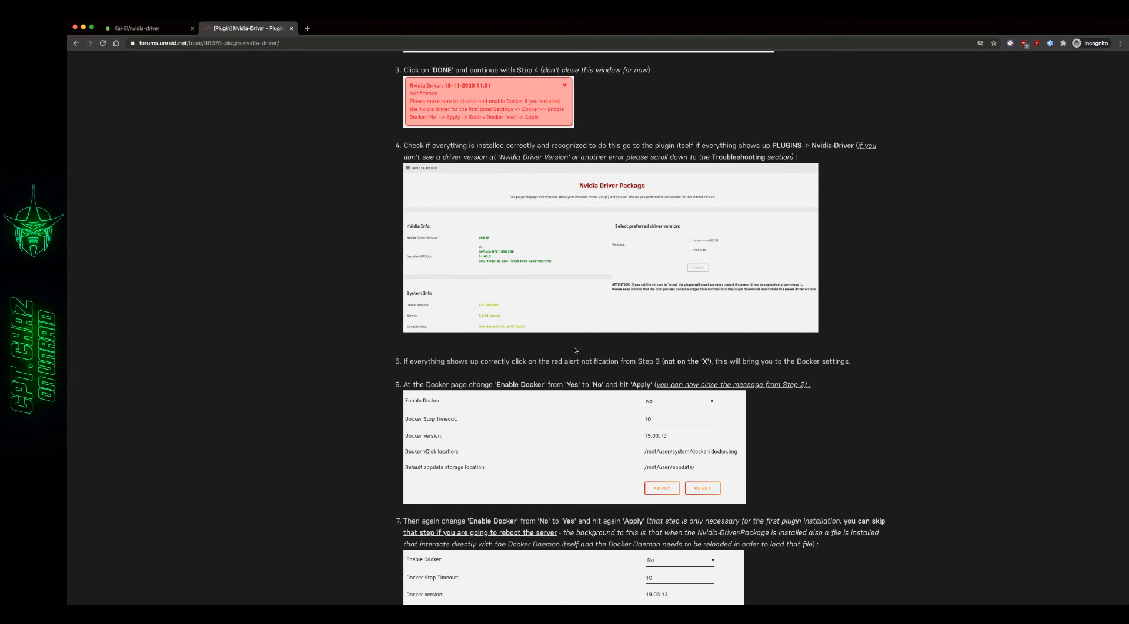
mouse_move(701, 366)
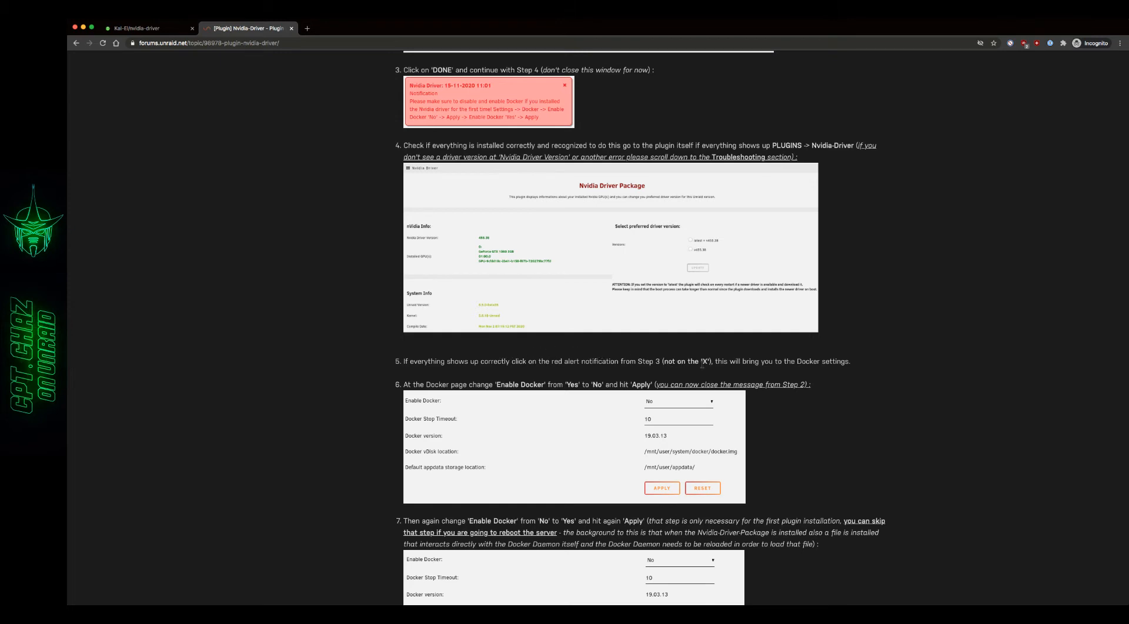
mouse_move(355, 330)
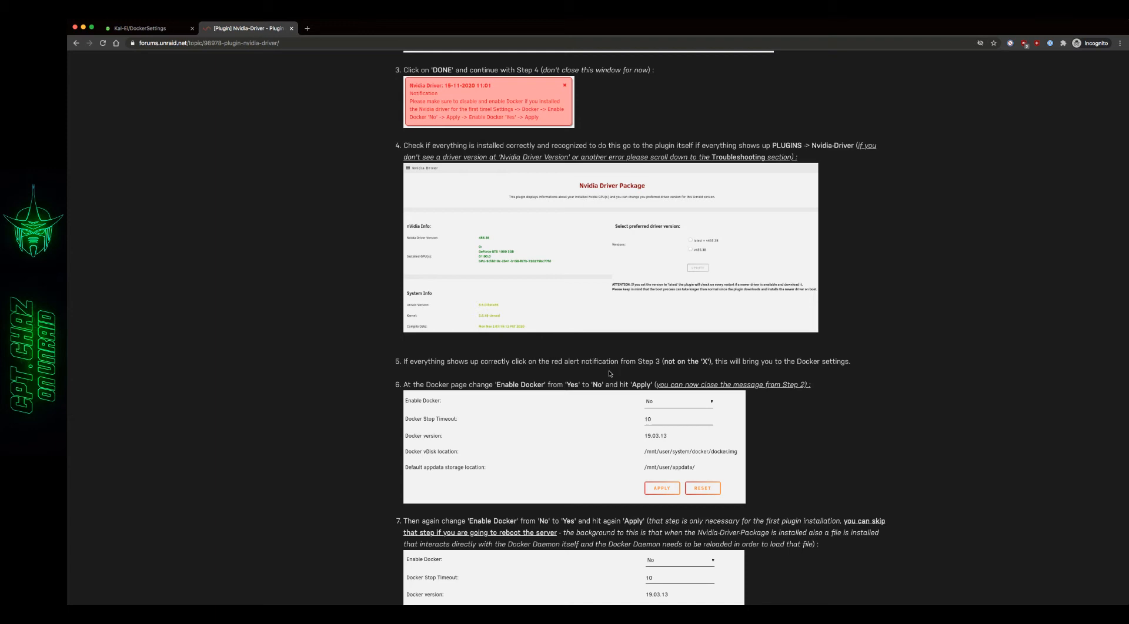
mouse_move(130, 22)
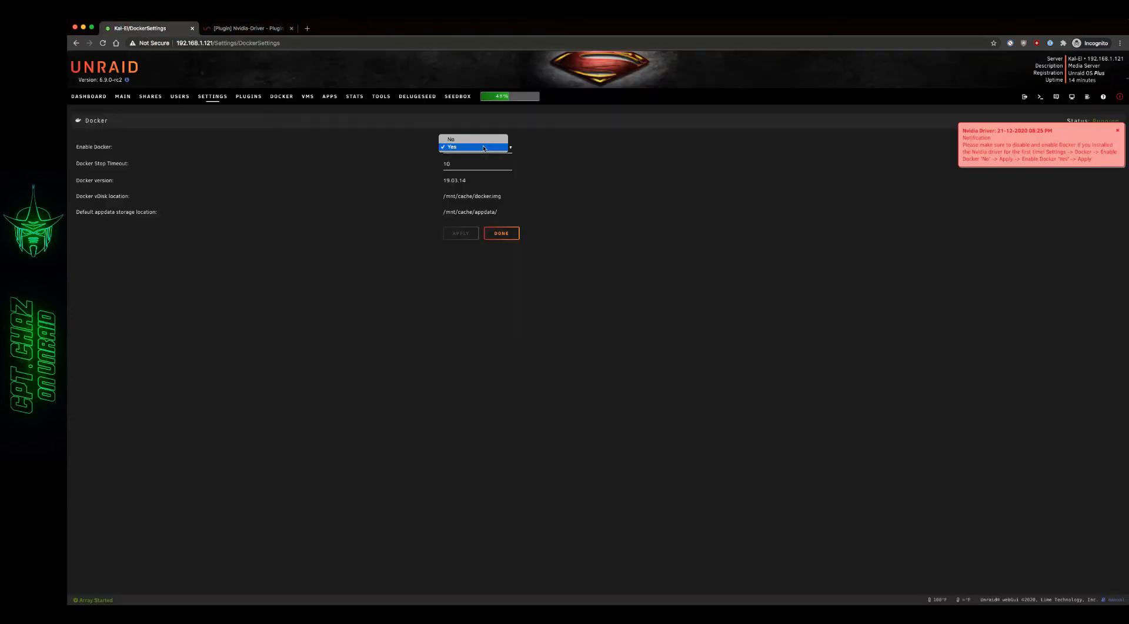
- Set Enable Docker to No and apply the change
left_click(450, 138)
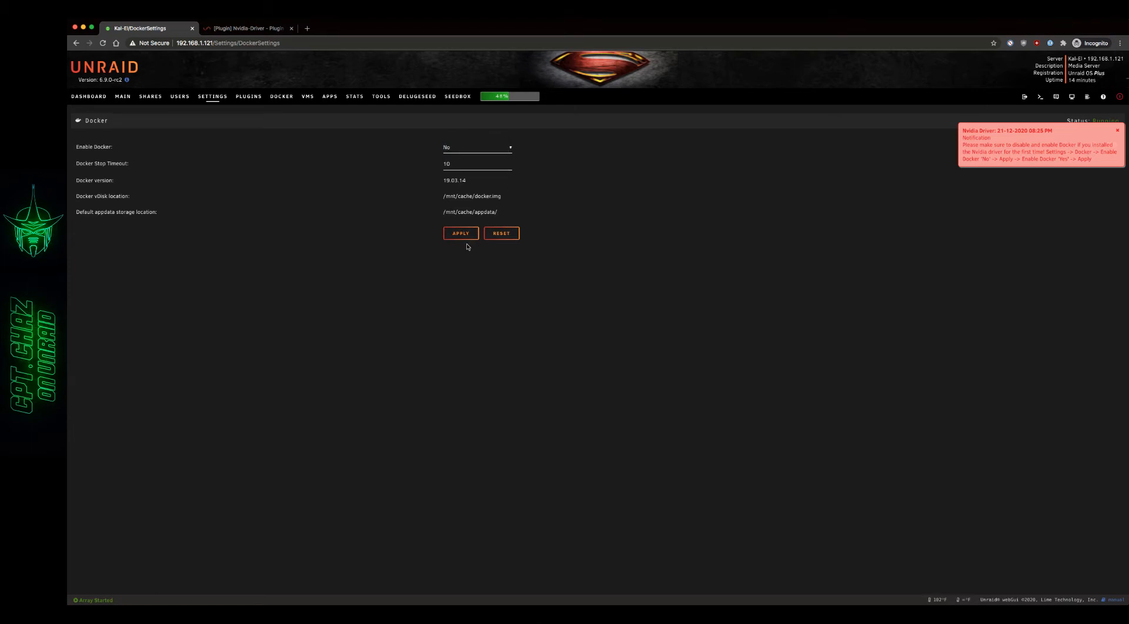
left_click(460, 233)
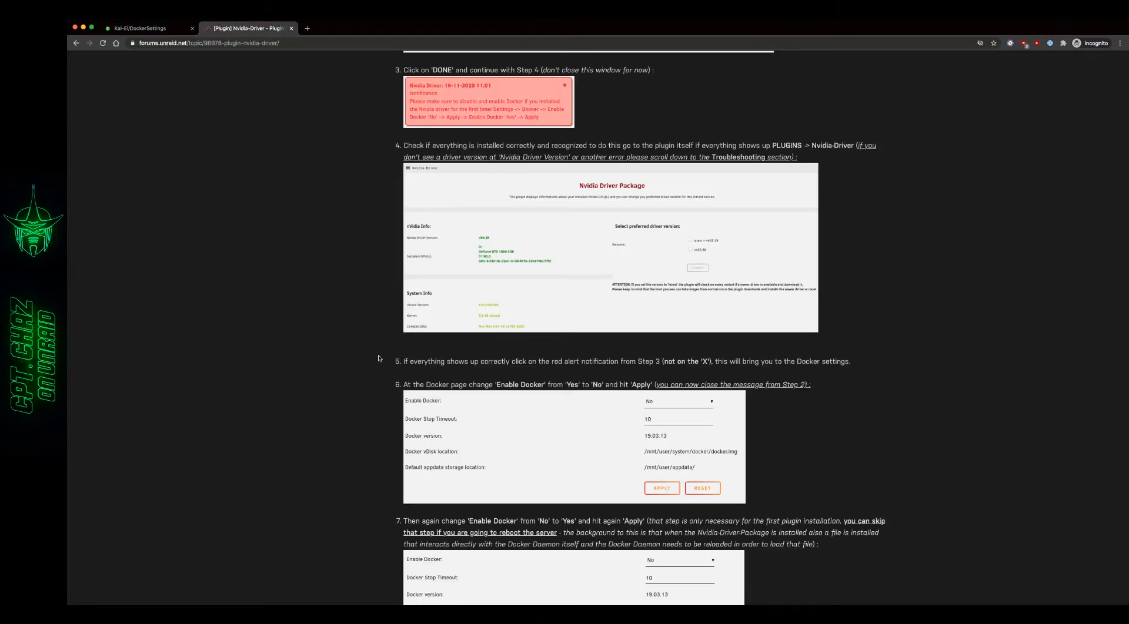
- Read on to step 7 about switching Docker back on, then return to the stopped Docker settings
scroll("down", 3)
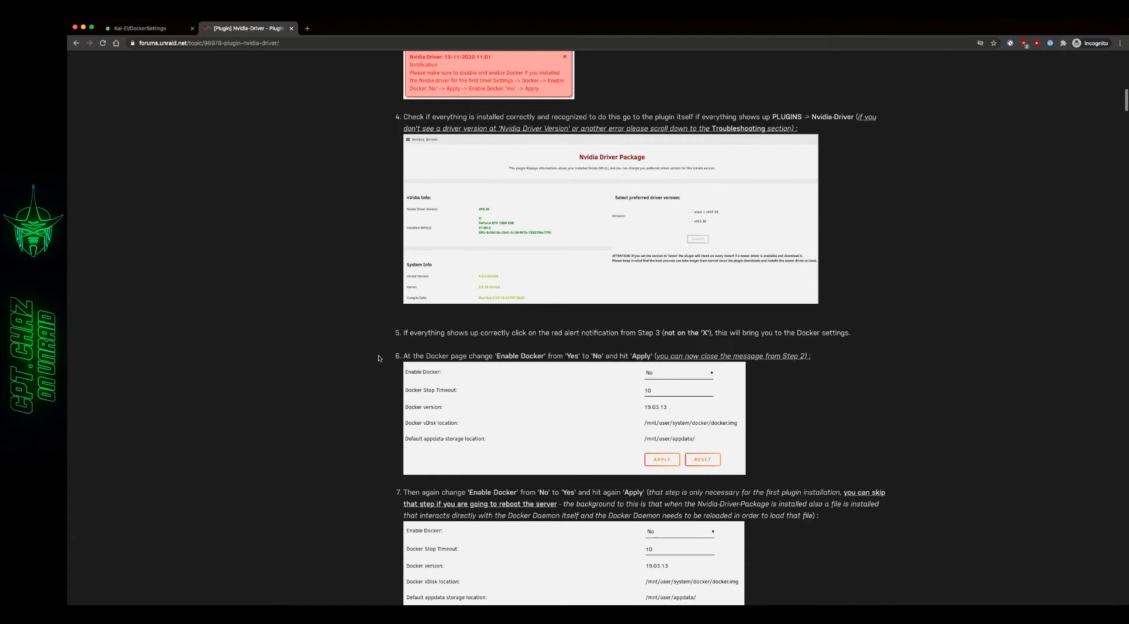
scroll("down", 3)
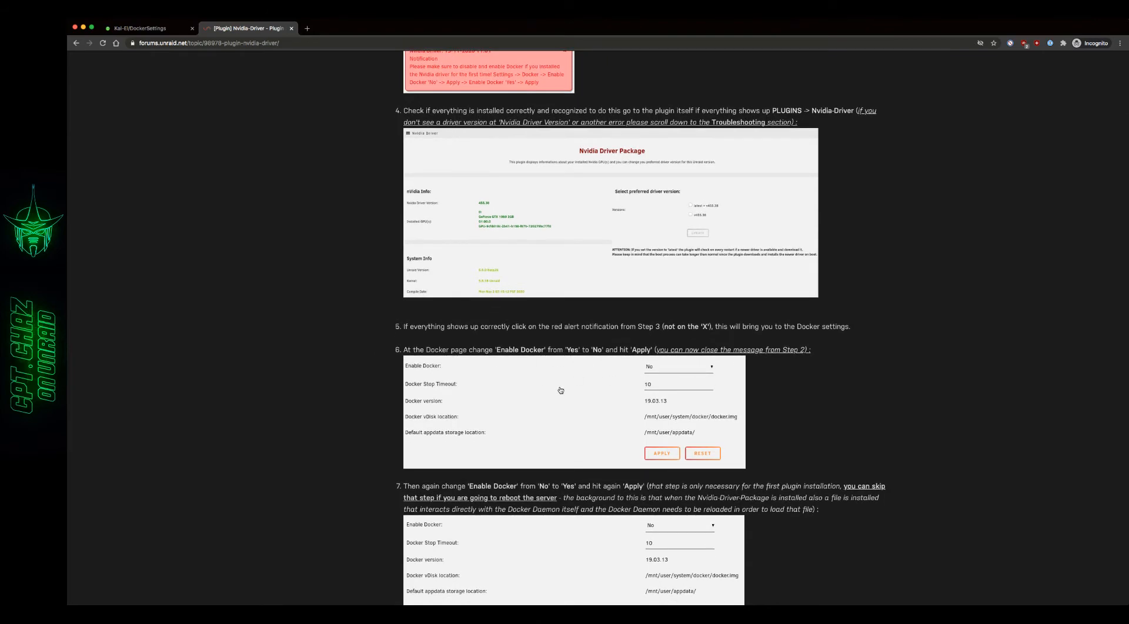
scroll("down", 3)
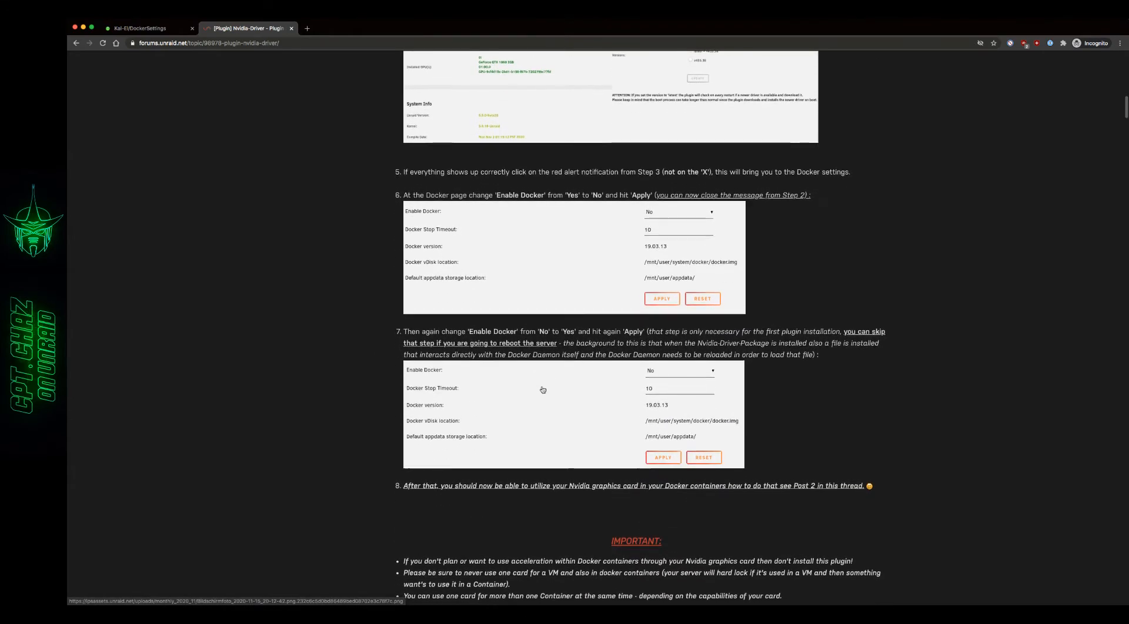
scroll("down", 3)
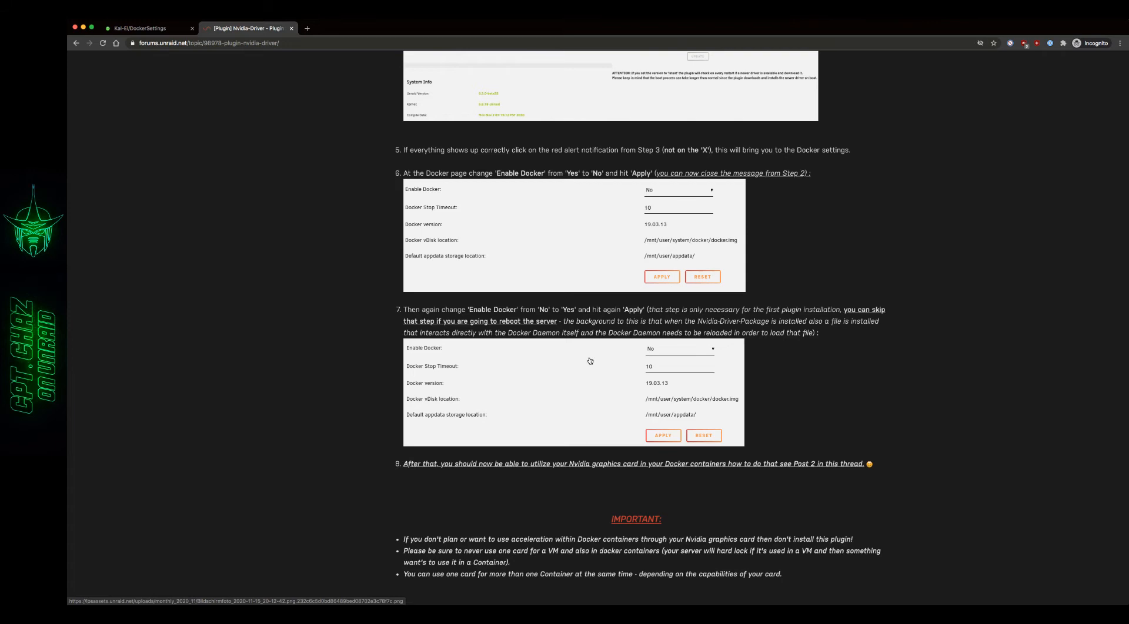
mouse_move(589, 361)
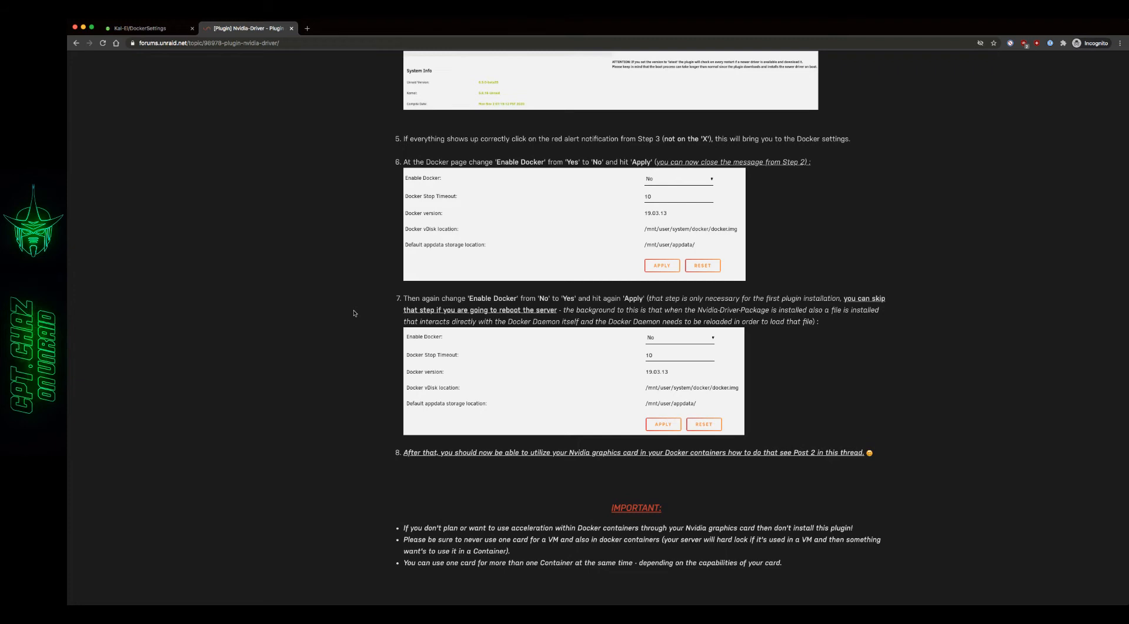
left_click(136, 28)
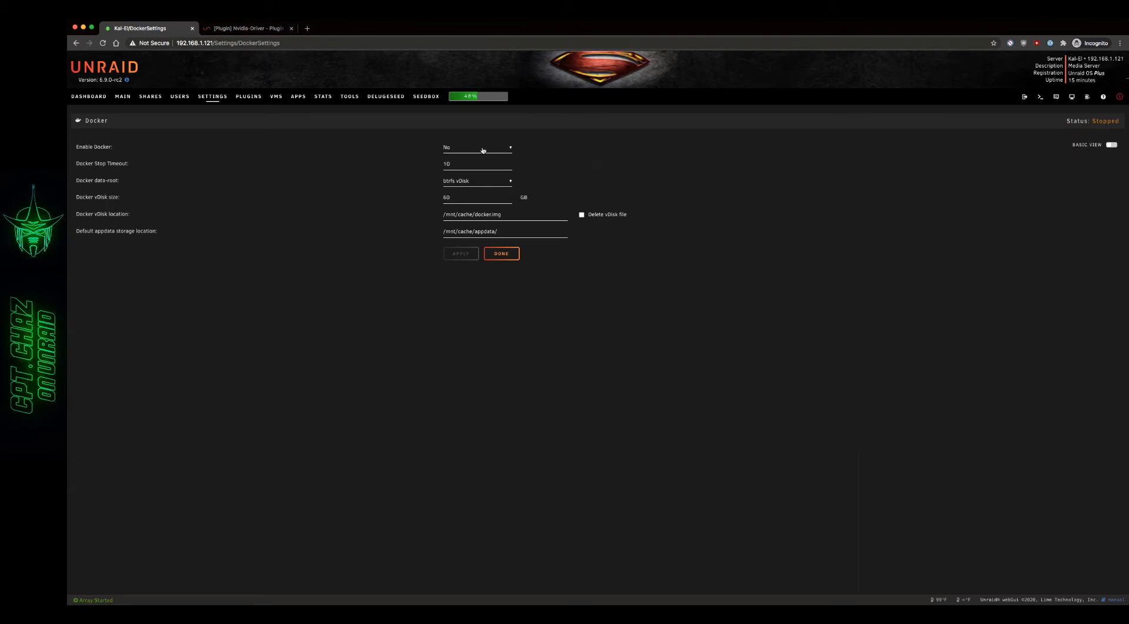
- Set Enable Docker to Yes and apply so Docker reports Running, then return to the guide
left_click(477, 147)
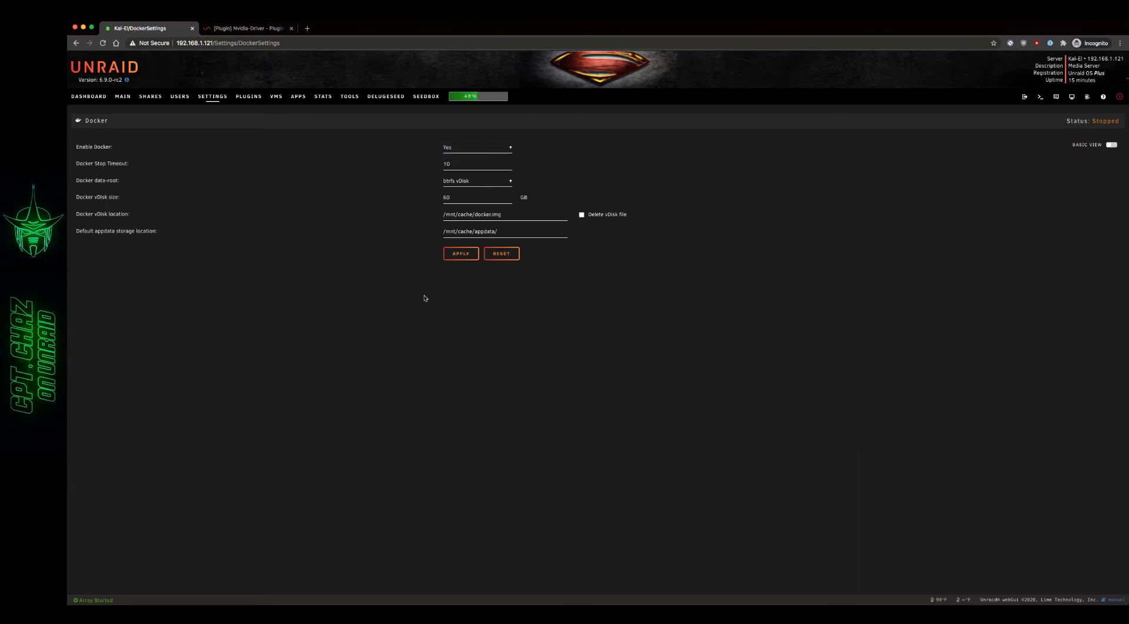
left_click(460, 254)
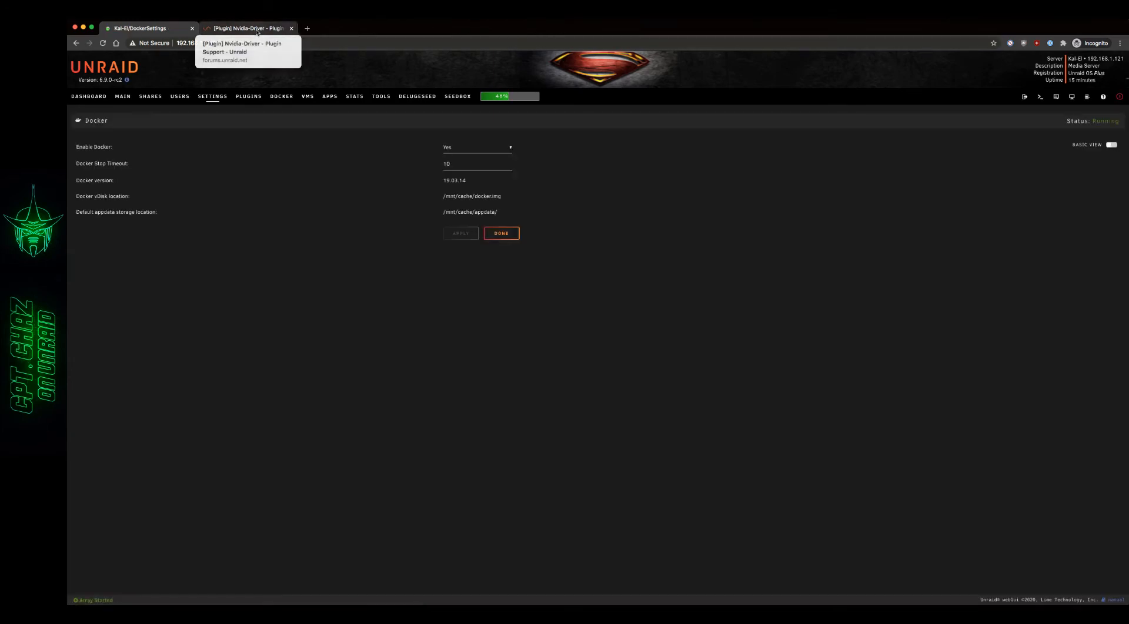
left_click(248, 28)
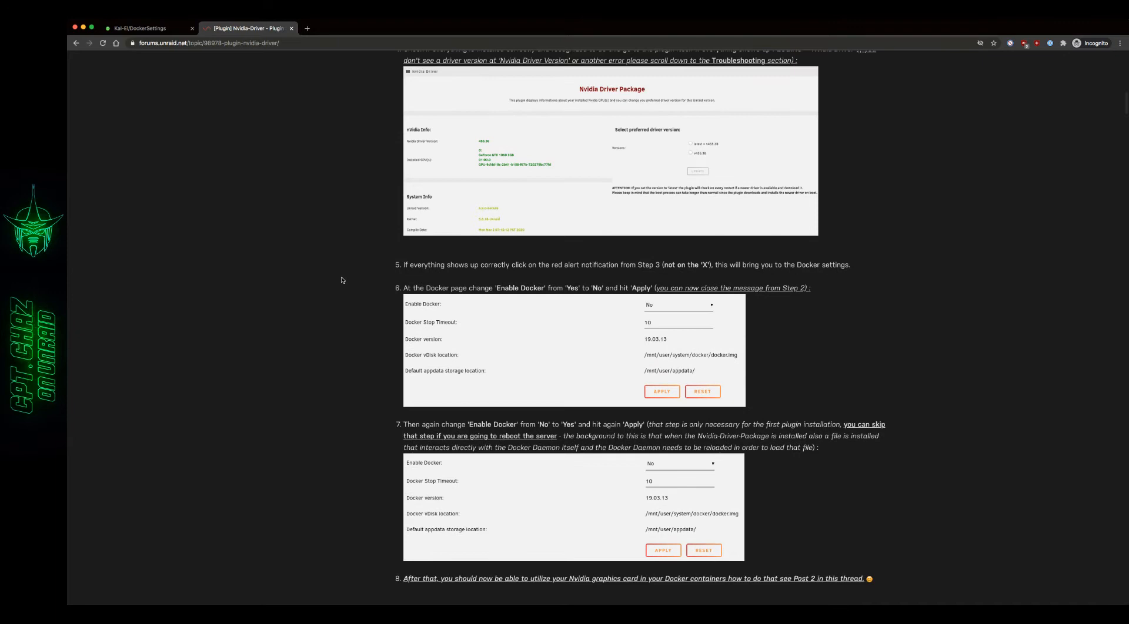
- Revisit the guide's driver verification step, then show the server's Settings overview
scroll("down", 3)
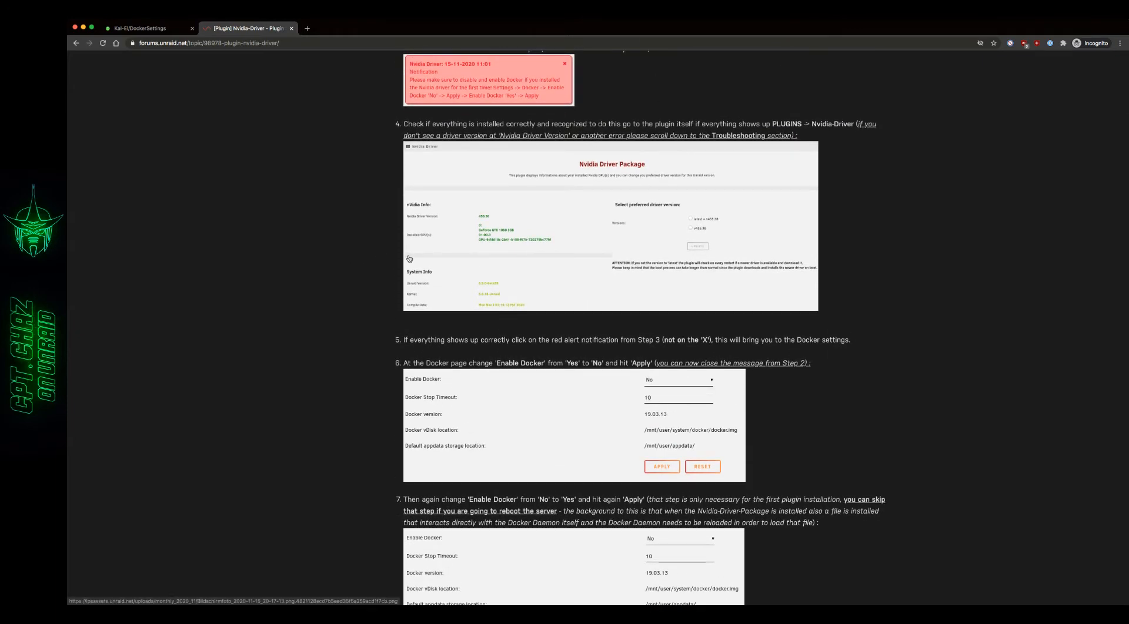
mouse_move(681, 235)
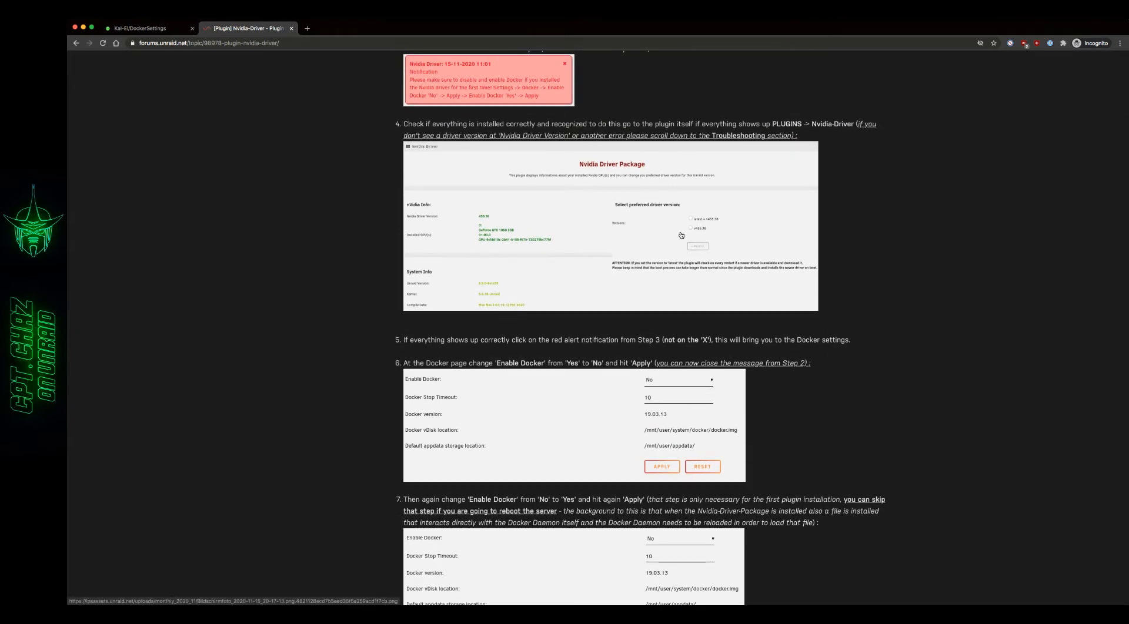
scroll("down", 3)
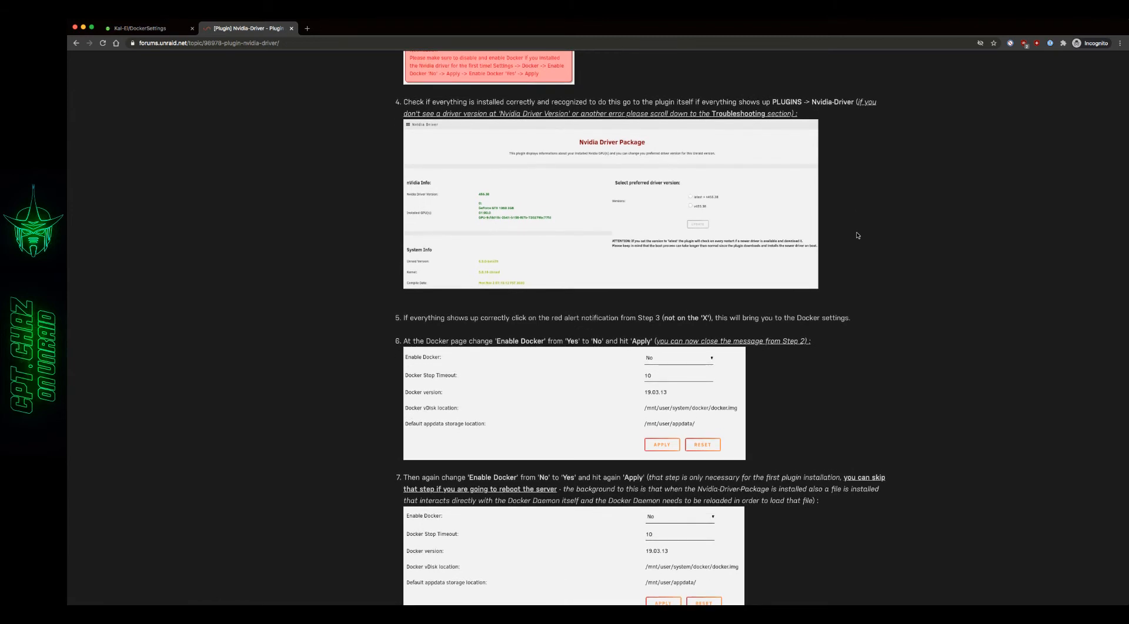
mouse_move(709, 202)
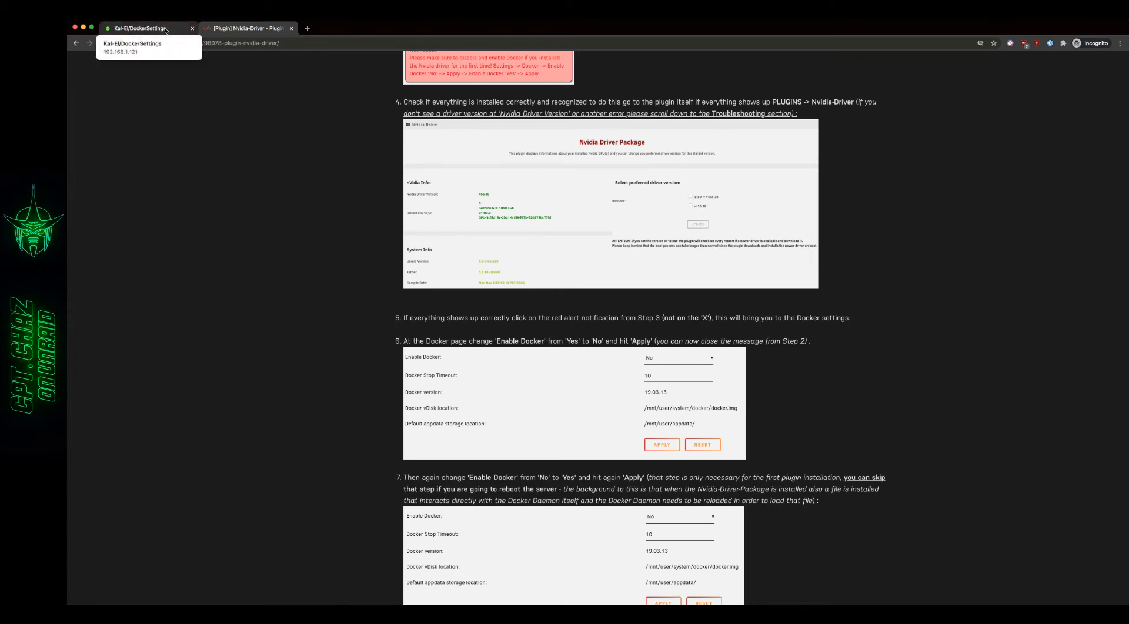
left_click(140, 28)
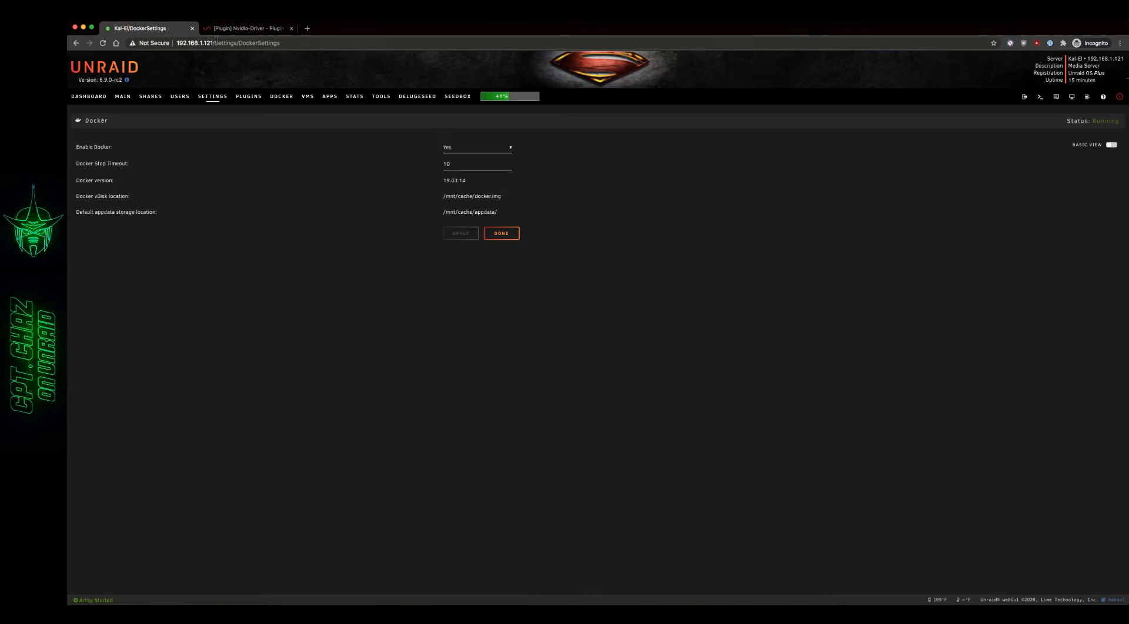
left_click(211, 95)
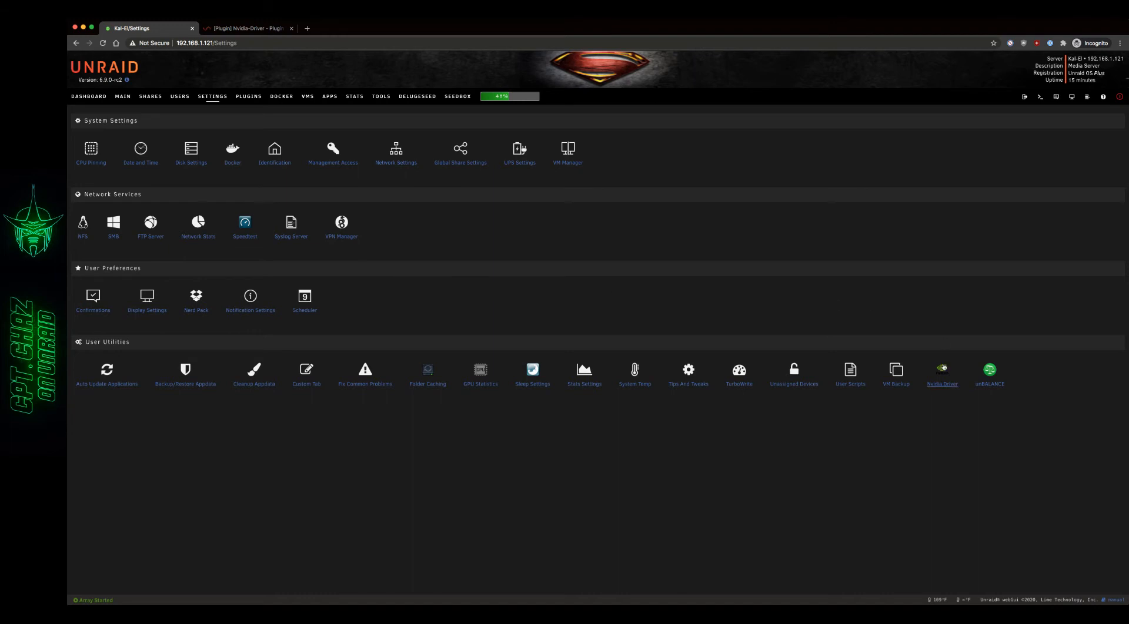
- Set the Nvidia Driver plugin to fixed driver v455.45.01 and install it, then return to the forum guide
left_click(941, 373)
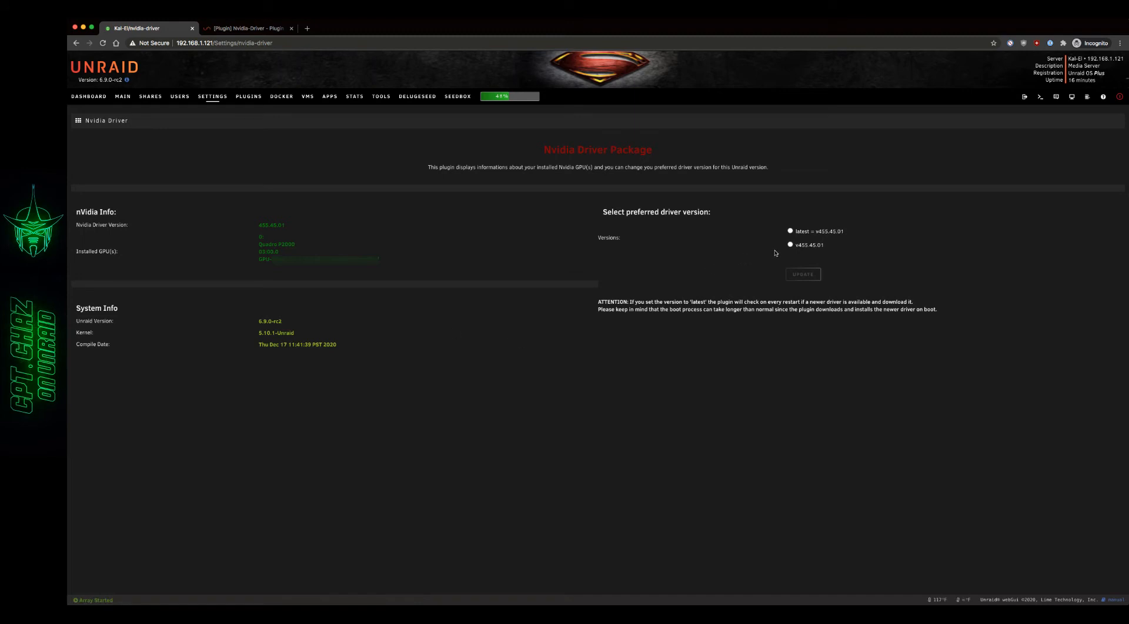
left_click(790, 245)
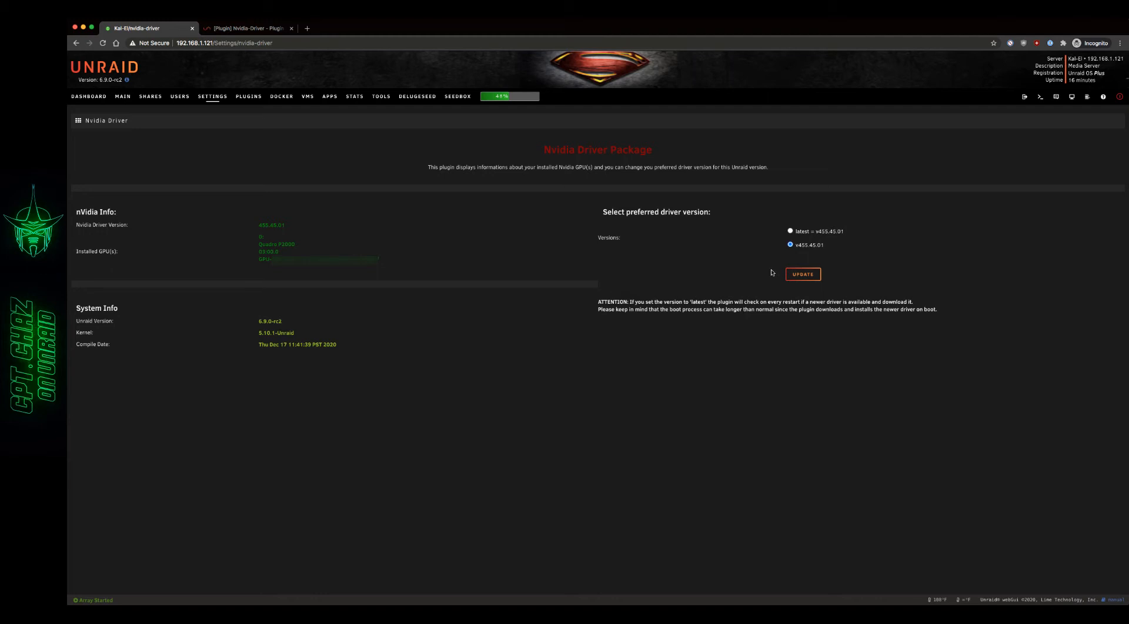
left_click(801, 273)
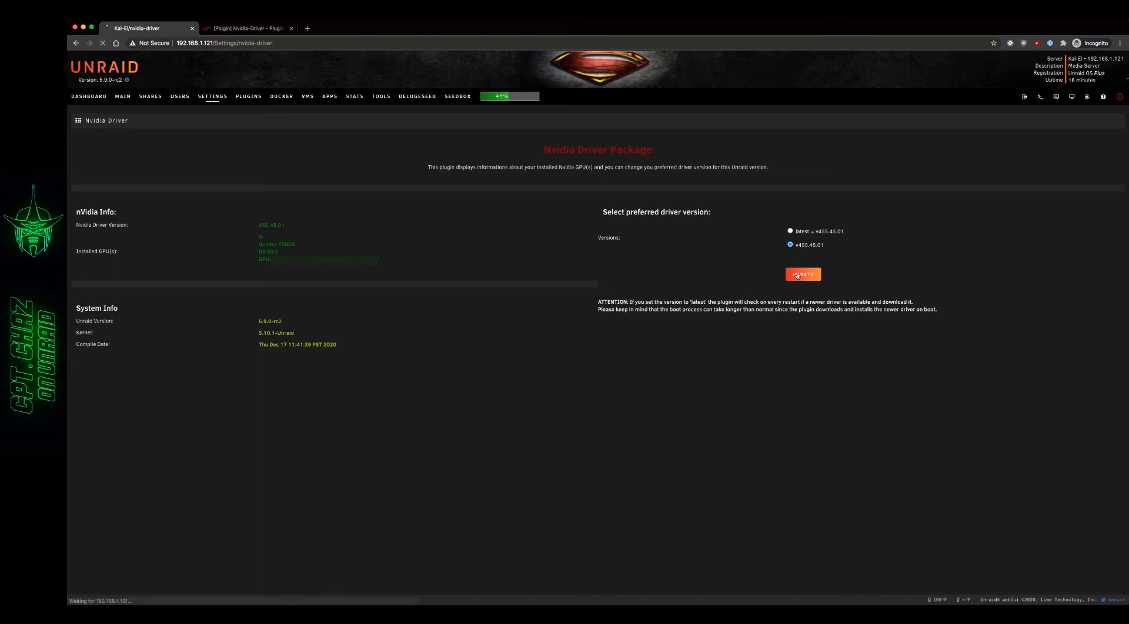
left_click(802, 274)
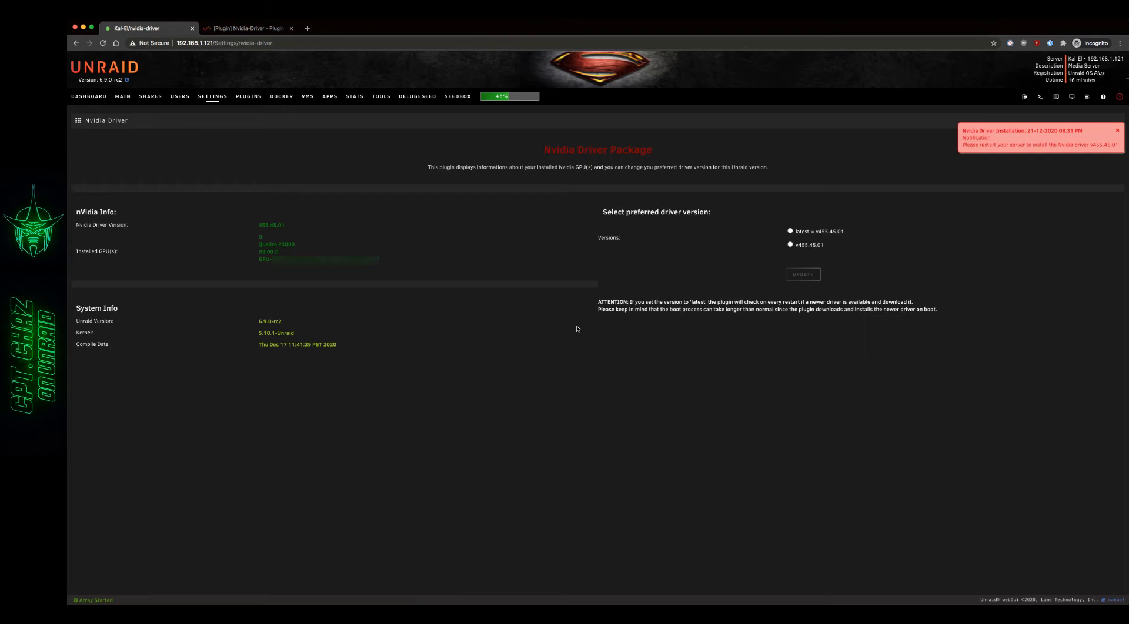
mouse_move(362, 179)
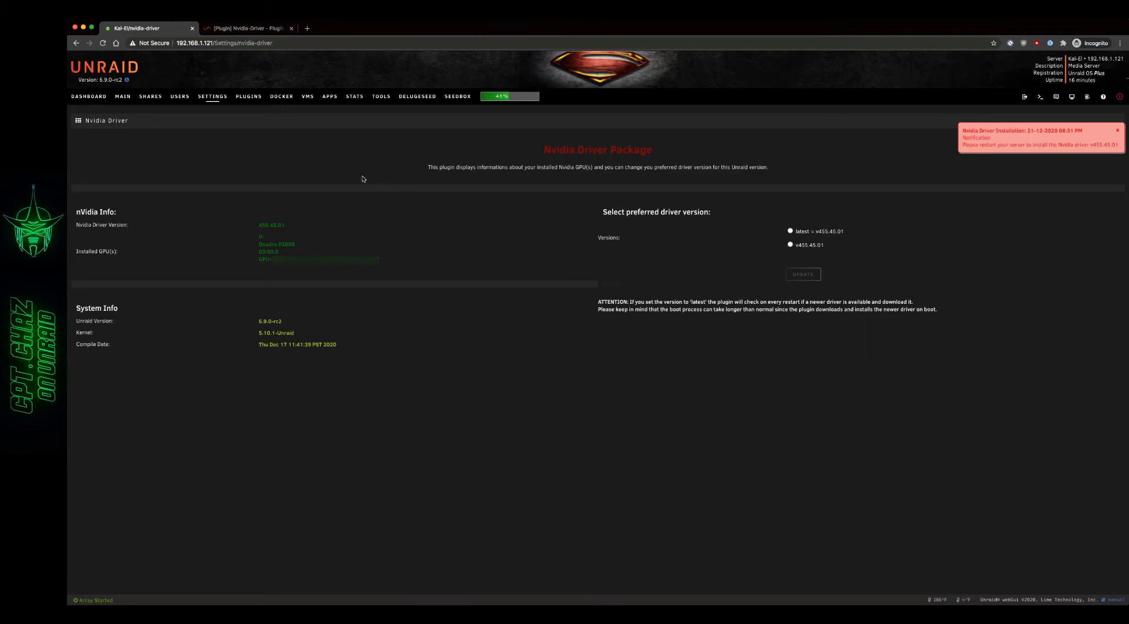
left_click(244, 28)
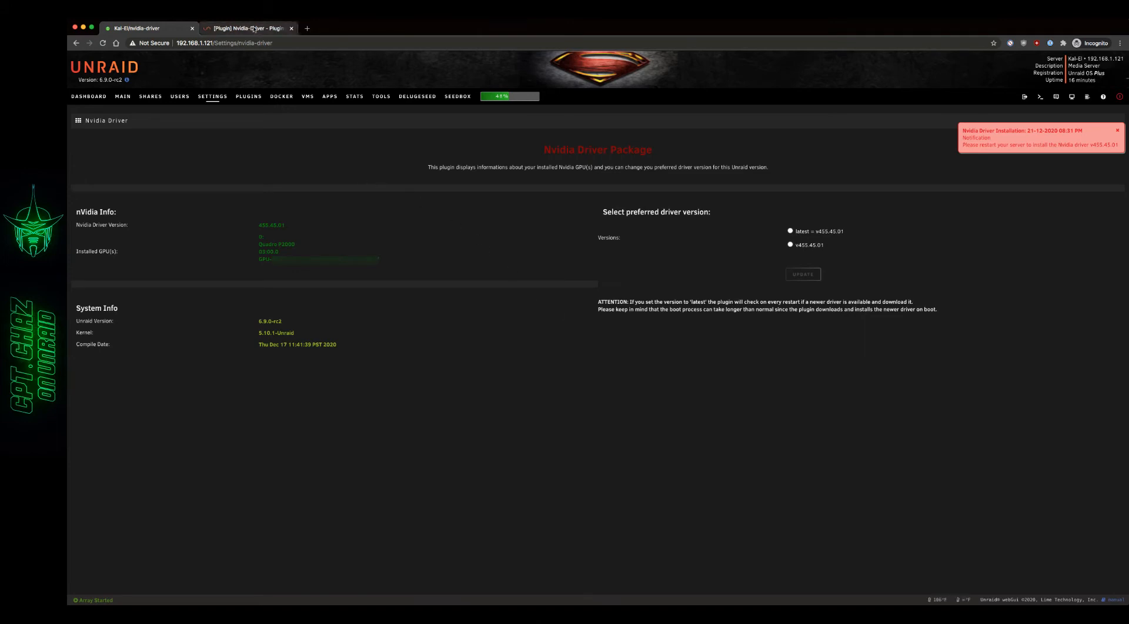
left_click(248, 28)
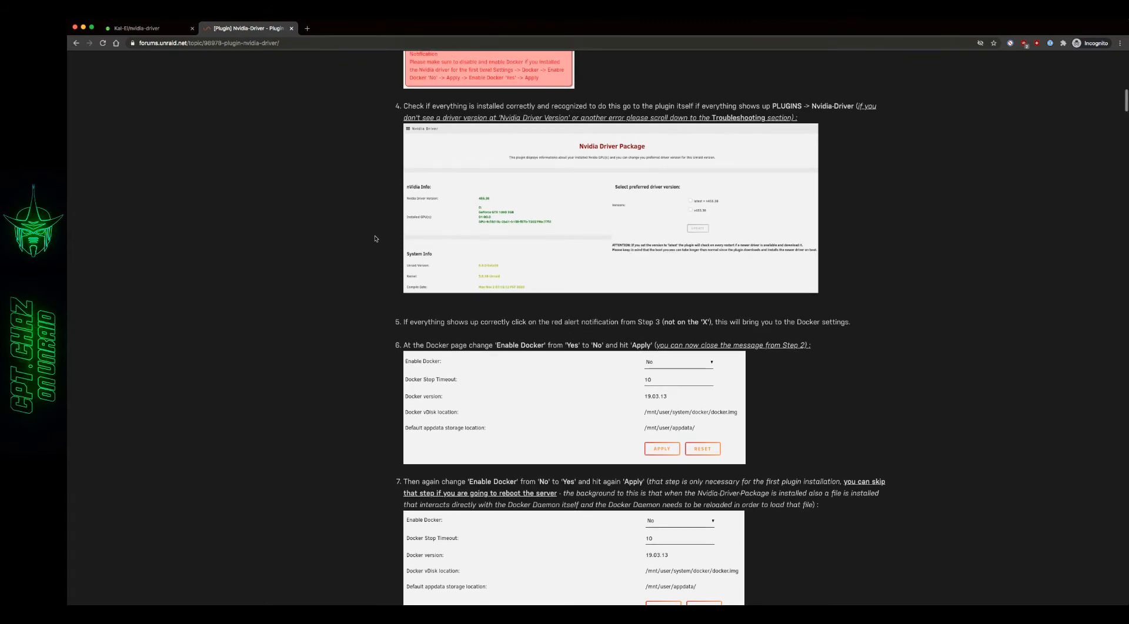
- Read the guide's steps 4–7 on verifying the driver and restarting Docker, then return to the Nvidia Driver page
left_click(136, 28)
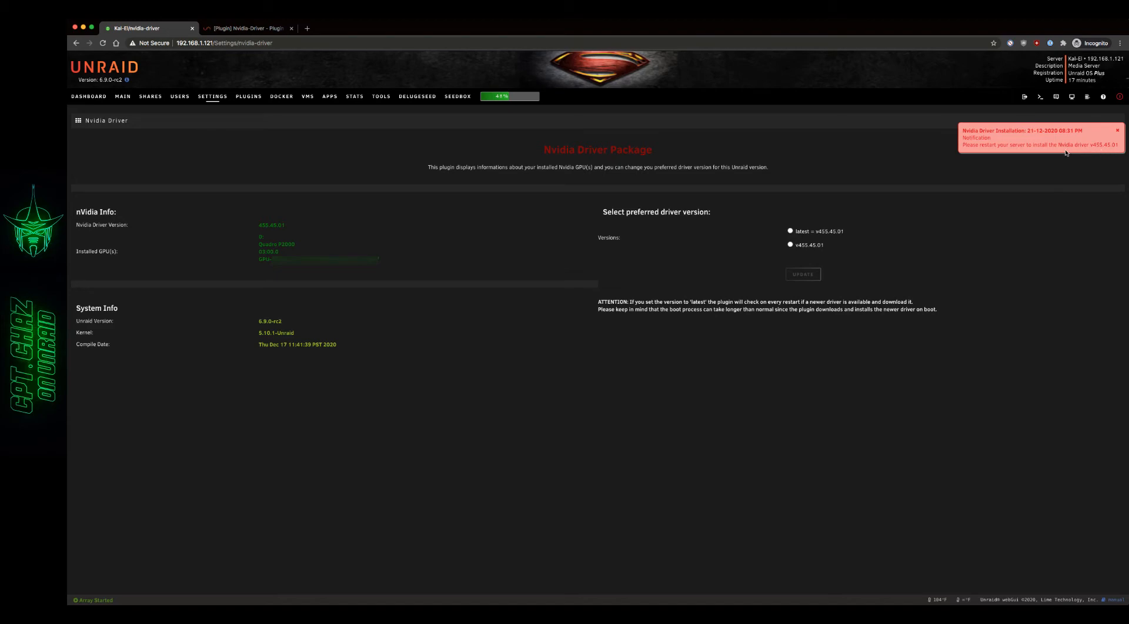
left_click(245, 28)
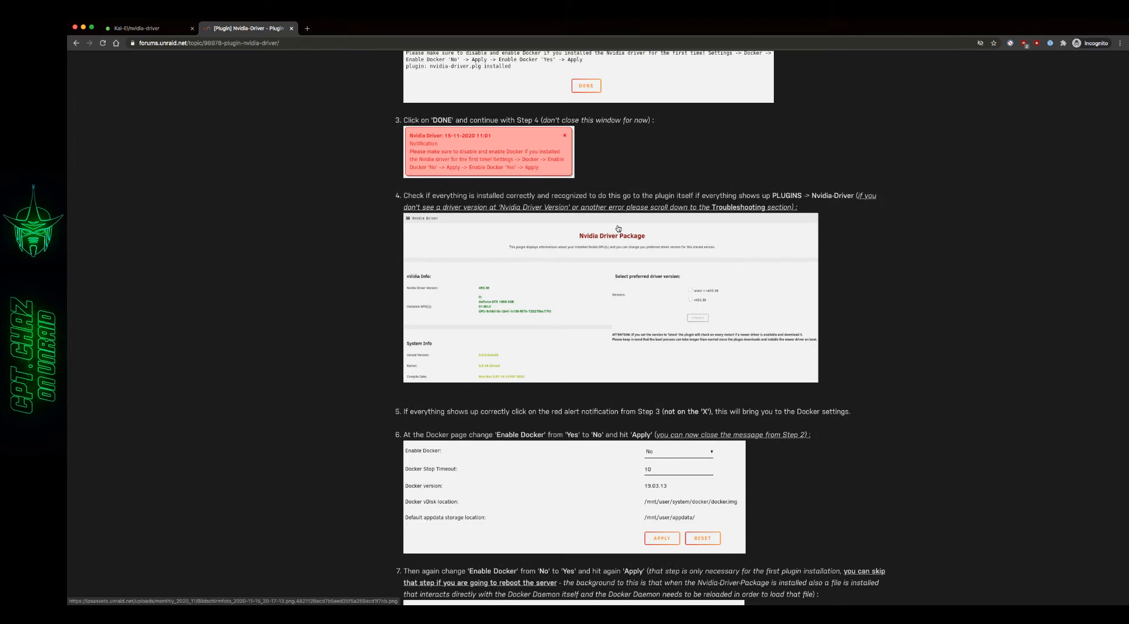
mouse_move(851, 210)
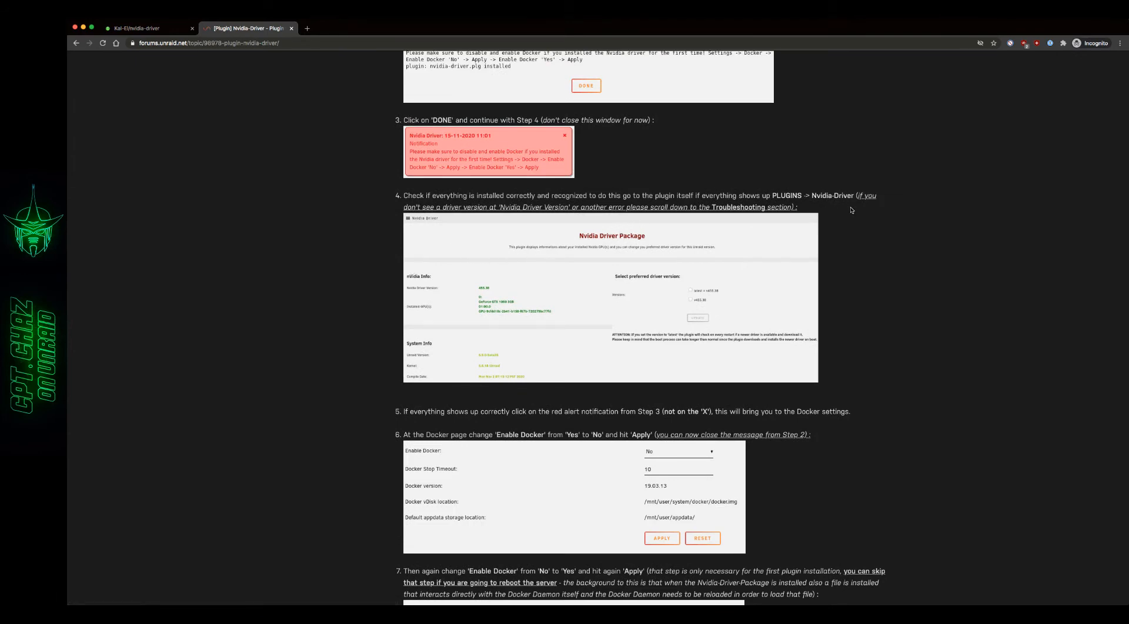
scroll("down", 3)
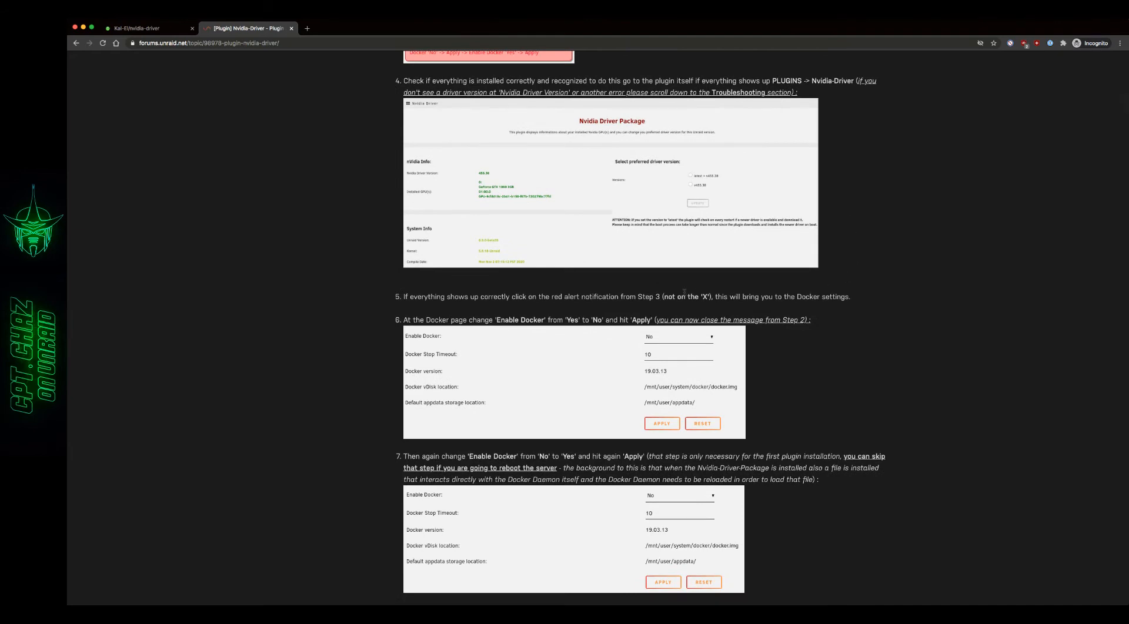
scroll("down", 3)
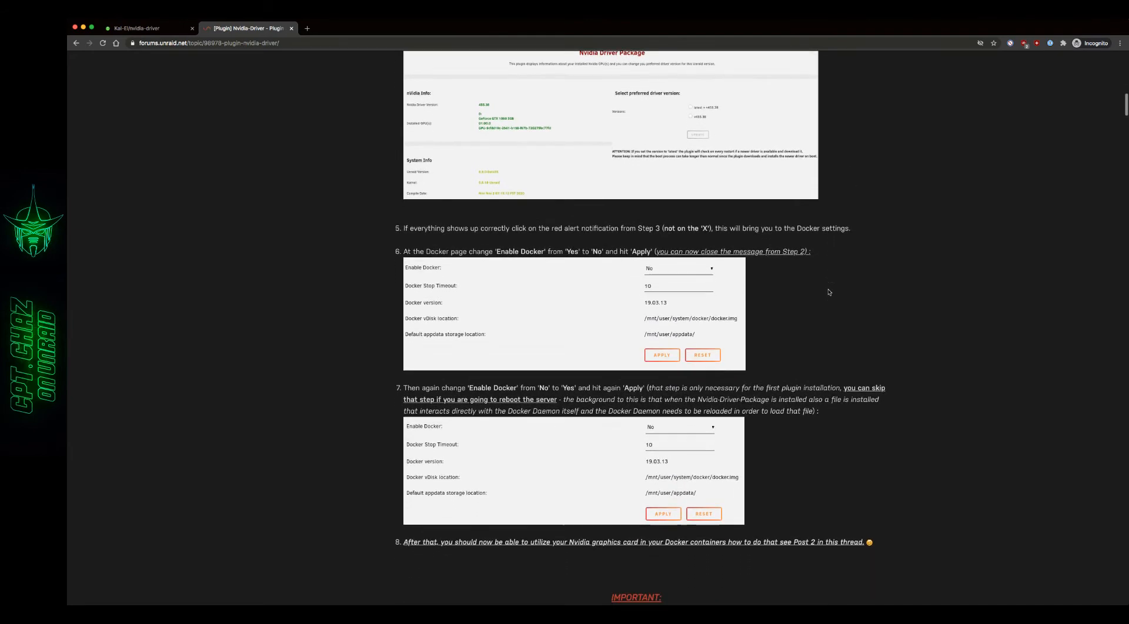
mouse_move(805, 300)
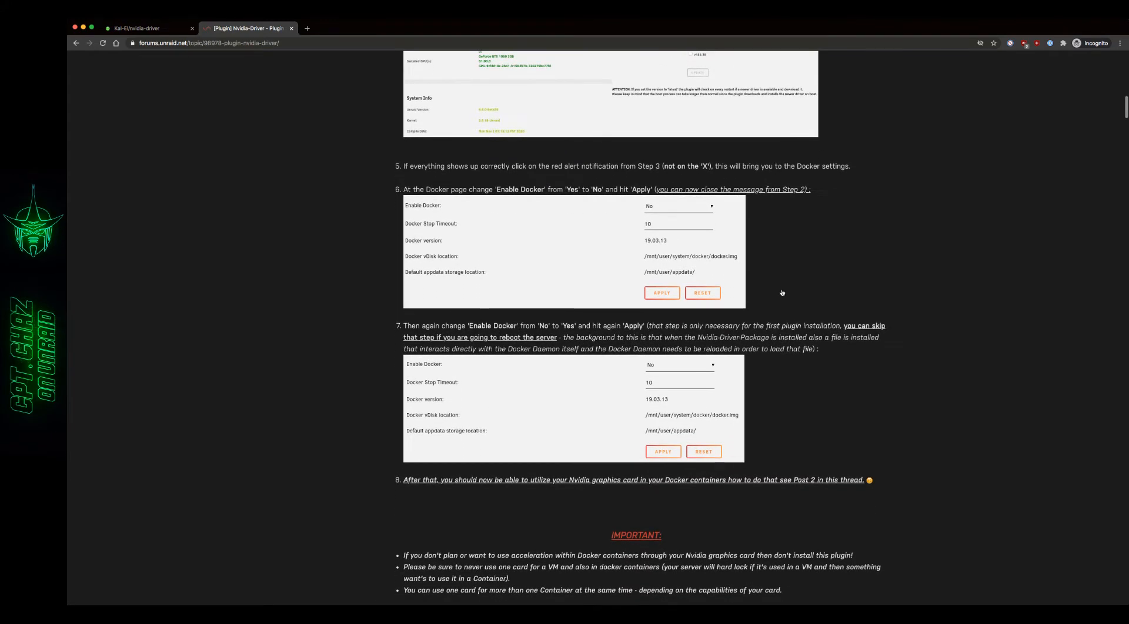
mouse_move(617, 321)
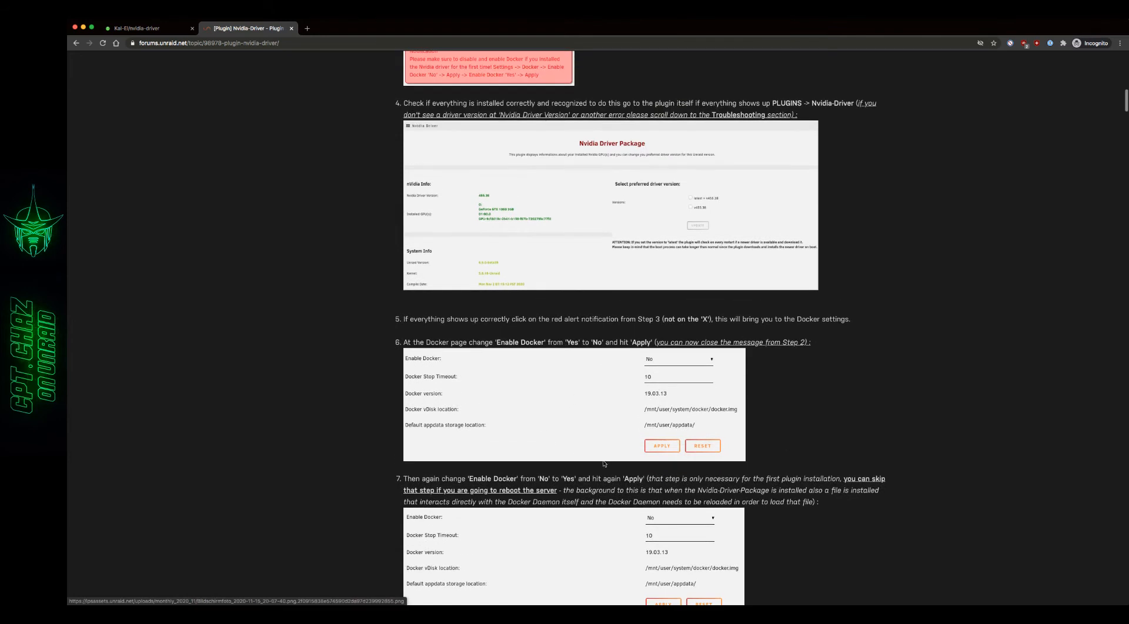
mouse_move(736, 222)
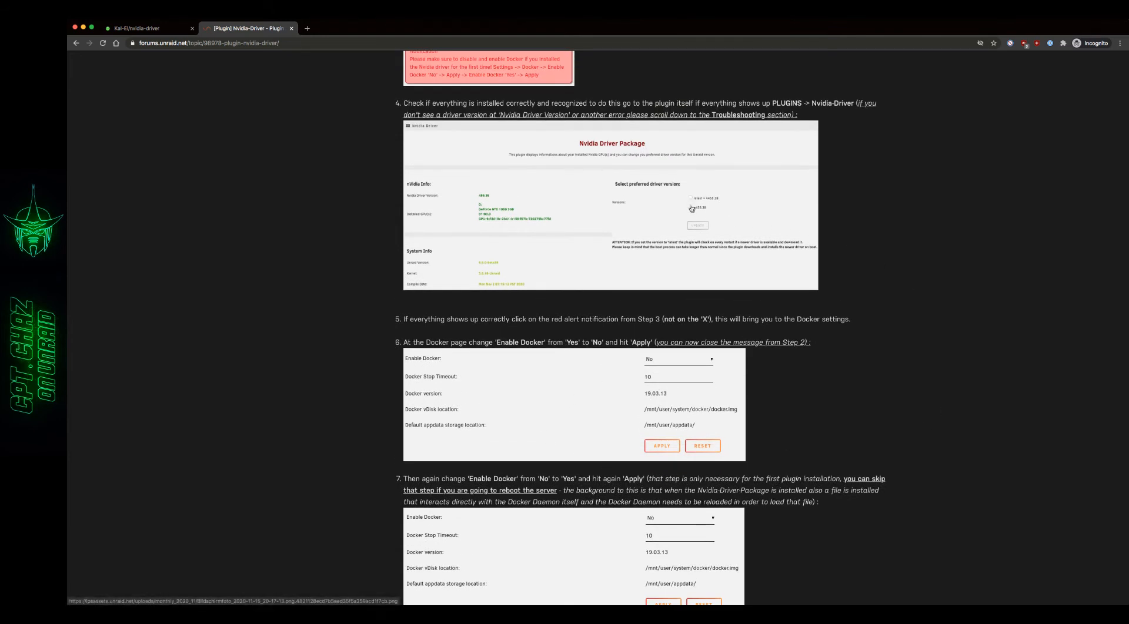
mouse_move(753, 487)
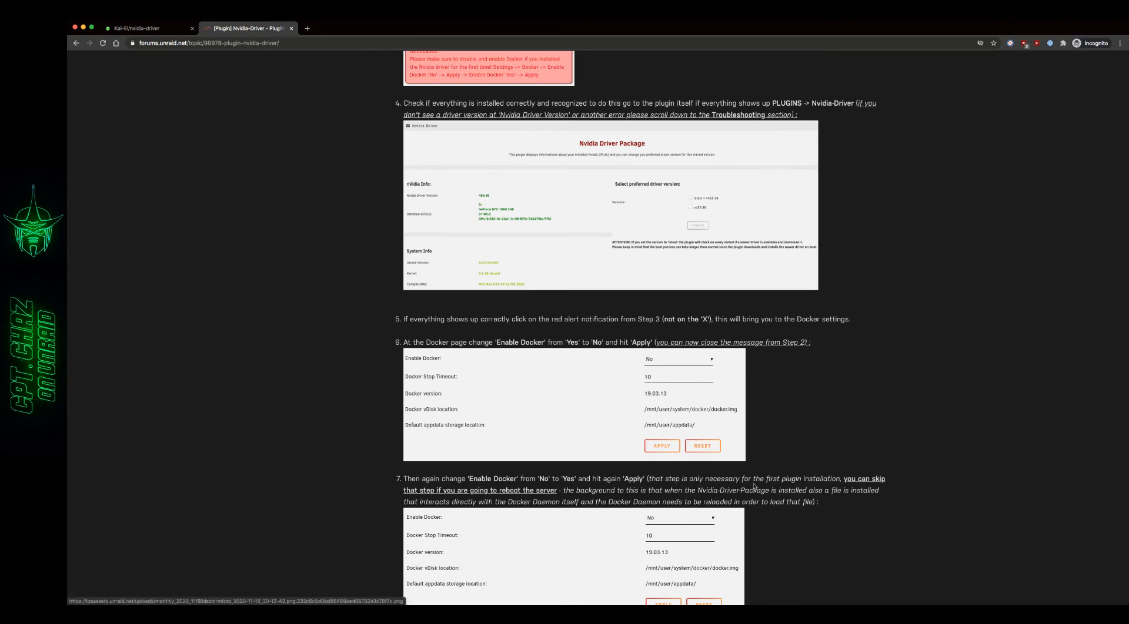
scroll("down", 3)
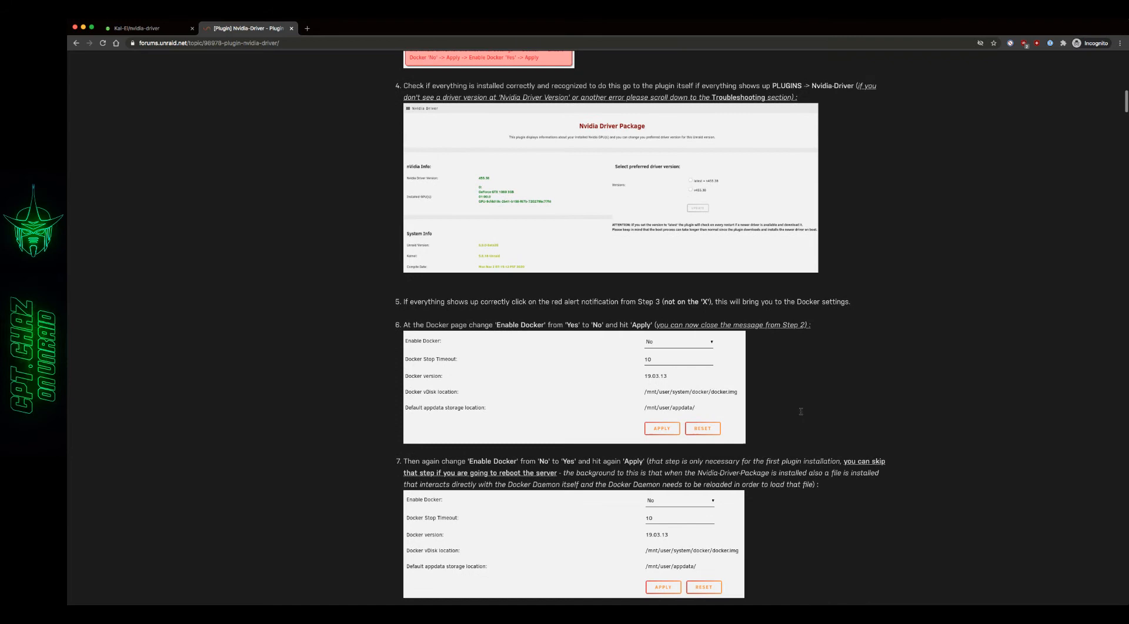
mouse_move(258, 119)
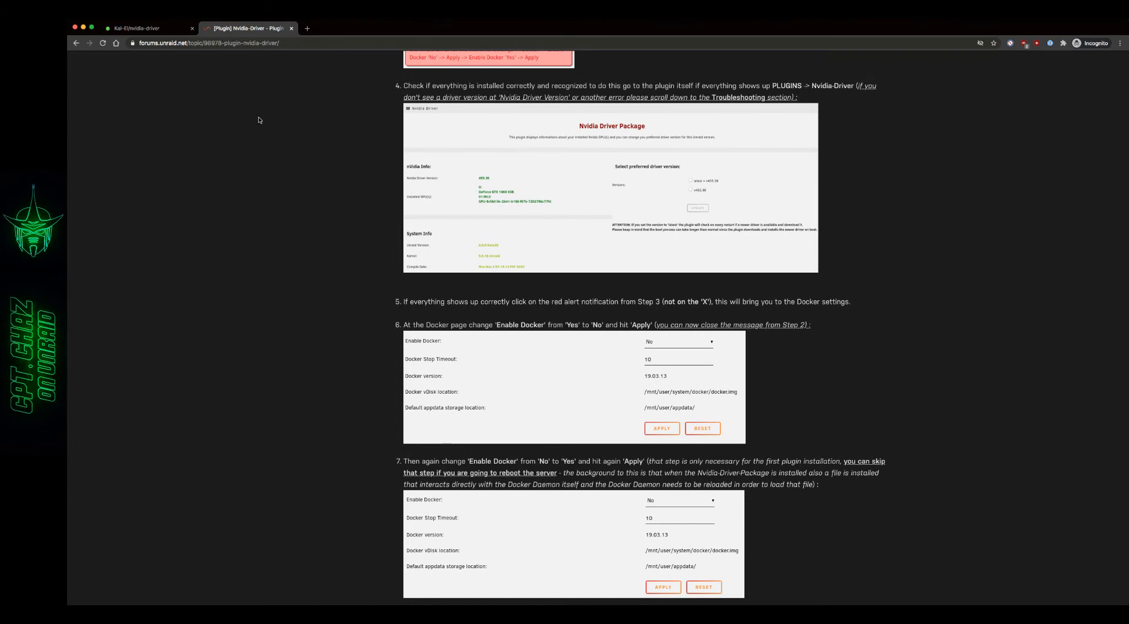
left_click(137, 29)
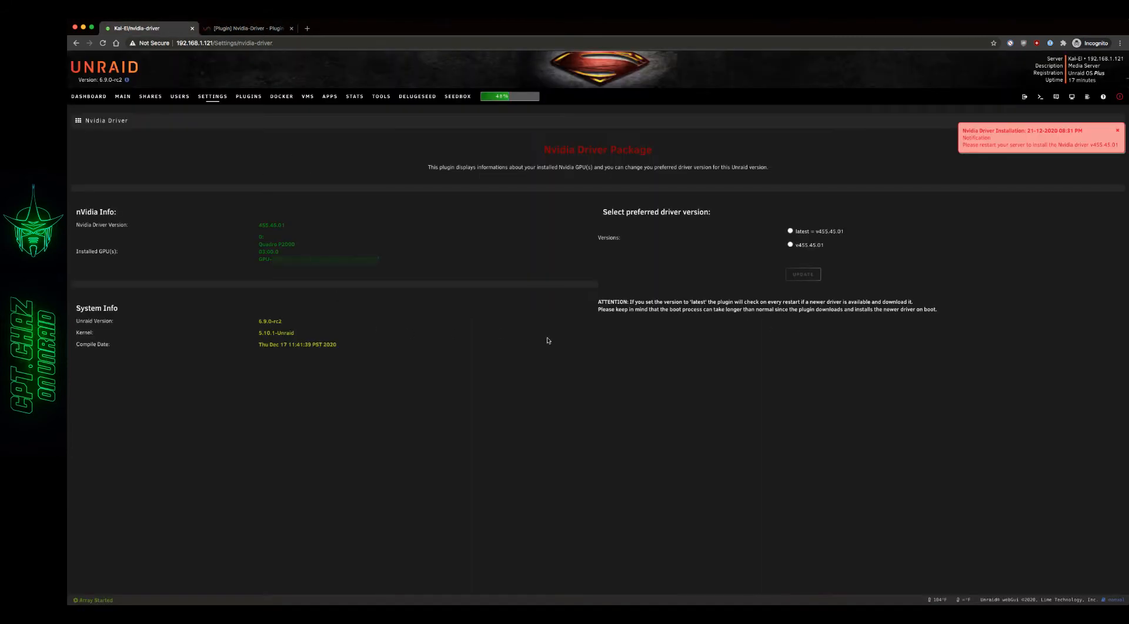
mouse_move(778, 264)
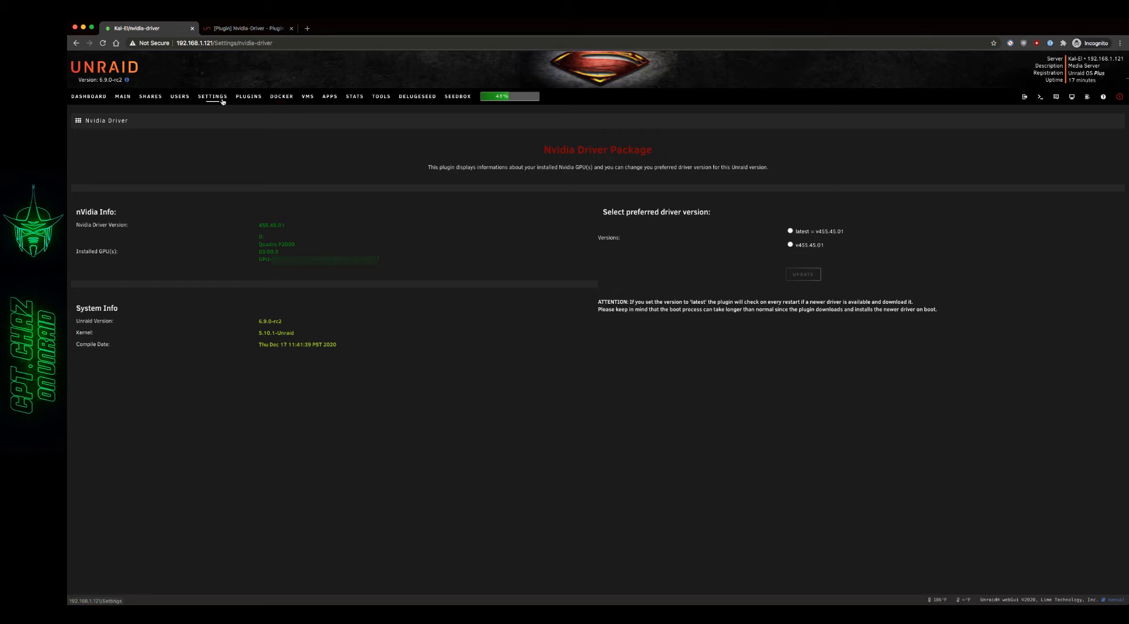
- In Docker settings, set Enable Docker to No and apply, then back to Yes so Docker reports Running
left_click(213, 95)
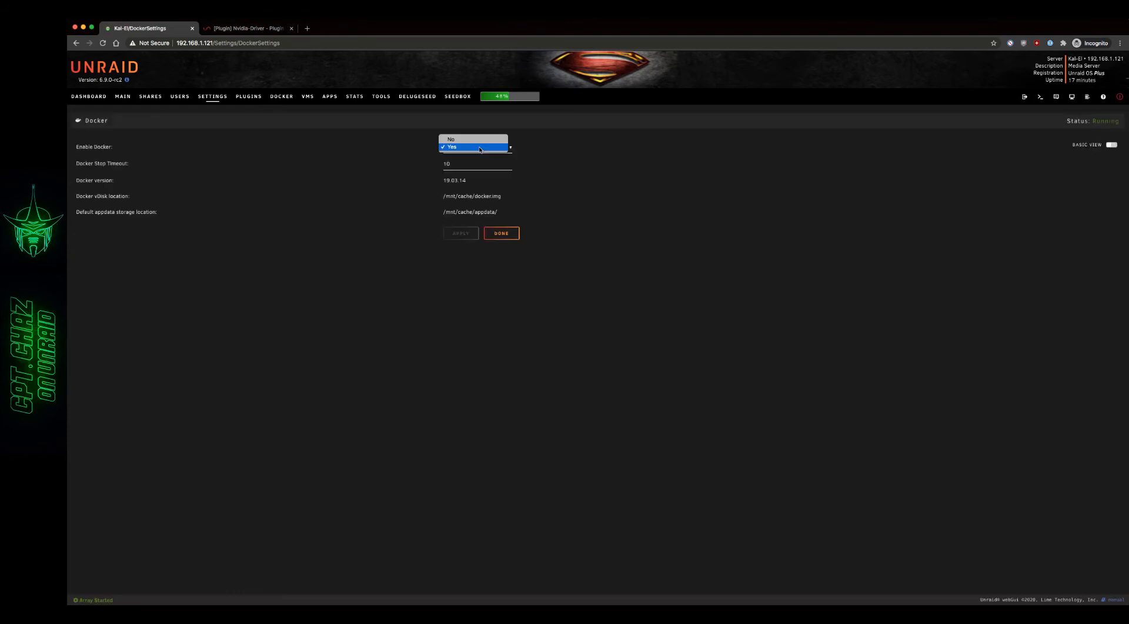
left_click(450, 138)
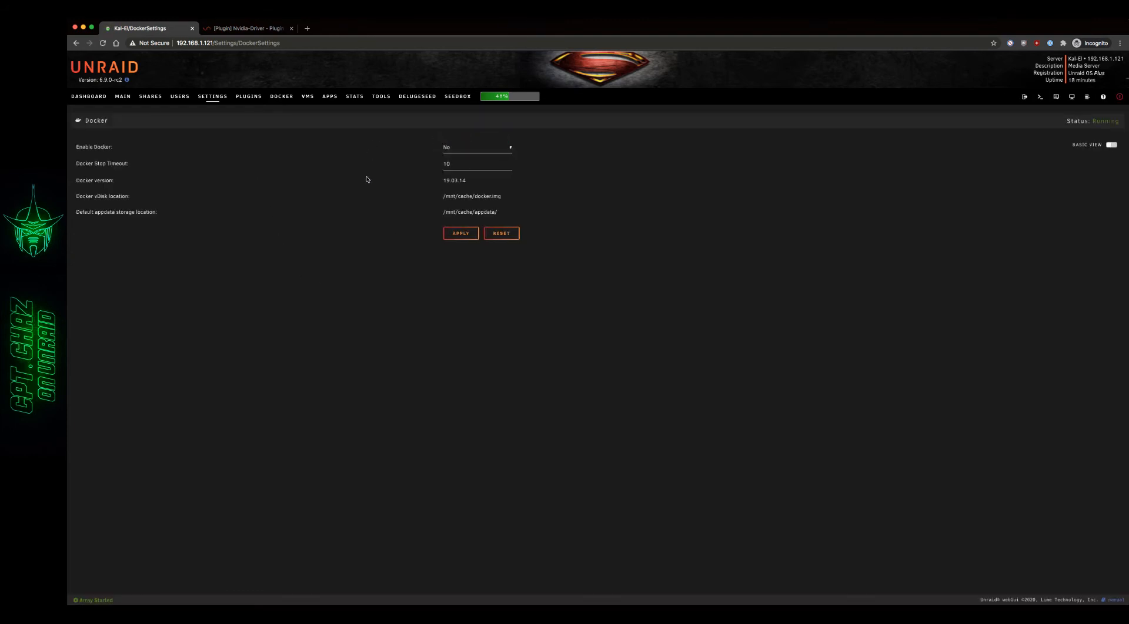
left_click(460, 233)
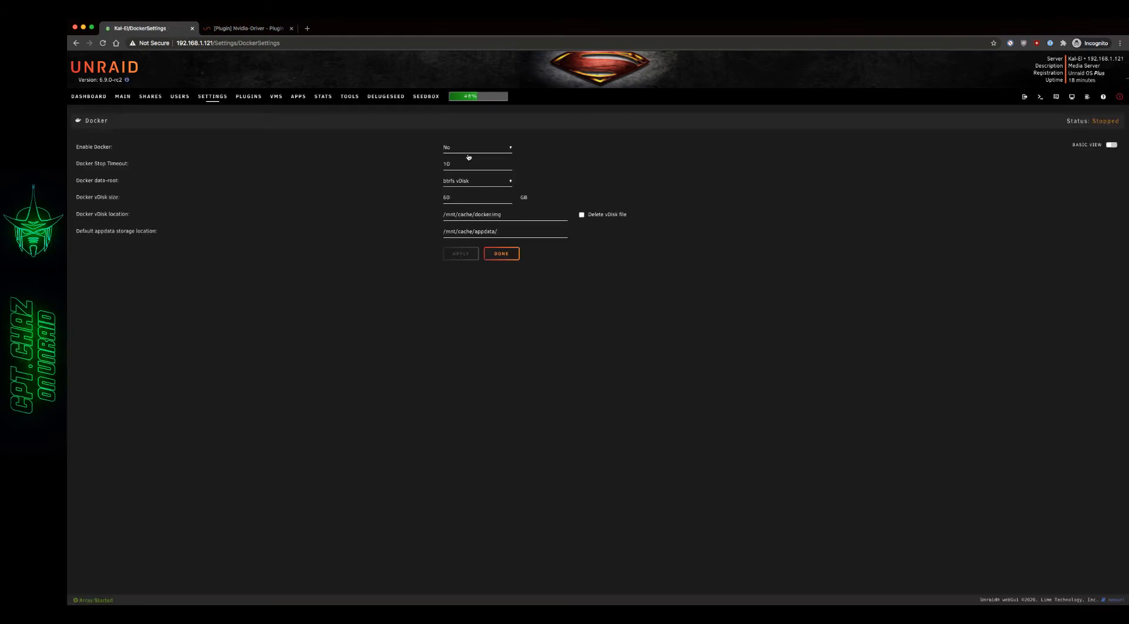
left_click(477, 147)
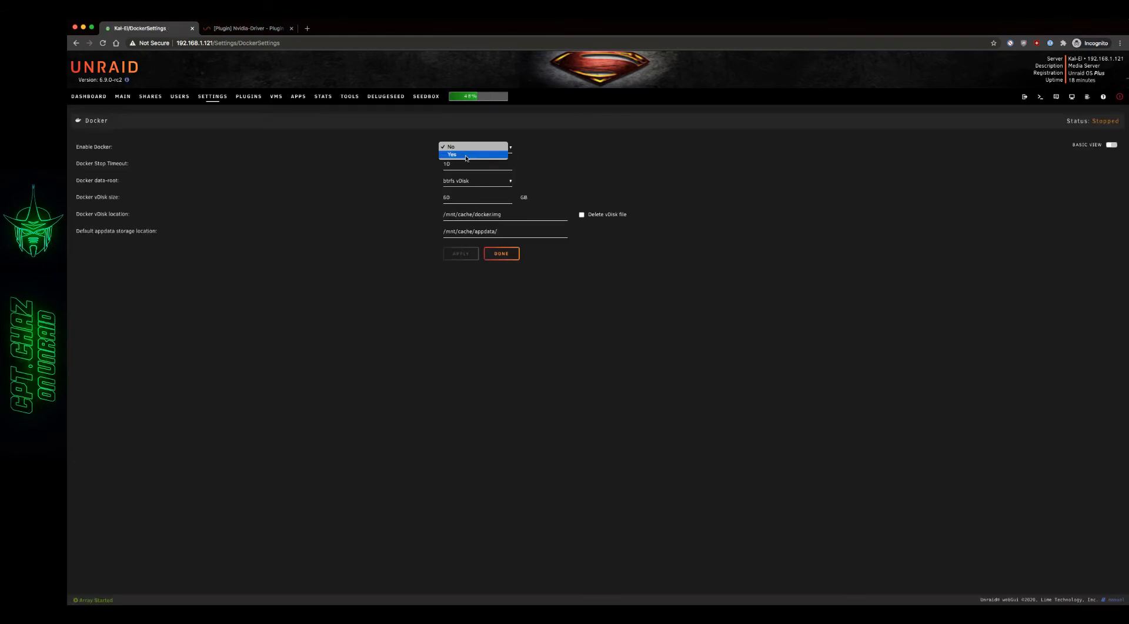
left_click(451, 154)
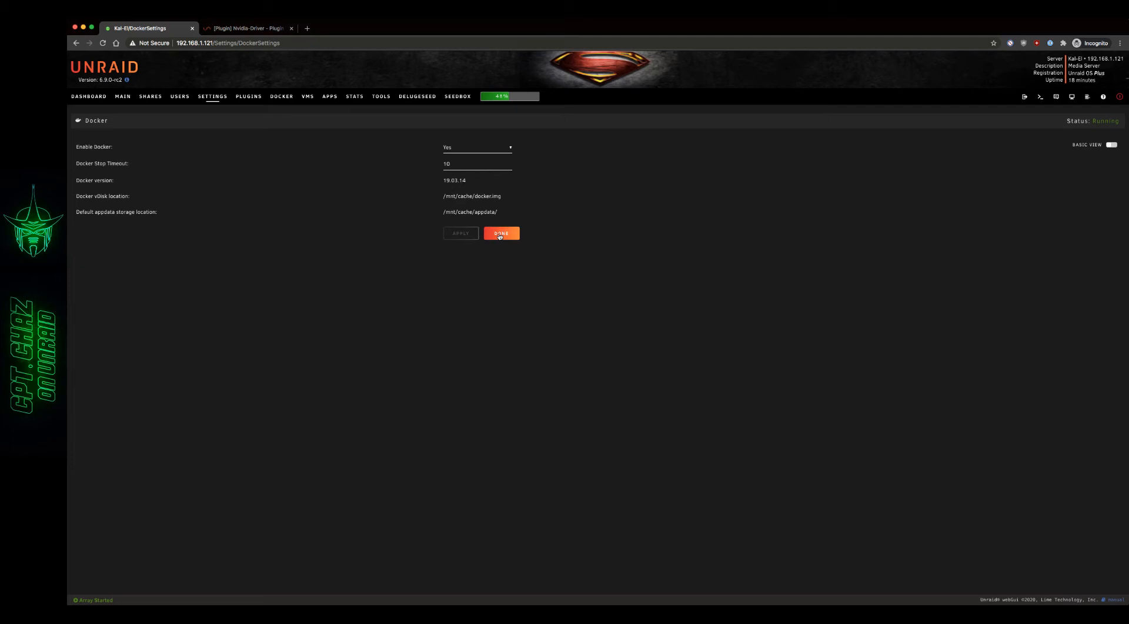
left_click(501, 232)
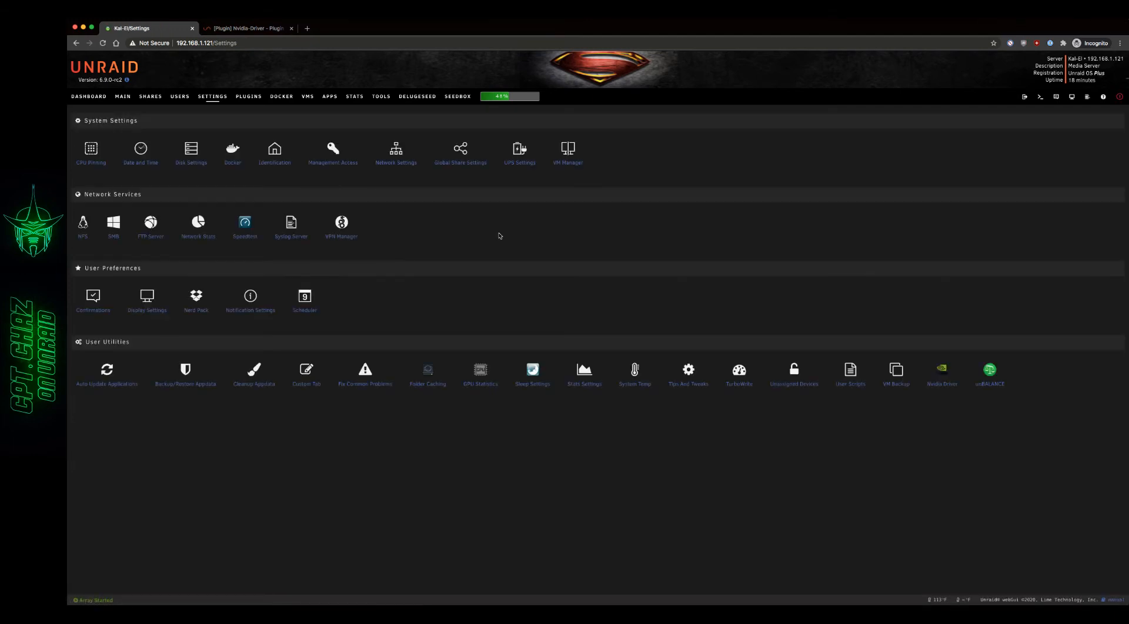
mouse_move(281, 68)
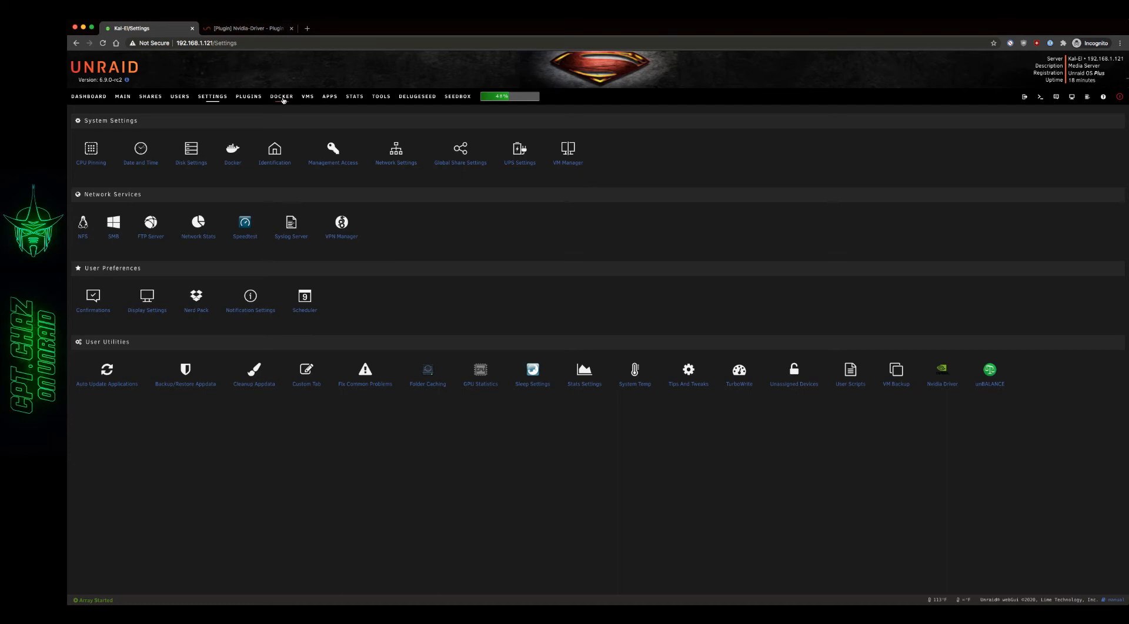
- View the Docker containers list as they start, then switch back to the forum guide
left_click(281, 95)
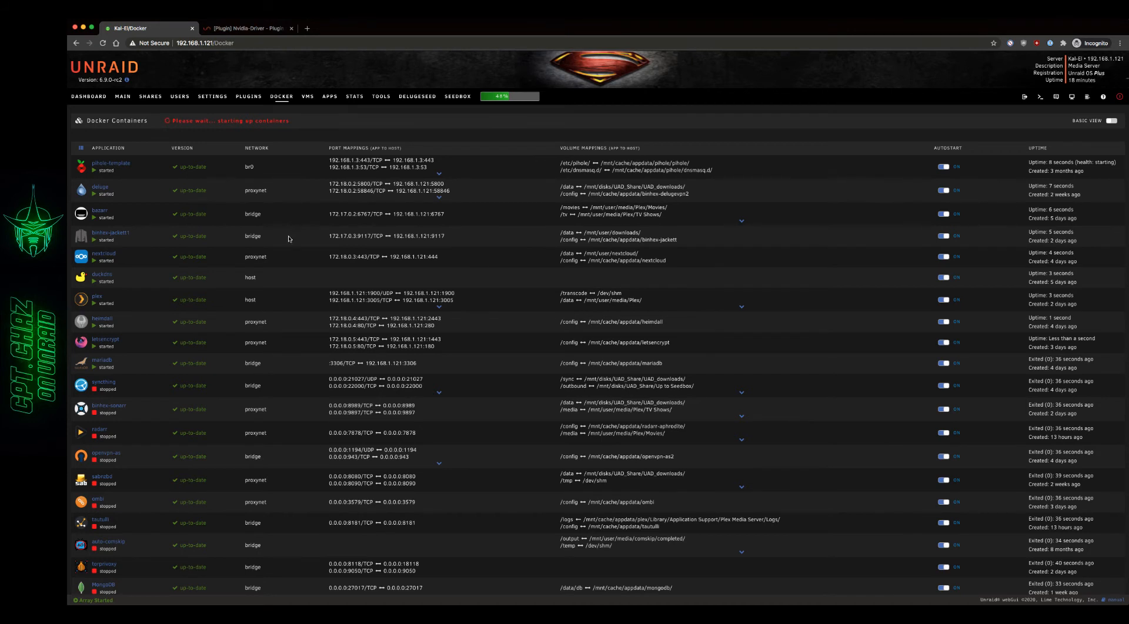
mouse_move(156, 299)
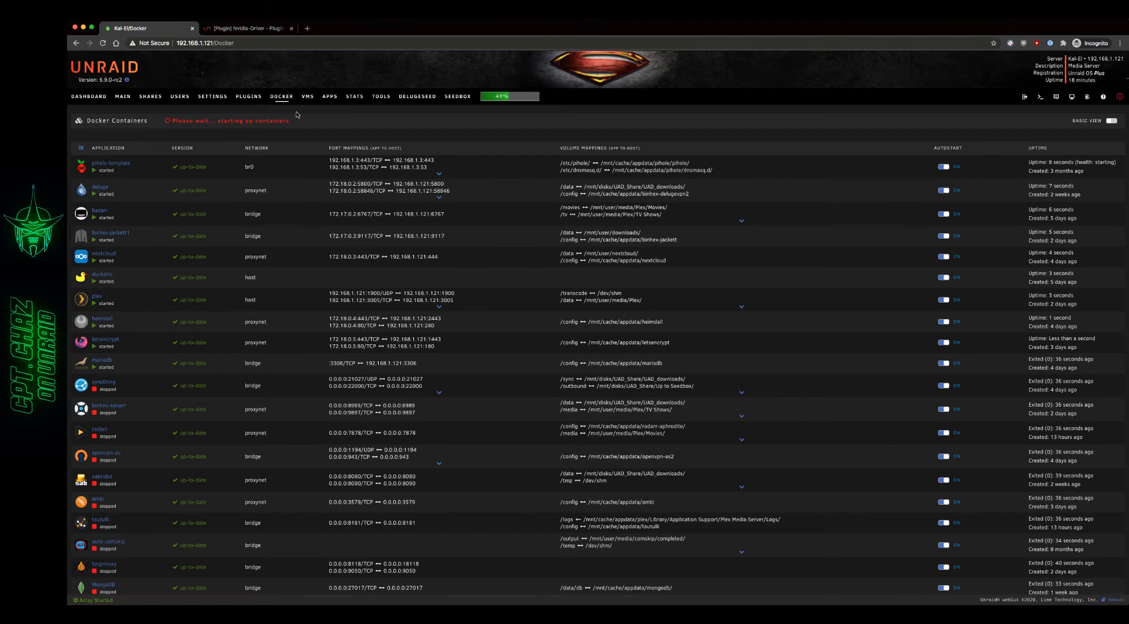
left_click(245, 28)
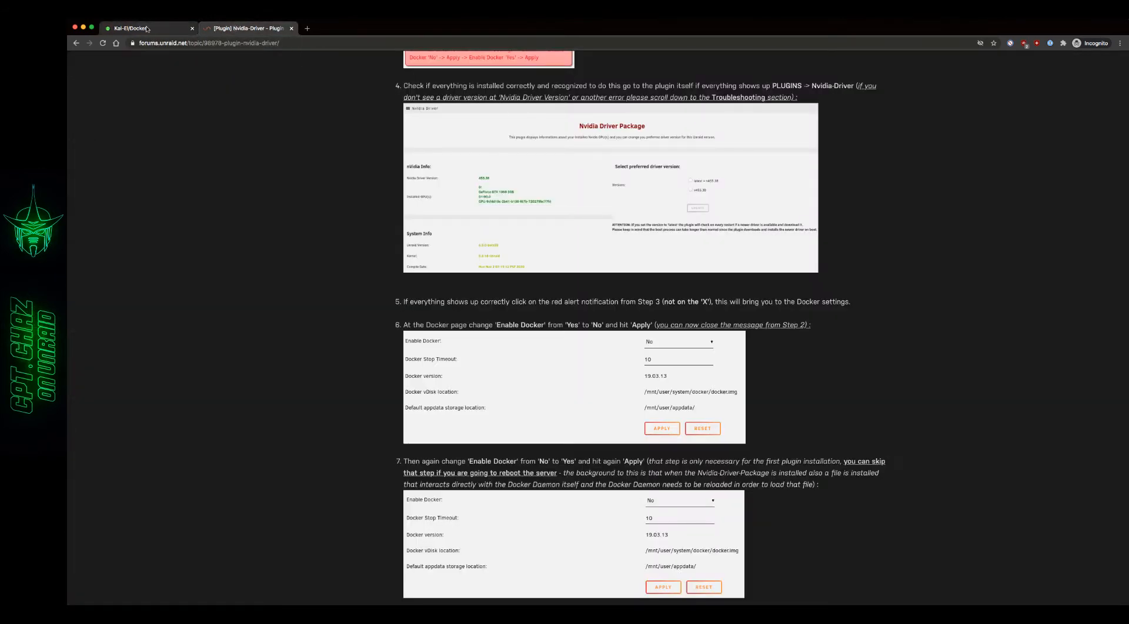
- Scroll the Nvidia-Driver thread past Troubleshooting, Emby and Jellyfin to the PLEX section
scroll("down", 3)
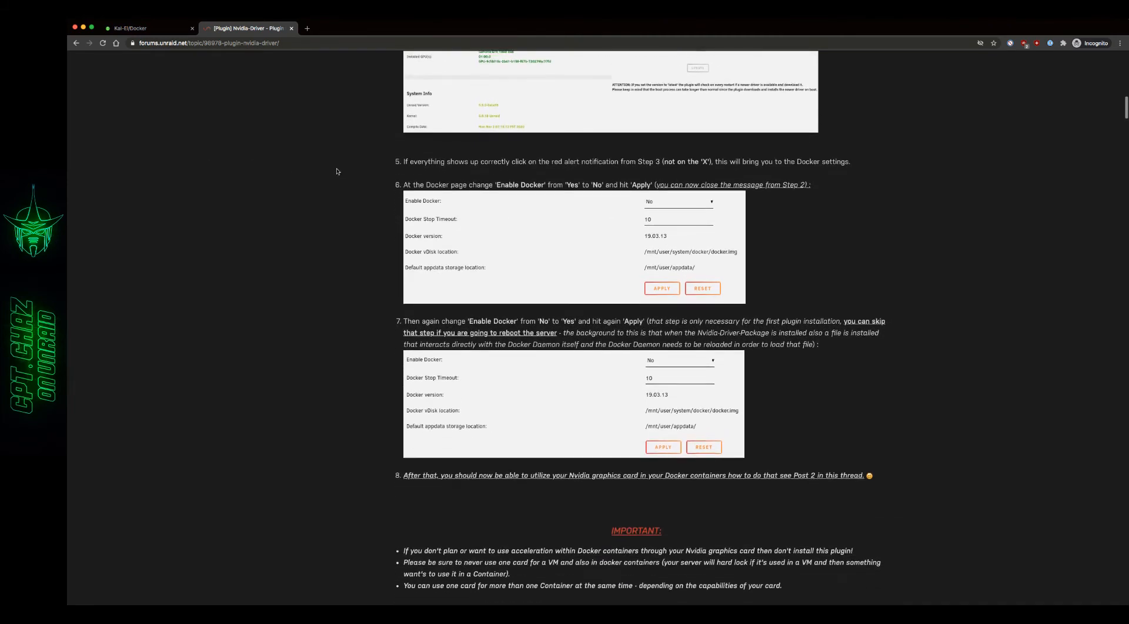
scroll("down", 3)
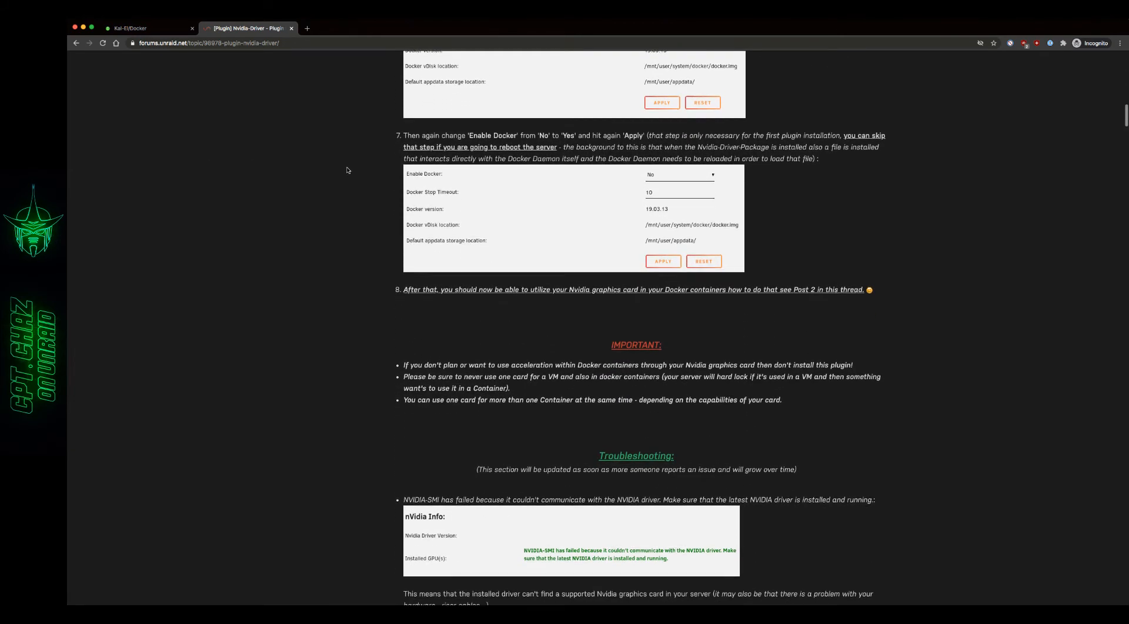
scroll("down", 3)
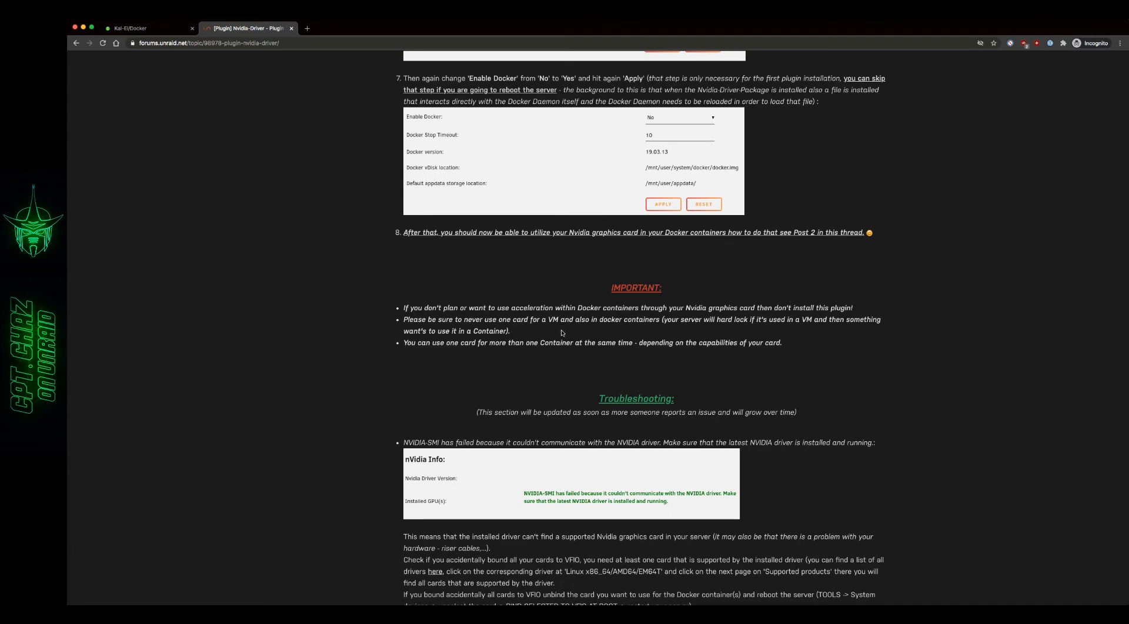
scroll("down", 3)
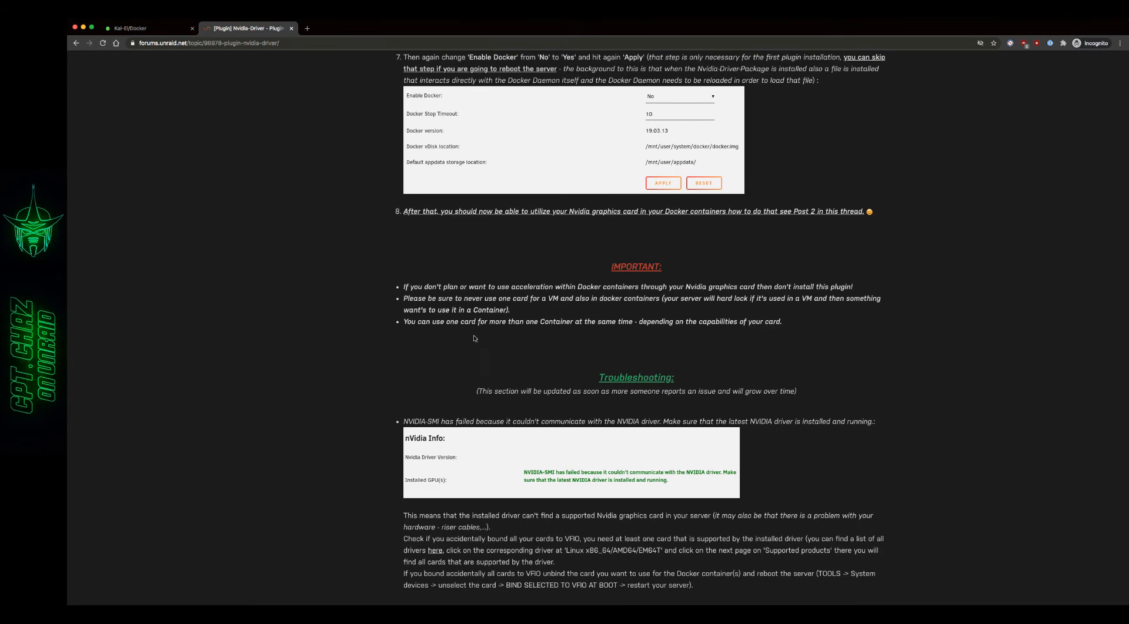
scroll("down", 3)
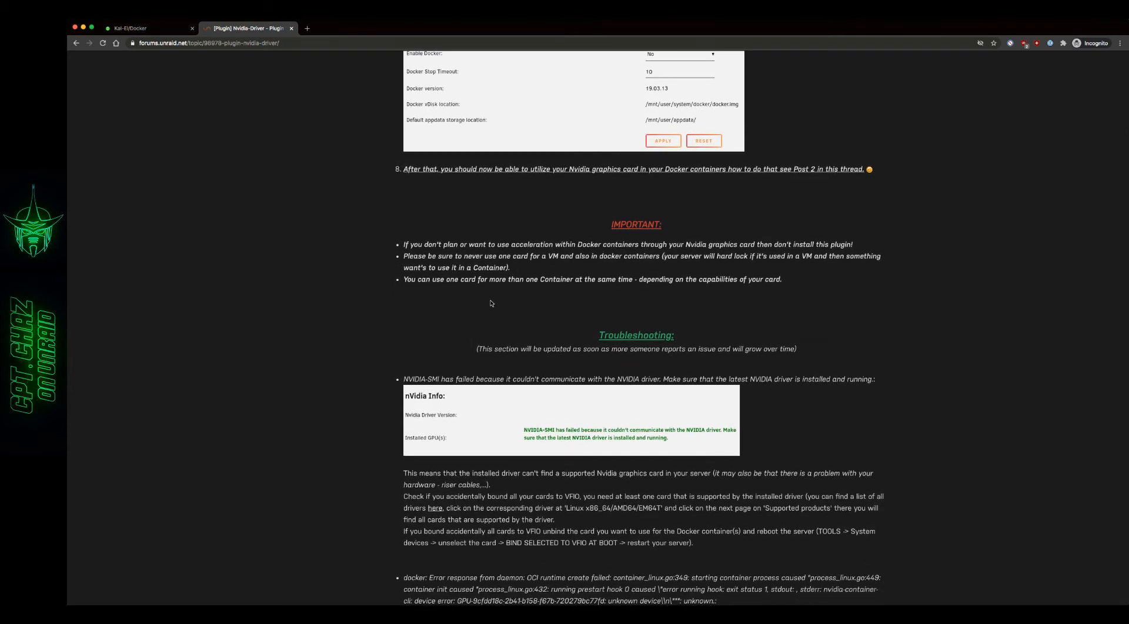
mouse_move(385, 294)
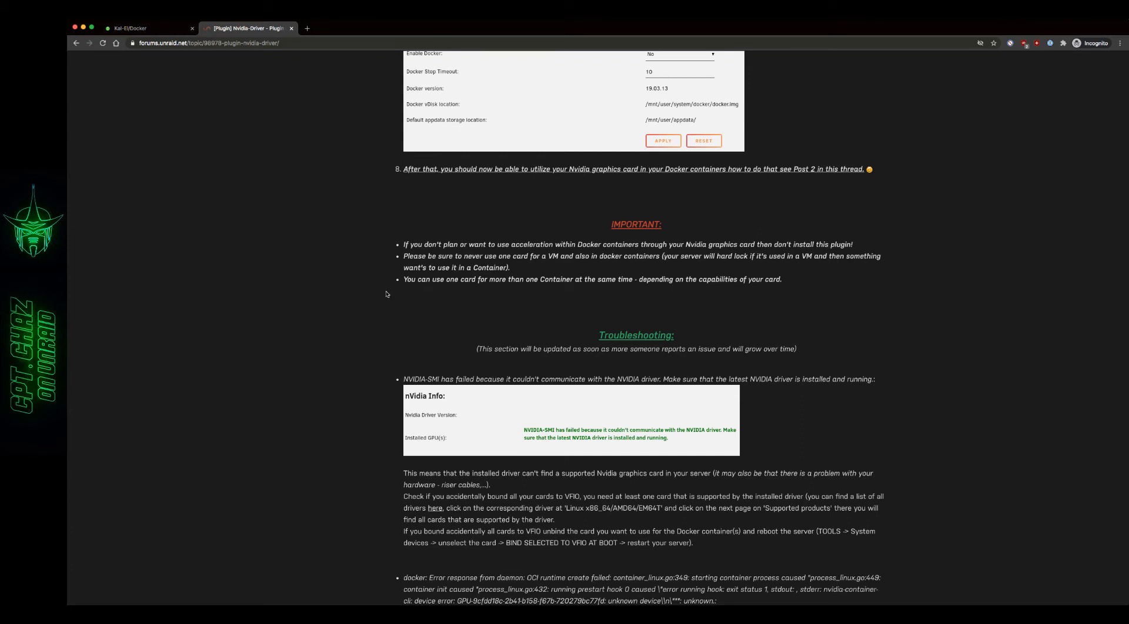
mouse_move(733, 200)
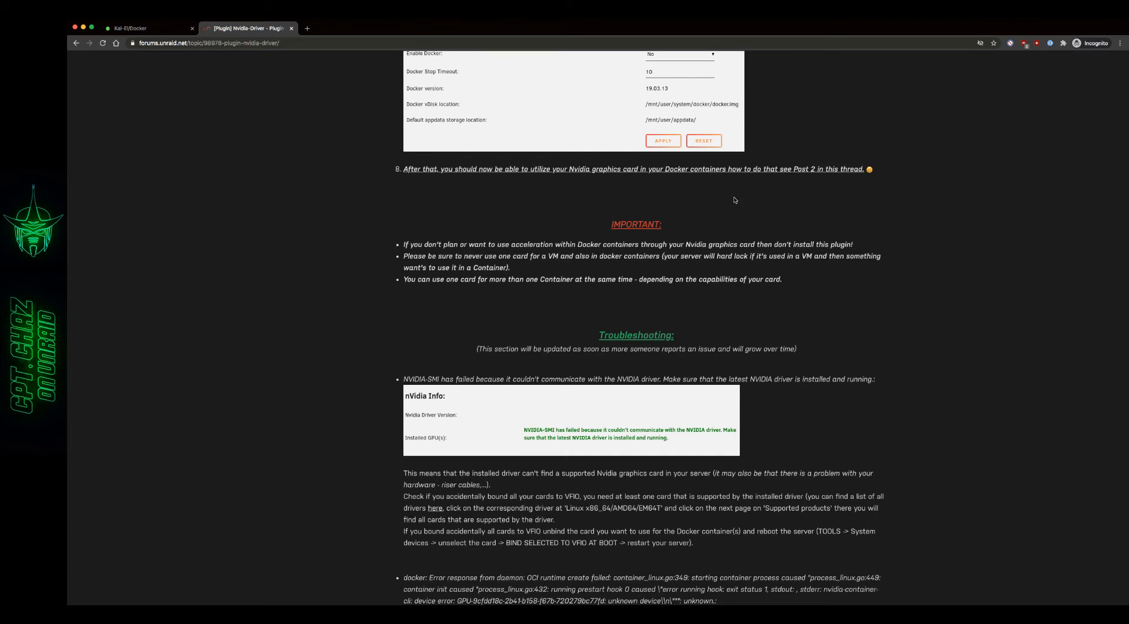
mouse_move(832, 181)
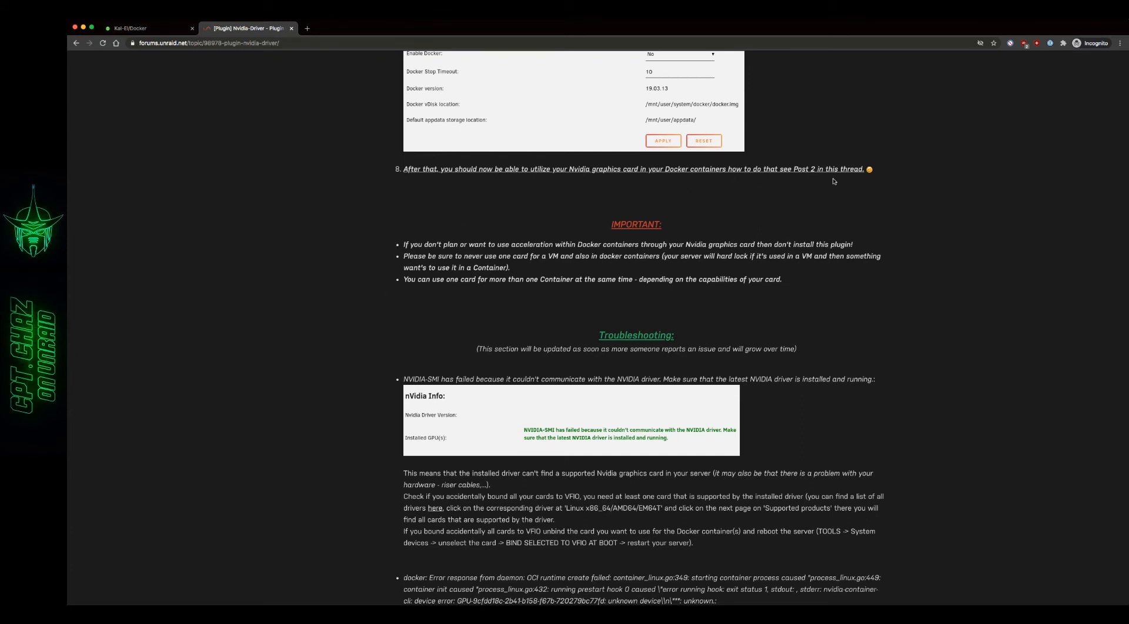
scroll("down", 3)
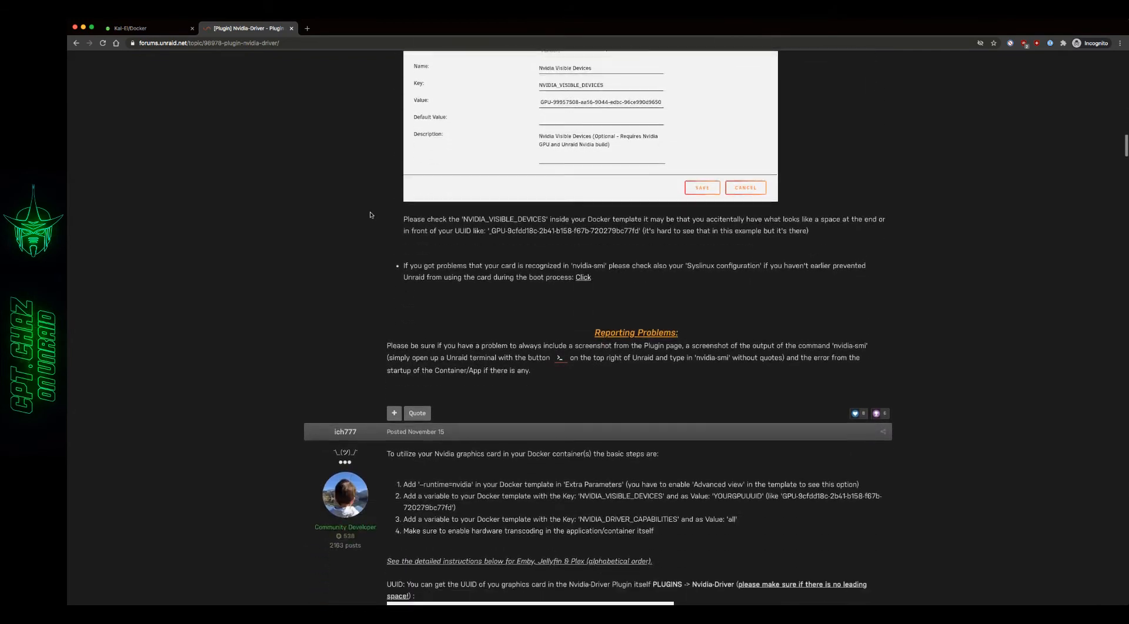
scroll("down", 3)
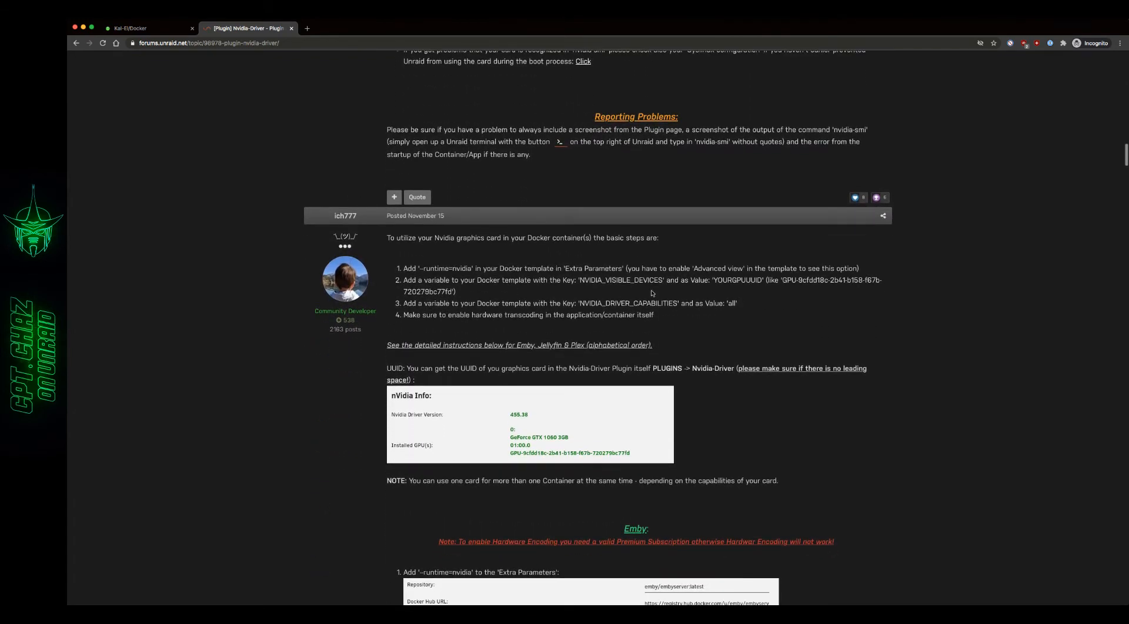
scroll("down", 3)
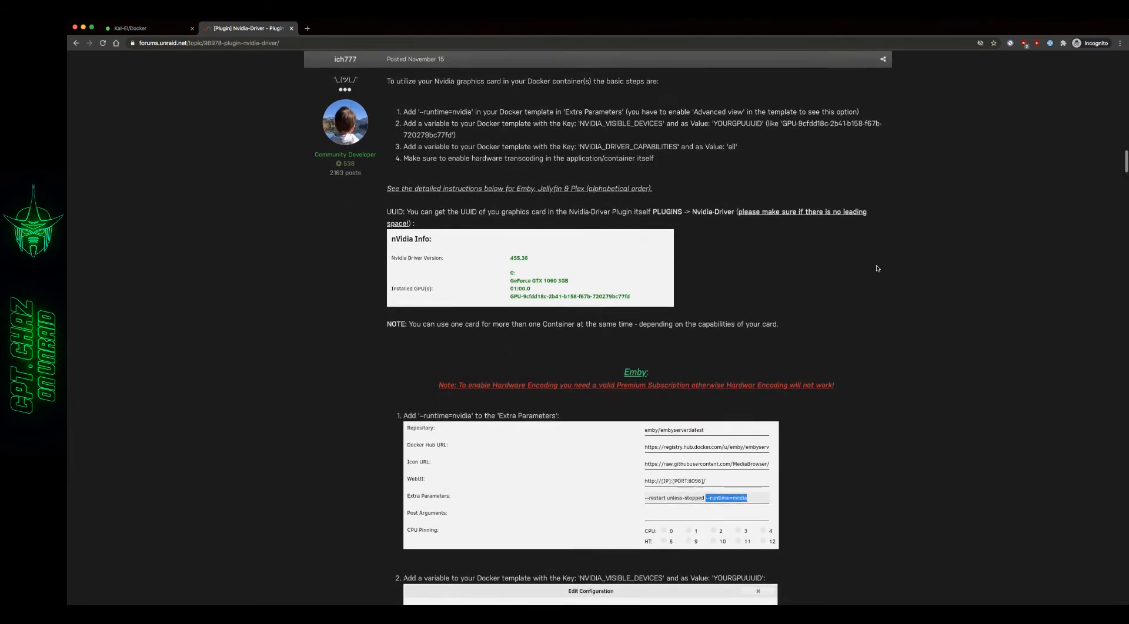
scroll("down", 3)
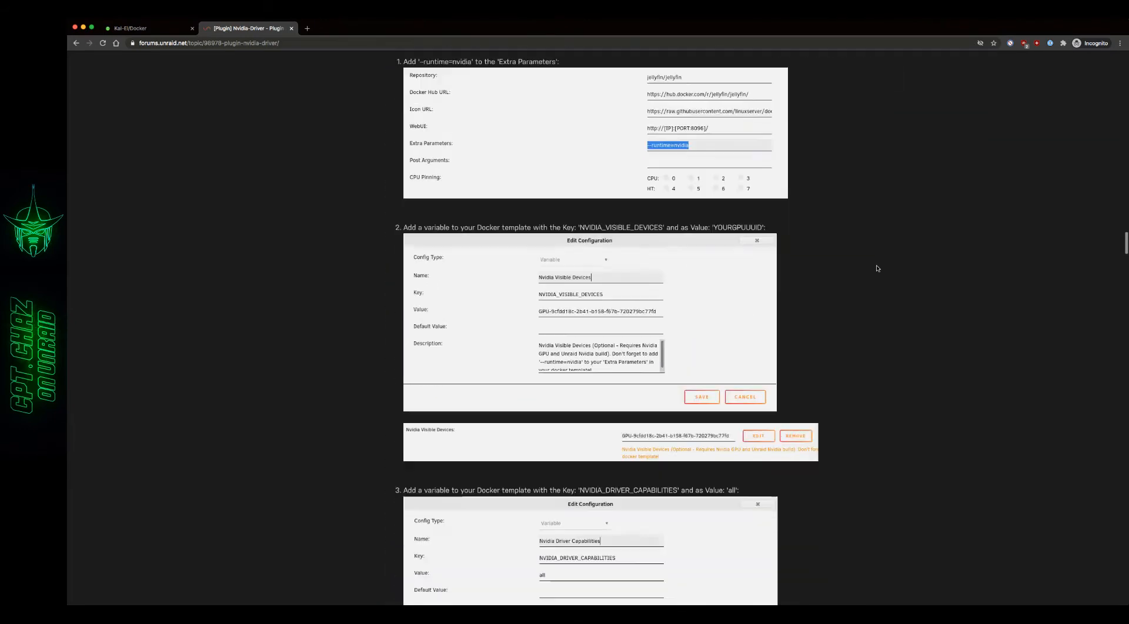
scroll("down", 3)
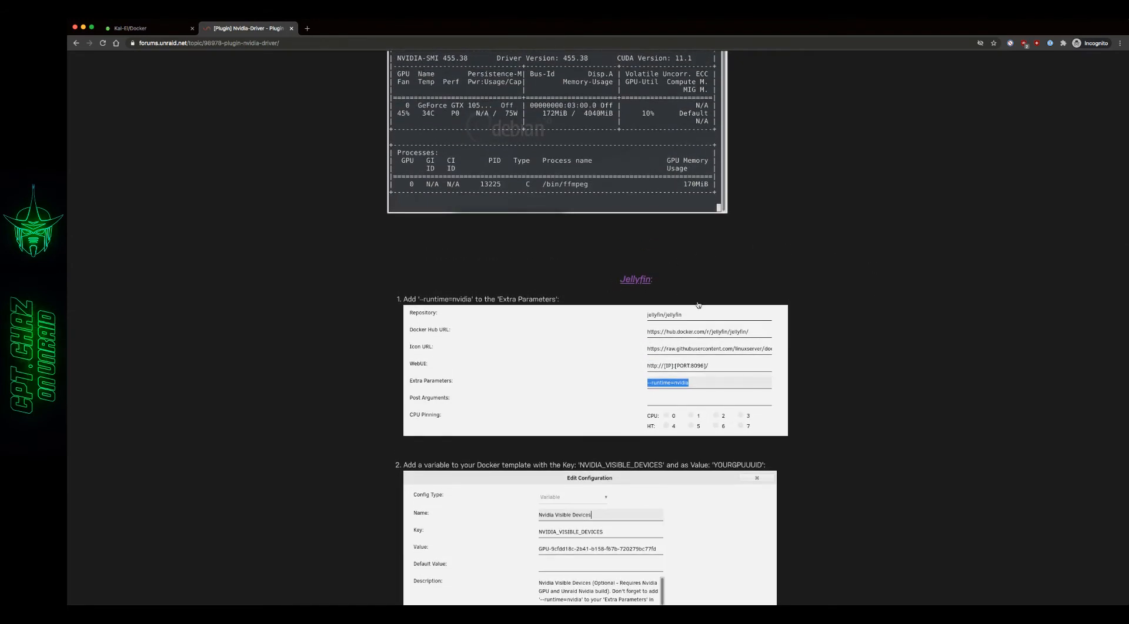
scroll("down", 3)
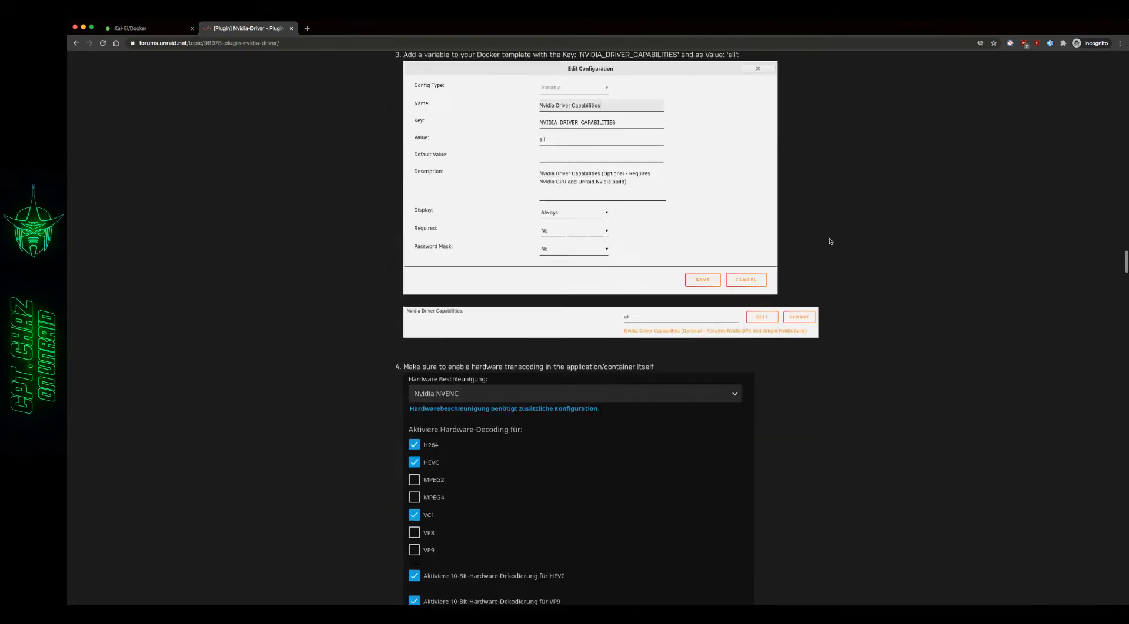
scroll("down", 3)
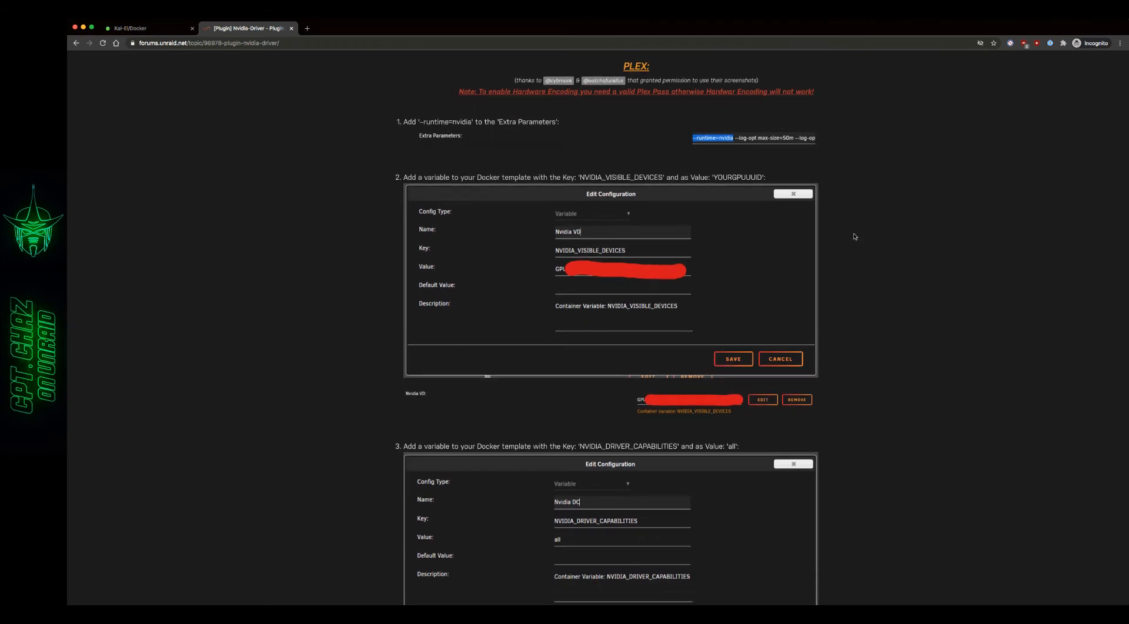
mouse_move(634, 159)
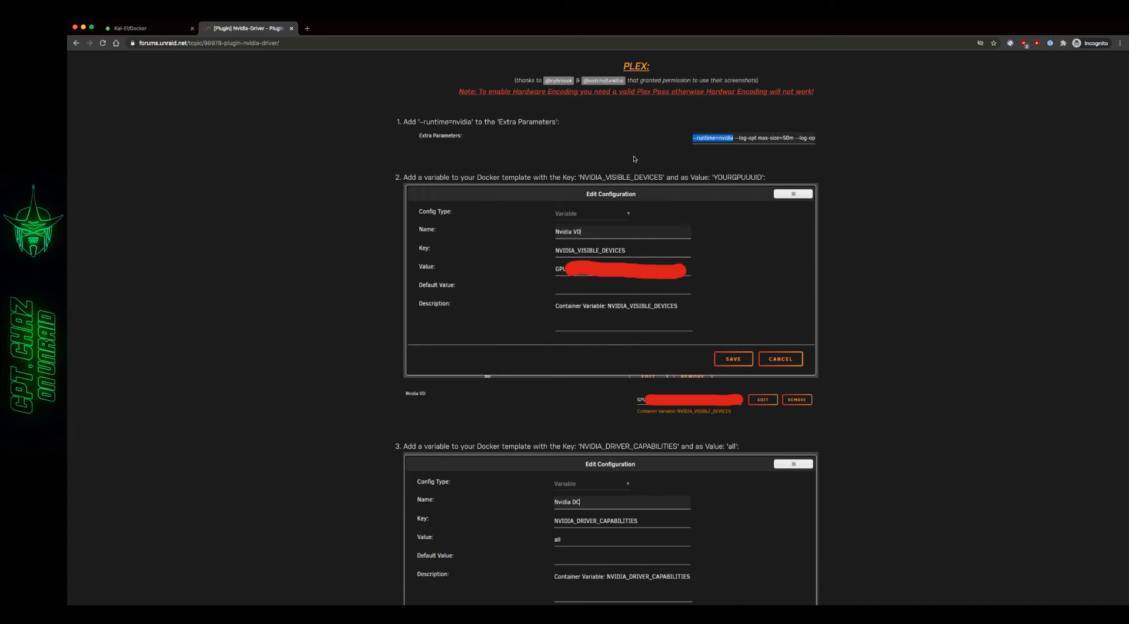
mouse_move(378, 233)
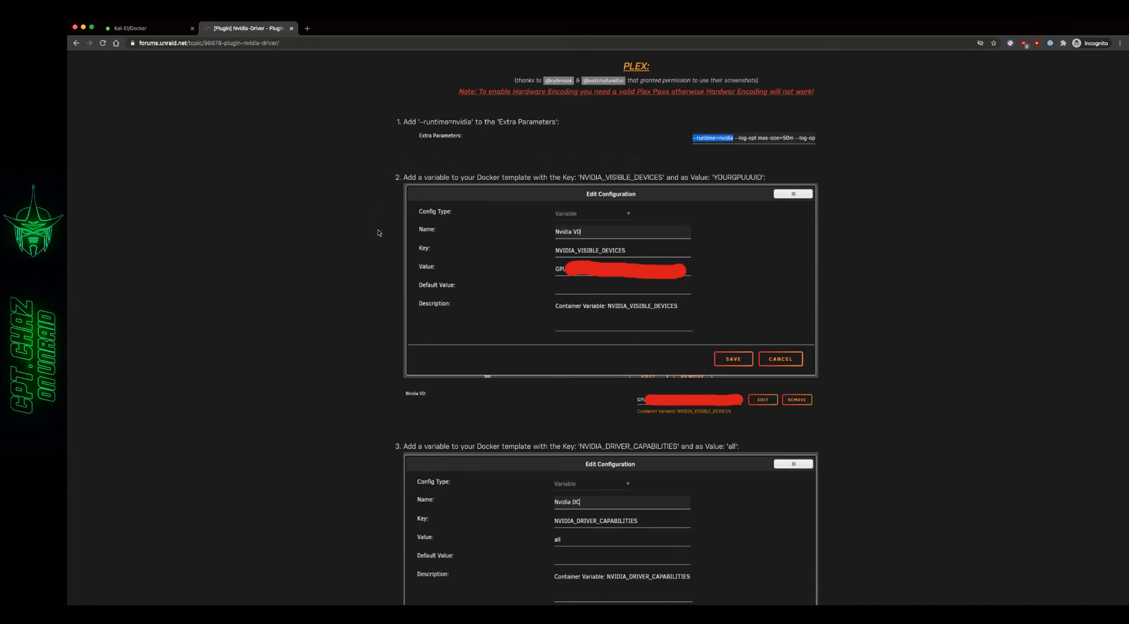
- Copy the --runtime=nvidia text from Plex step 1 and switch to the Plex Update Container template
scroll("down", 3)
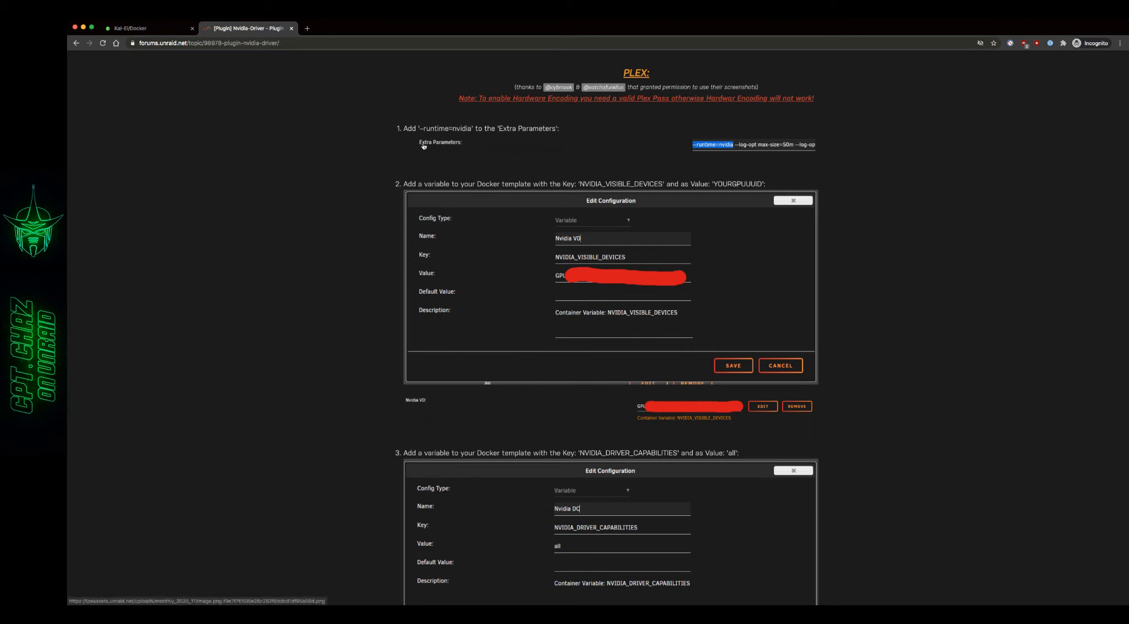
mouse_move(469, 139)
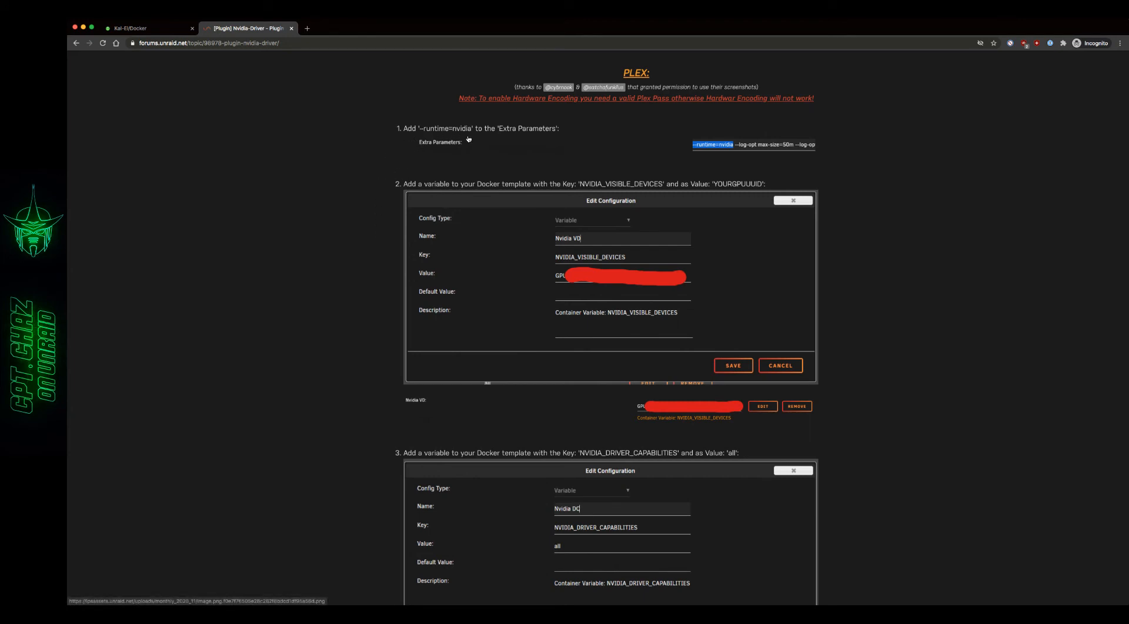
mouse_move(285, 124)
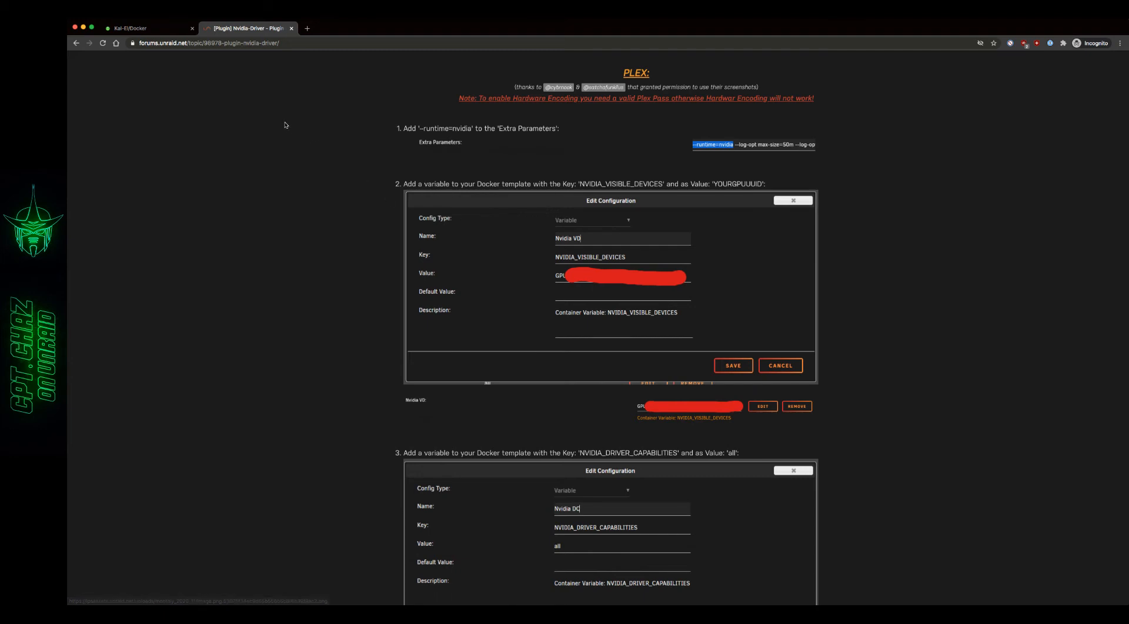
mouse_move(257, 132)
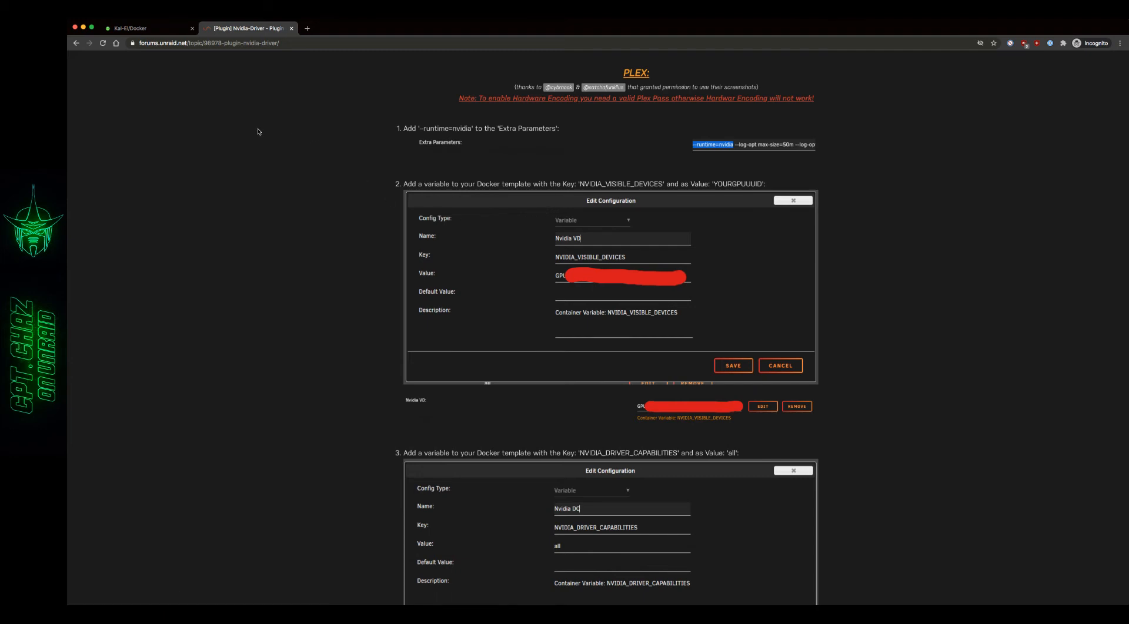
double_click(462, 128)
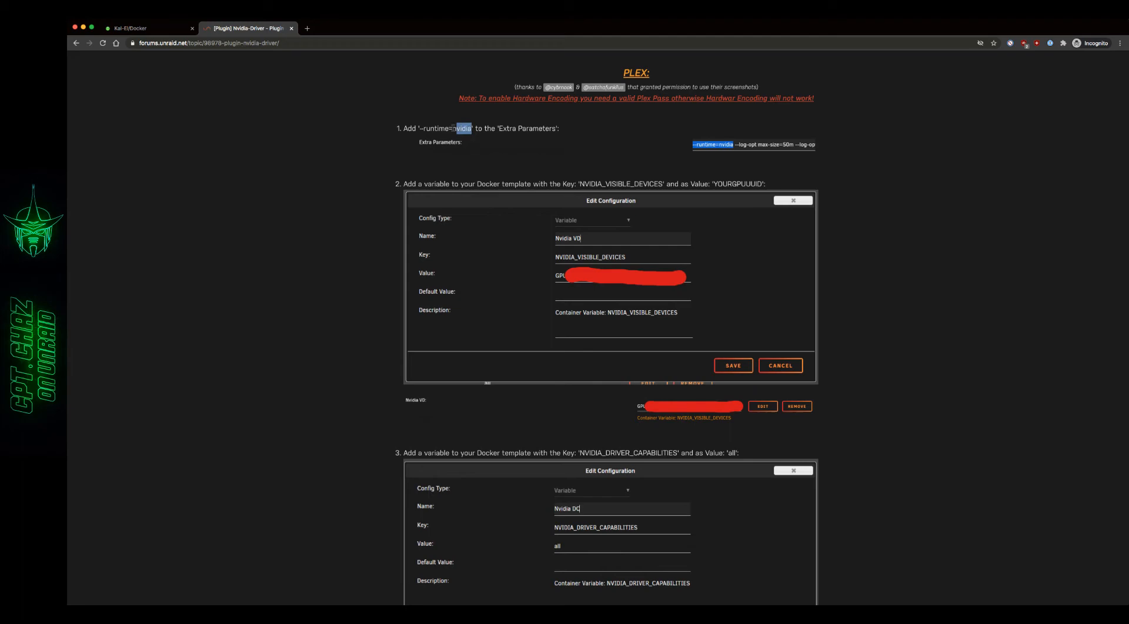
right_click(463, 128)
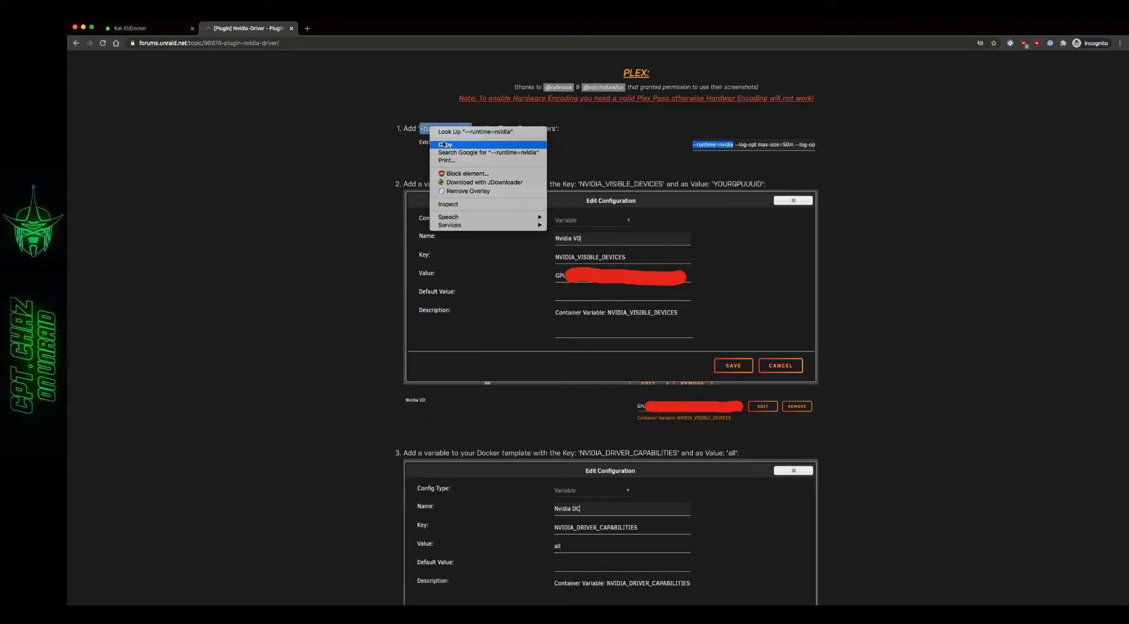
left_click(143, 29)
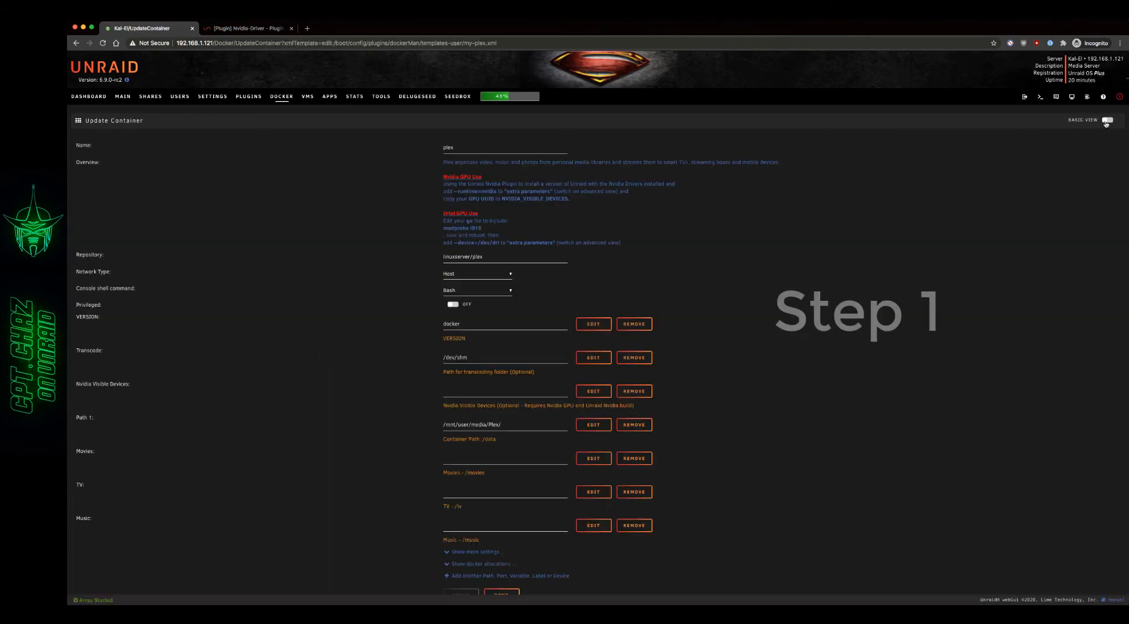
- In Advanced View, enter --runtime=nvidia in Extra Parameters, then return to the forum instructions
left_click(1107, 120)
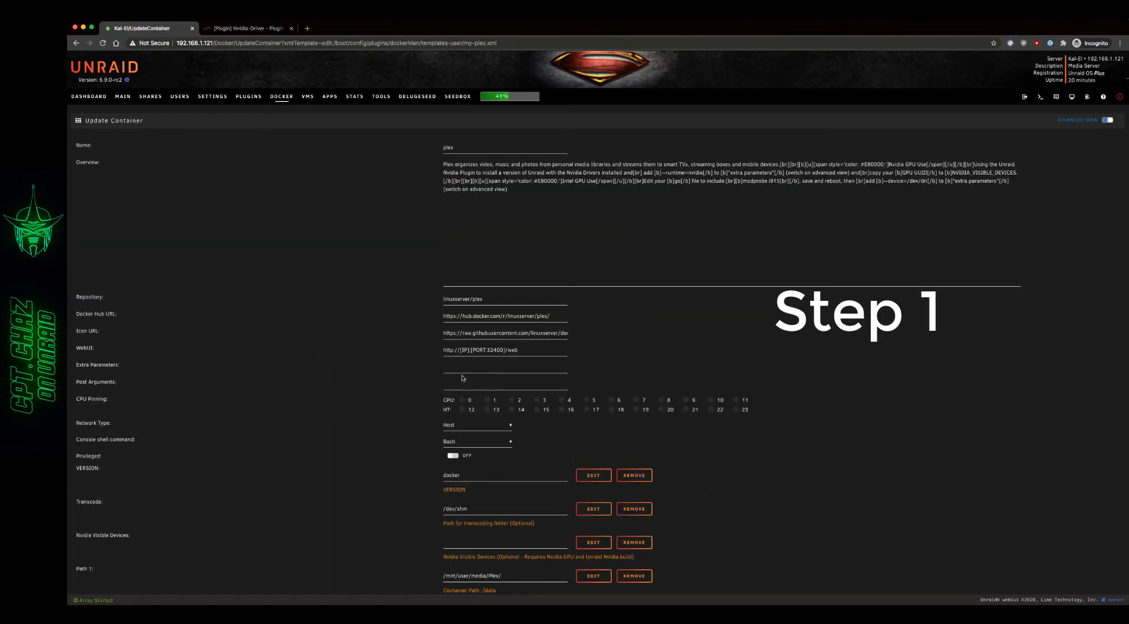
type("--runtime=nvidia")
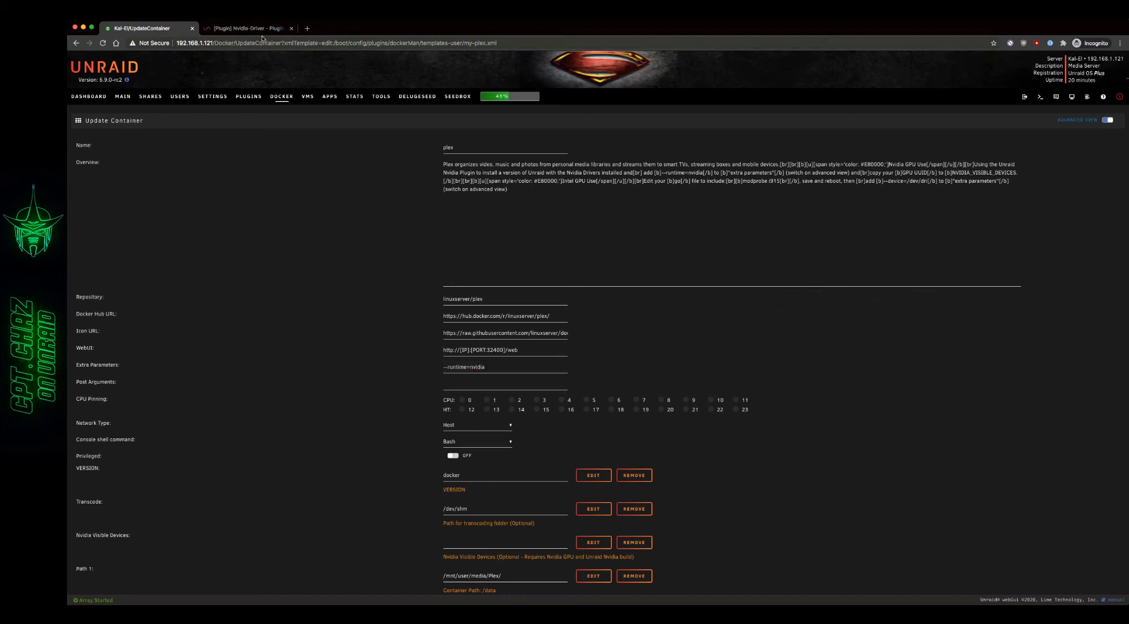
left_click(245, 28)
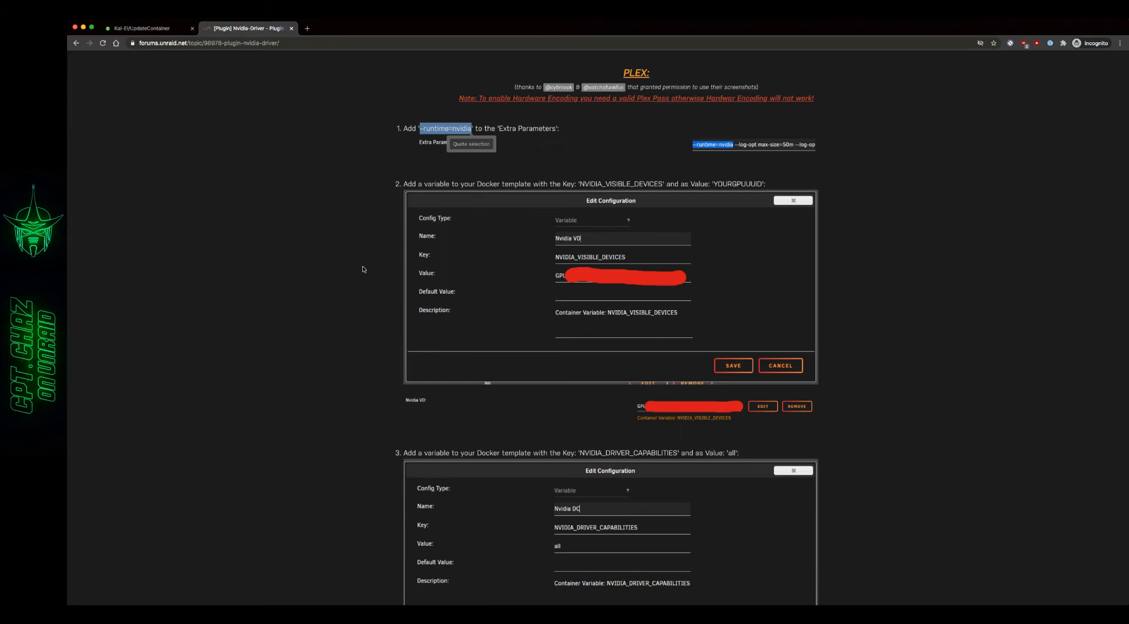
- Note NVIDIA_VISIBLE_DEVICES from step 2, then start adding a new Path/Port/Variable entry to the Plex template
scroll("down", 3)
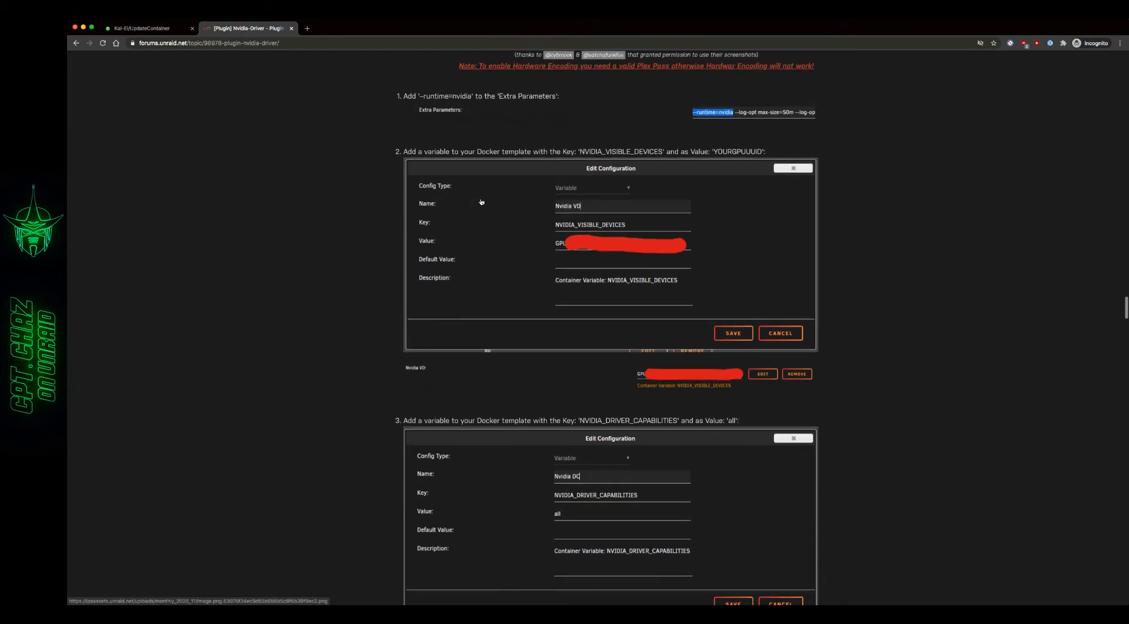
mouse_move(546, 190)
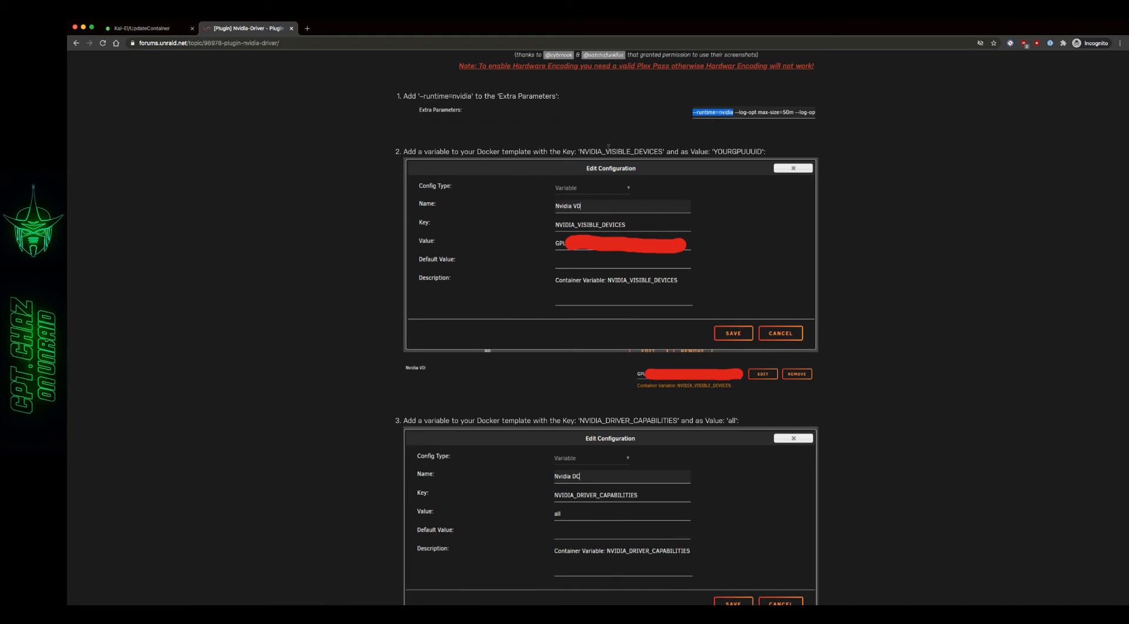
left_click(143, 28)
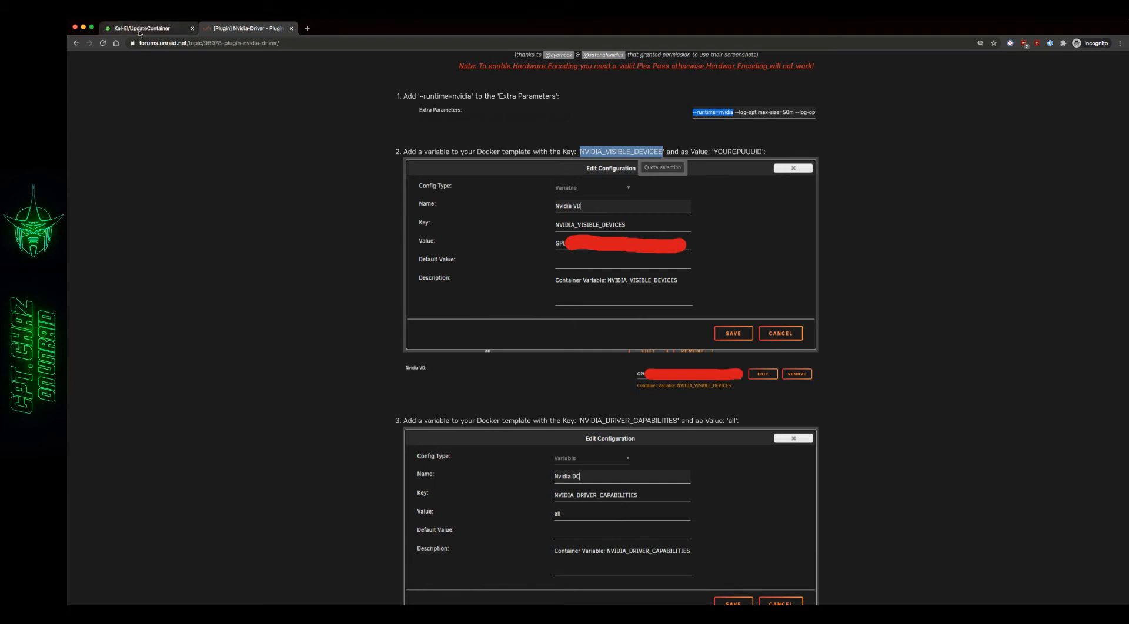
left_click(143, 28)
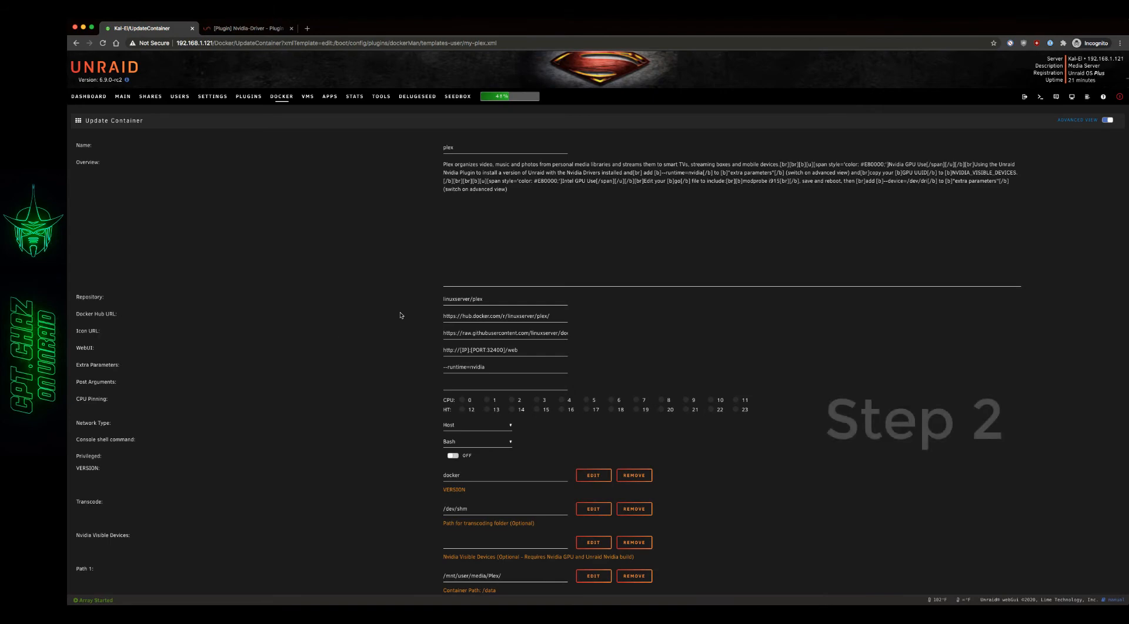
scroll("down", 3)
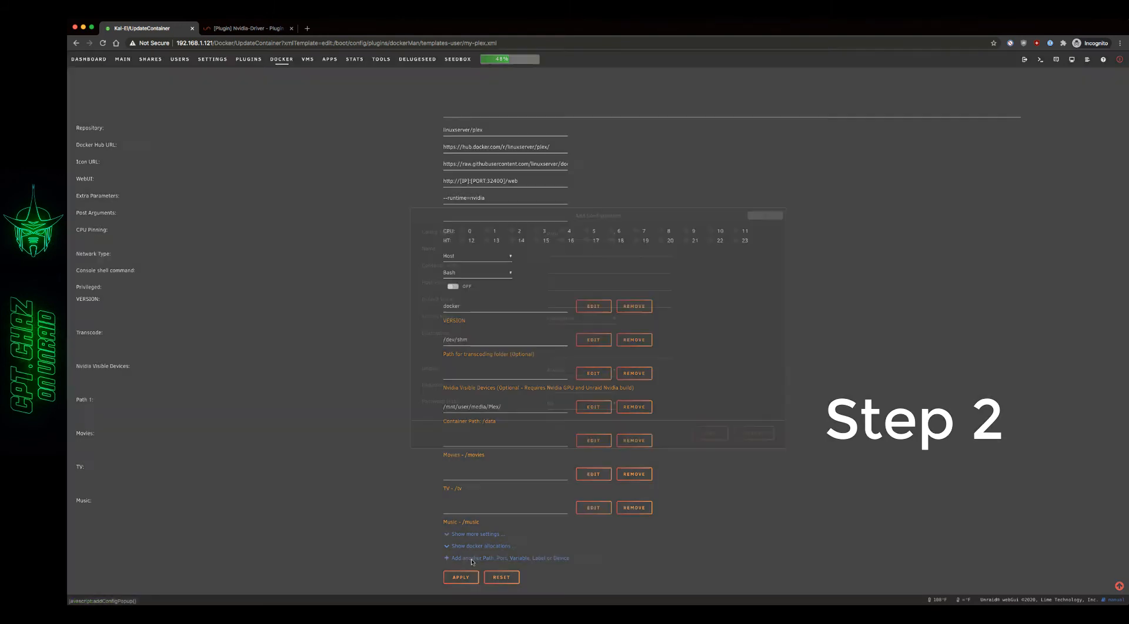
- Set the new entry's Config Type to Variable and name it NVIDIA_VISIBLE_DEVICES
left_click(576, 231)
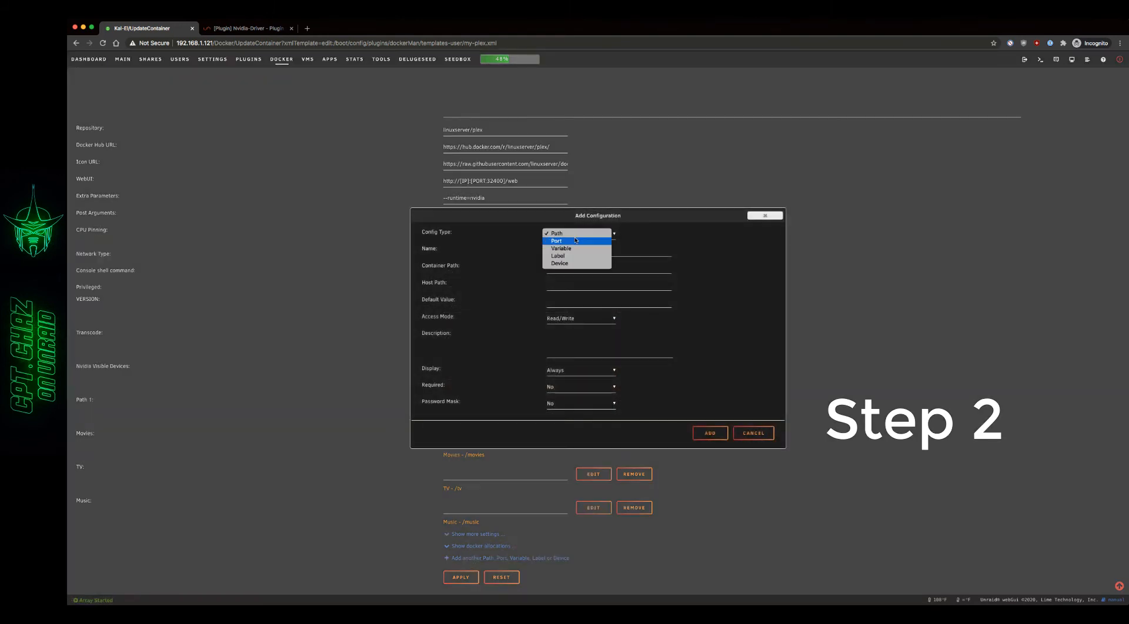
left_click(560, 248)
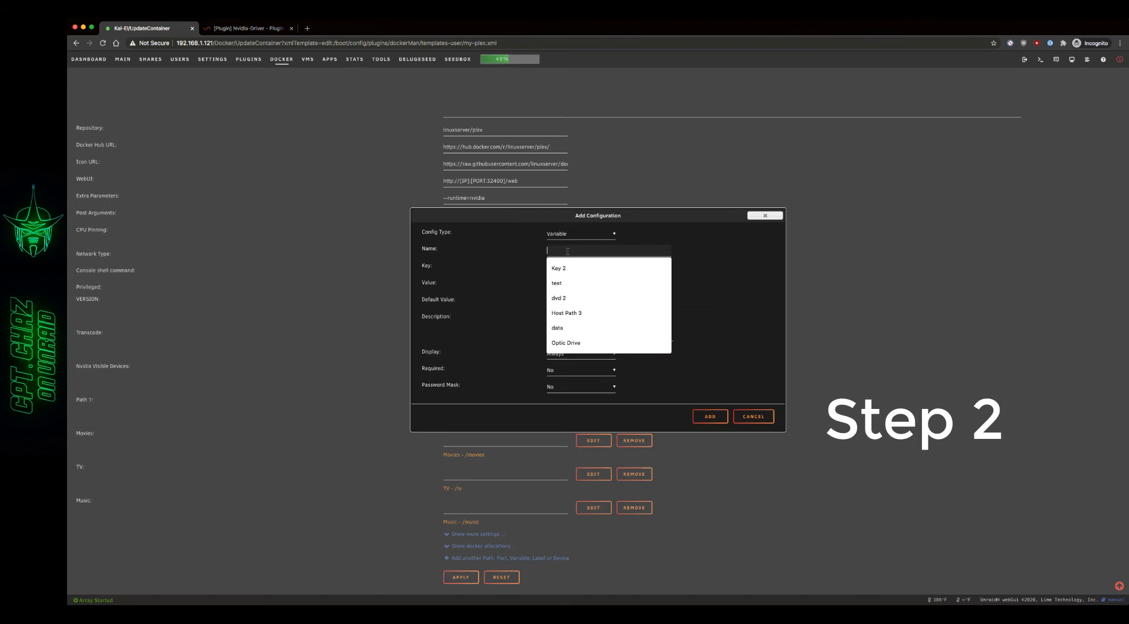
type("NVIDIA_VISIBLE_DEVICES")
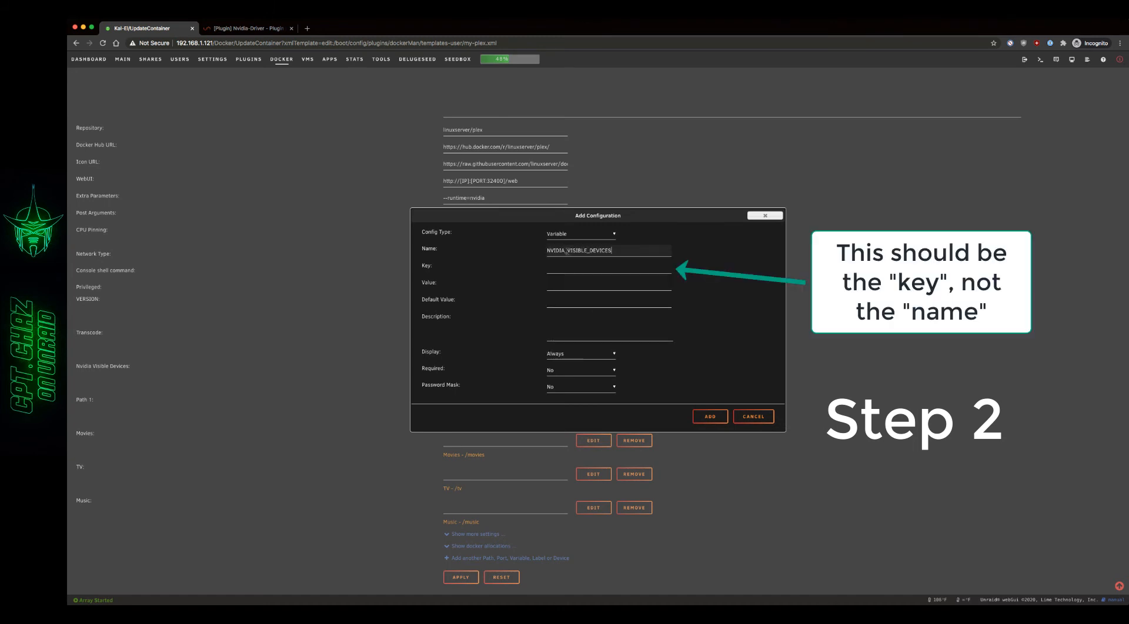
left_click(608, 265)
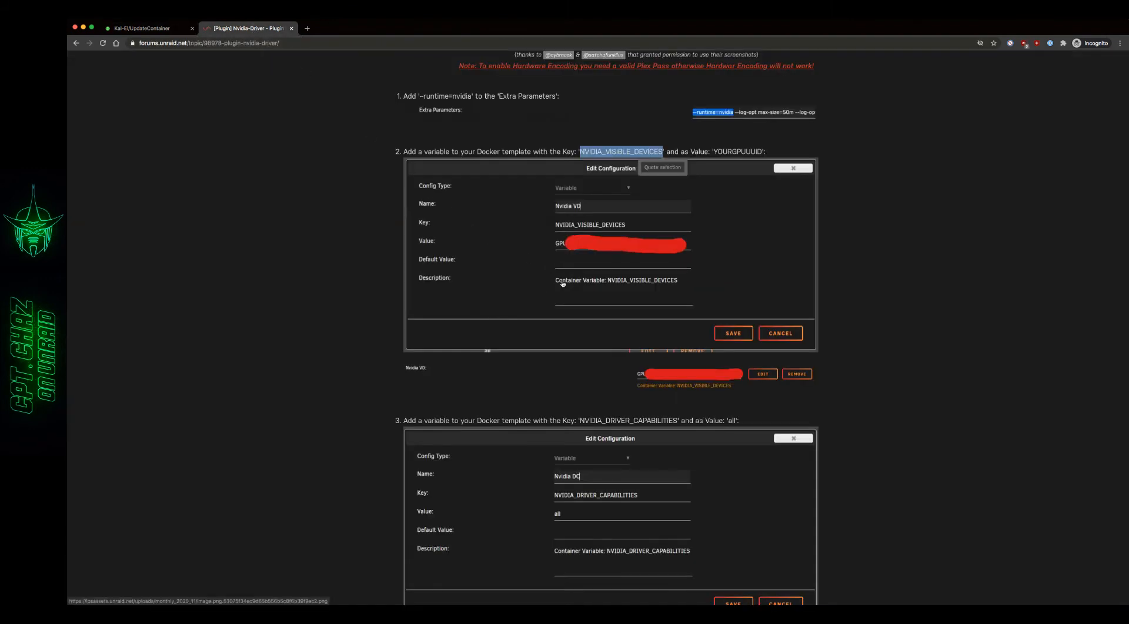
left_click(140, 28)
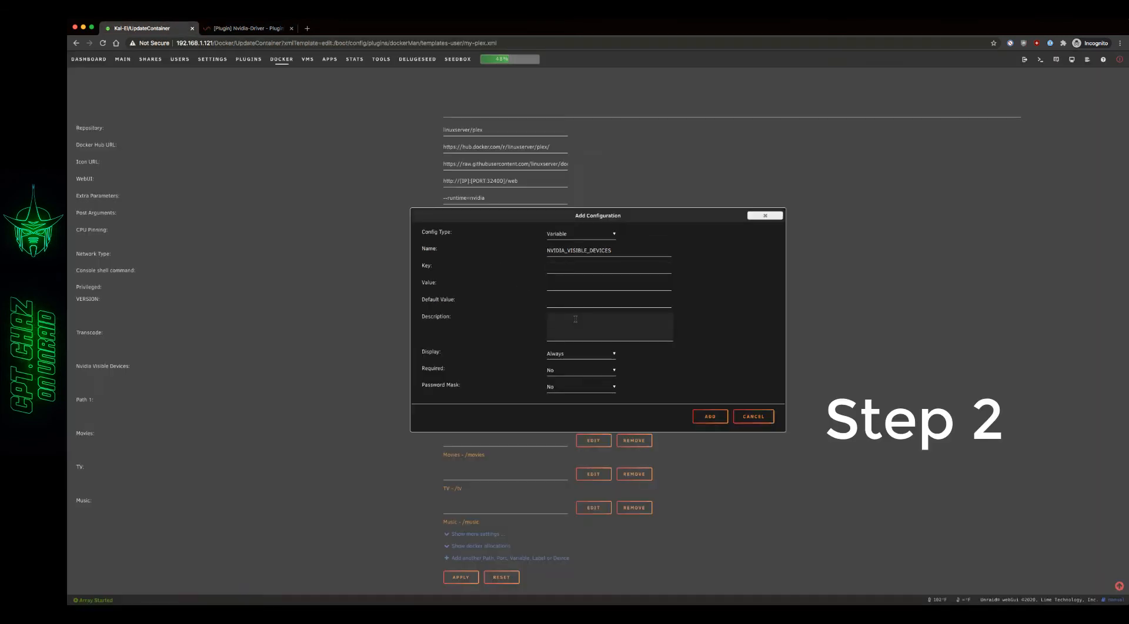
- Enter a 'Container Vari...' description, checking against the forum guide
type("Container Variable: NVIDIA_VISIBLE_DEVICES")
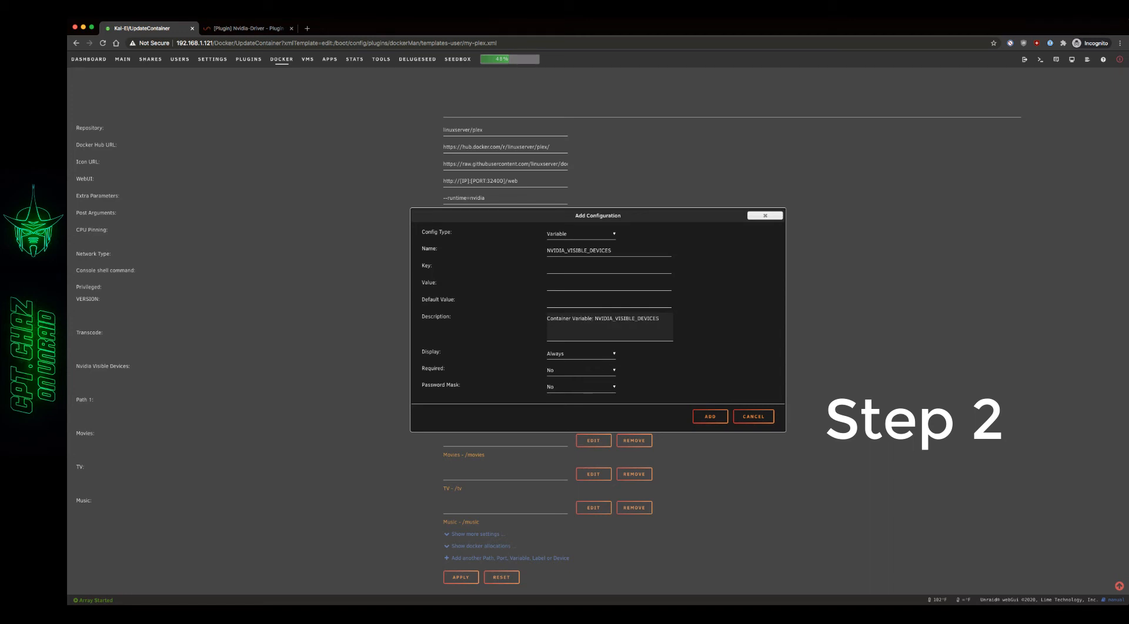
left_click(249, 28)
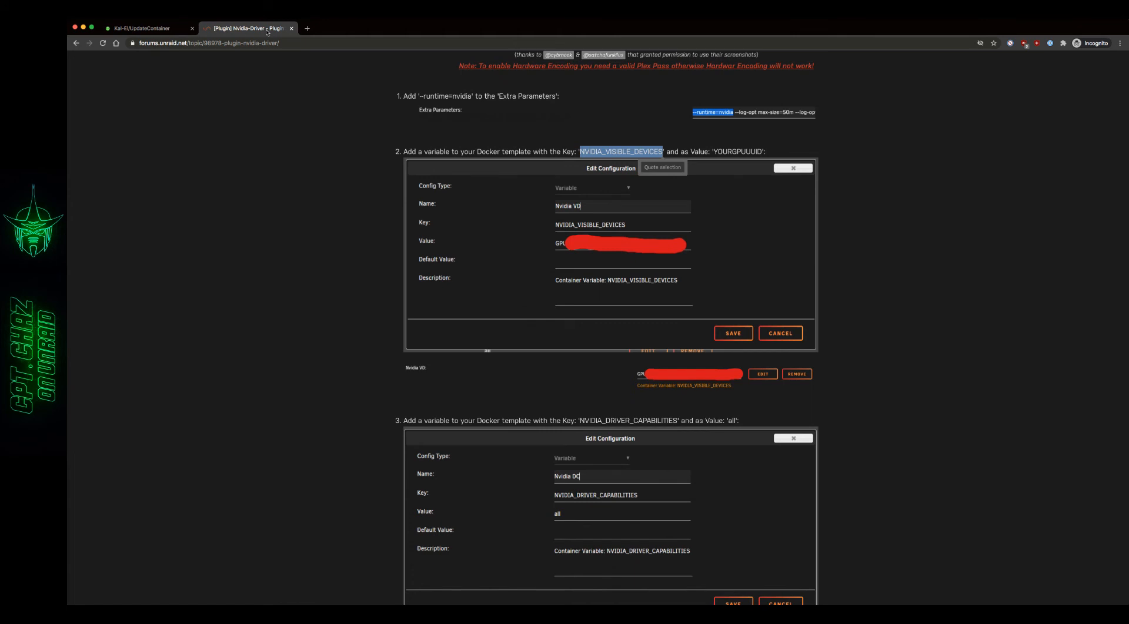
left_click(140, 29)
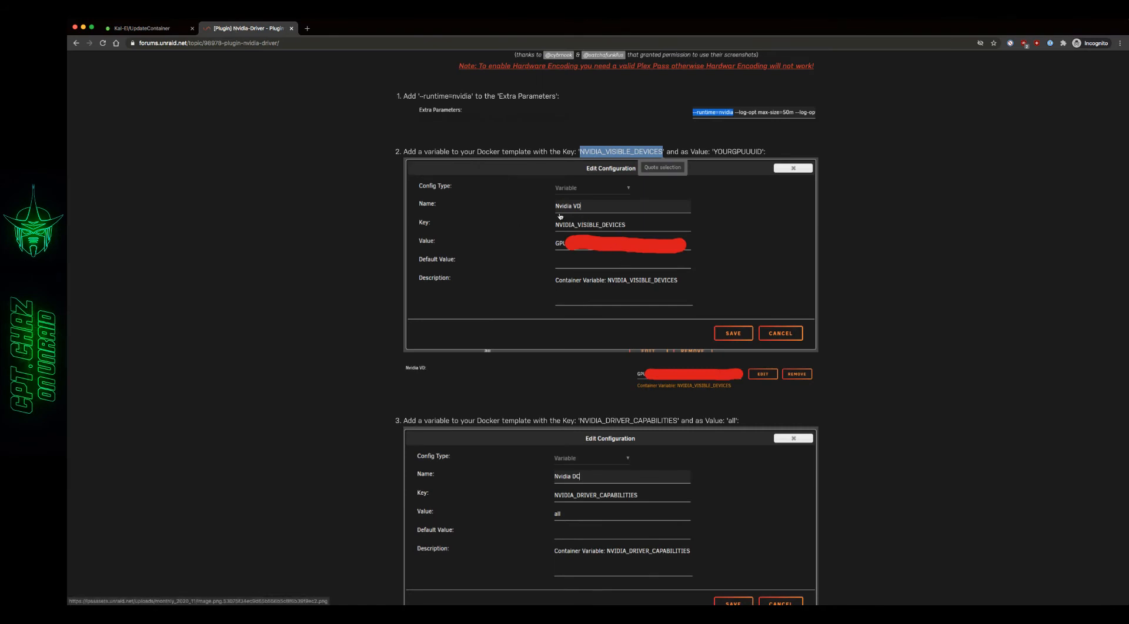
left_click(140, 28)
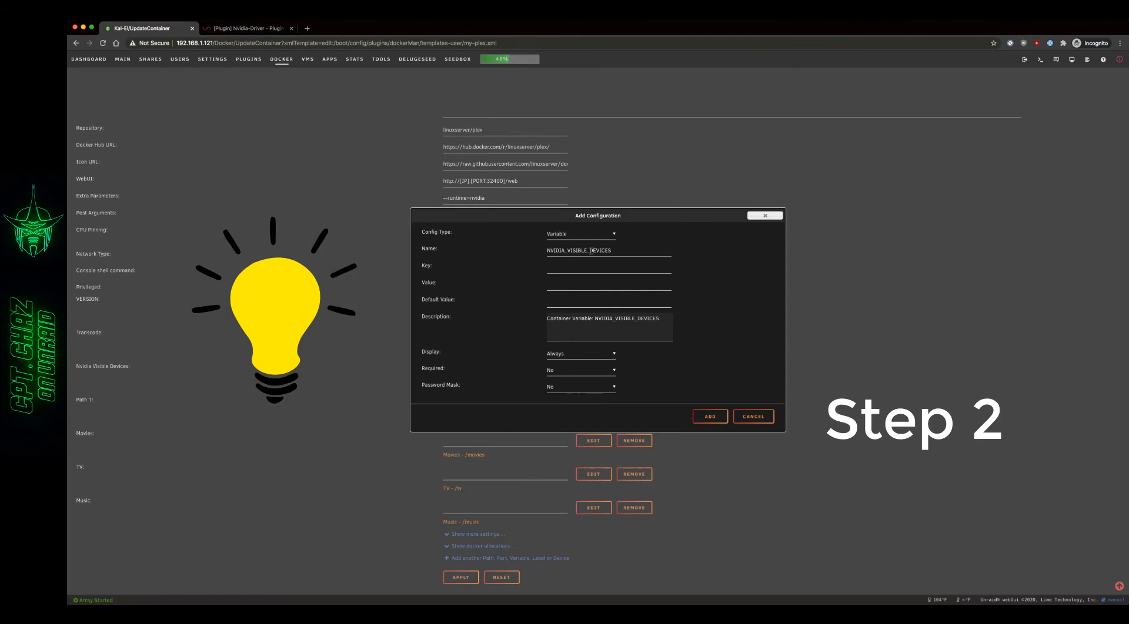
- Rename the variable NVID... with key NVIDIA_VISIBLE_DEVICES, then open the server Settings in a new tab
triple_click(576, 250)
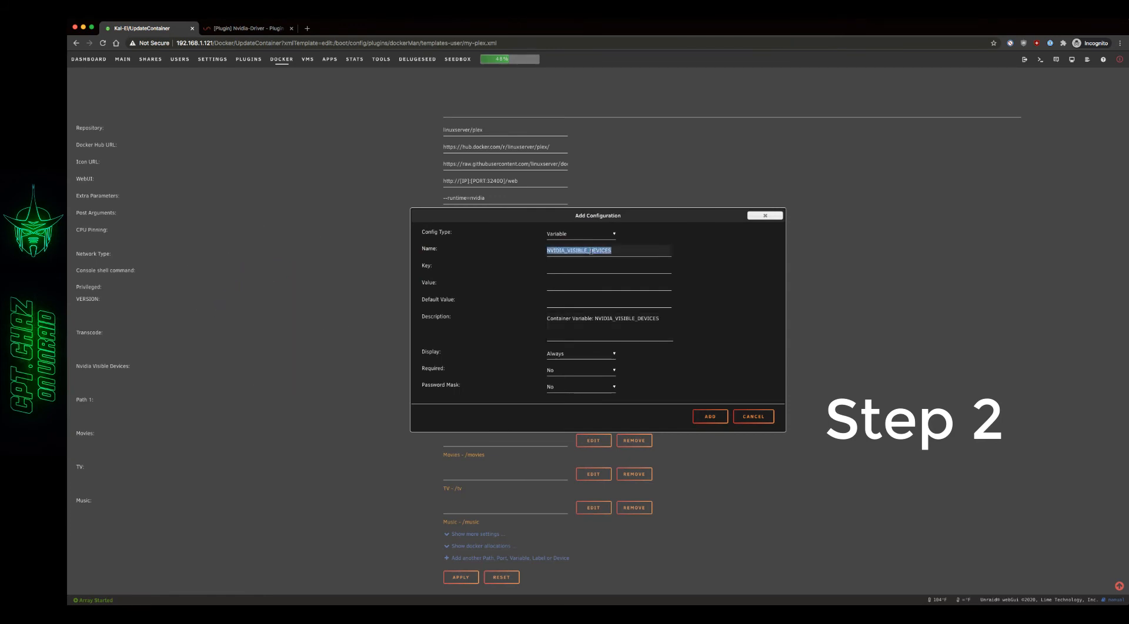
type("NVIDIA VD")
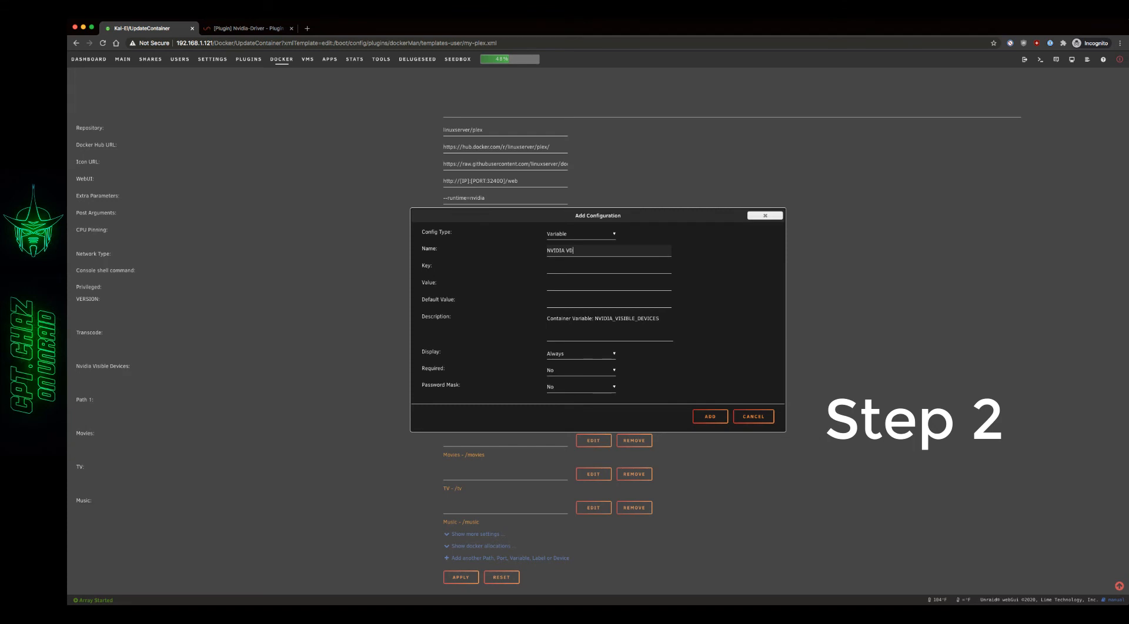
type("NVIDIA_VISIBLE_DEVICES")
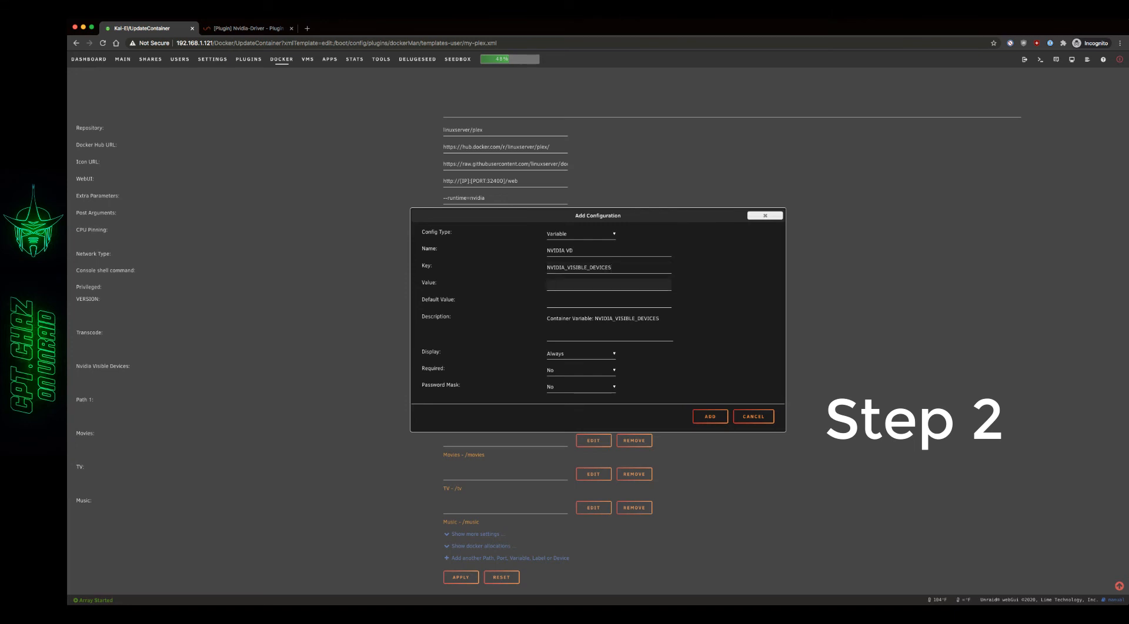
left_click(608, 283)
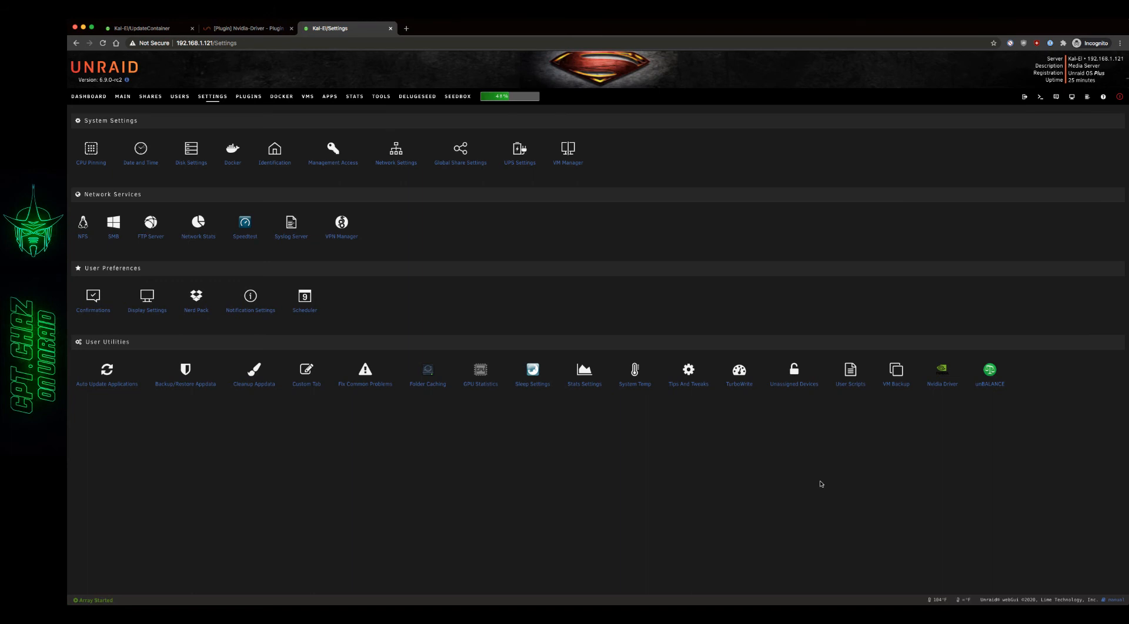
- Copy the installed GPU's UUID from the Nvidia Driver page and return to the forum guide
left_click(940, 370)
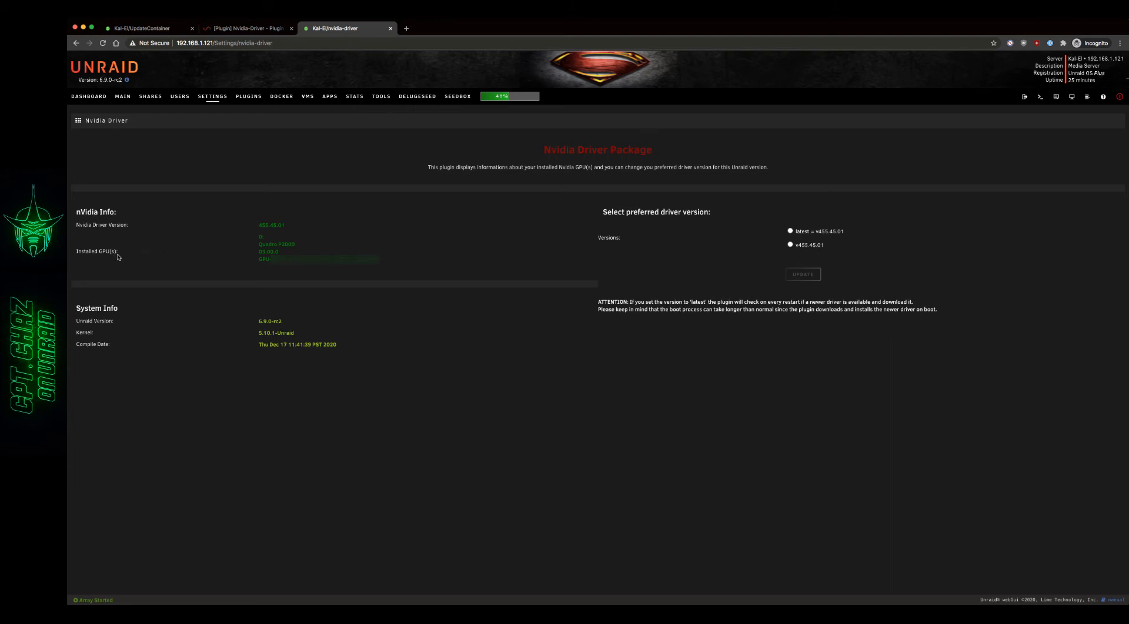
mouse_move(261, 261)
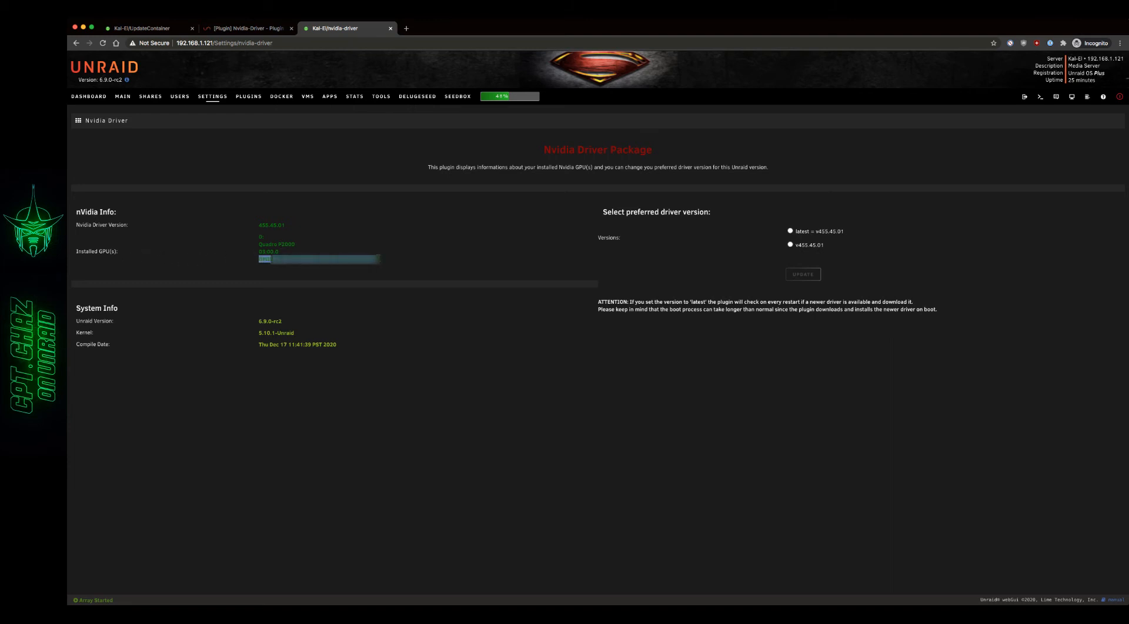
right_click(316, 258)
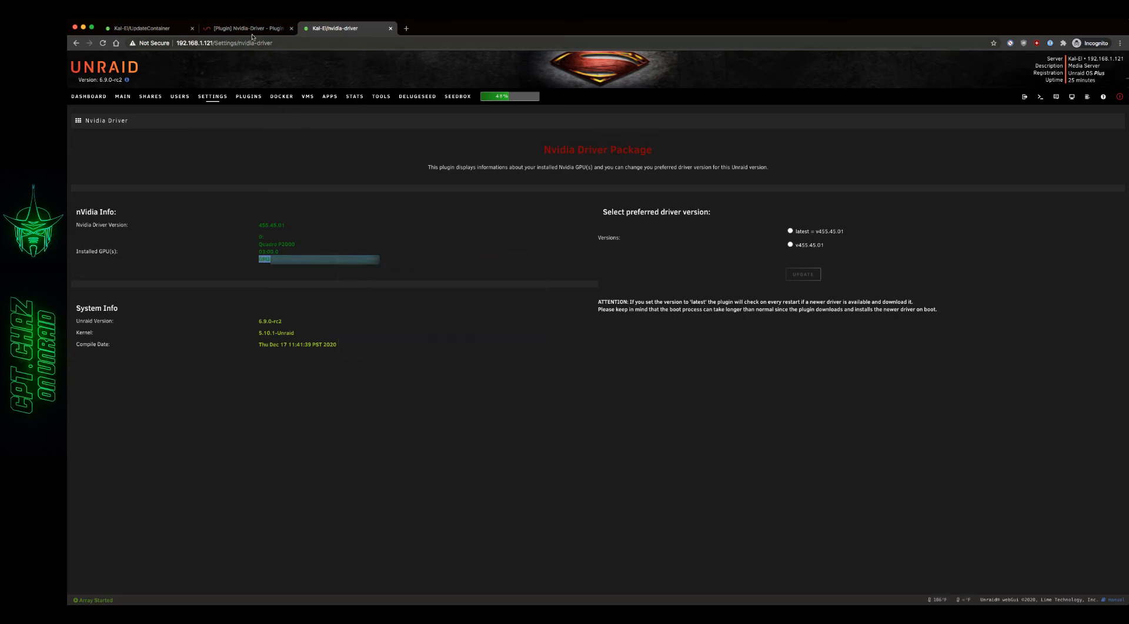
left_click(245, 28)
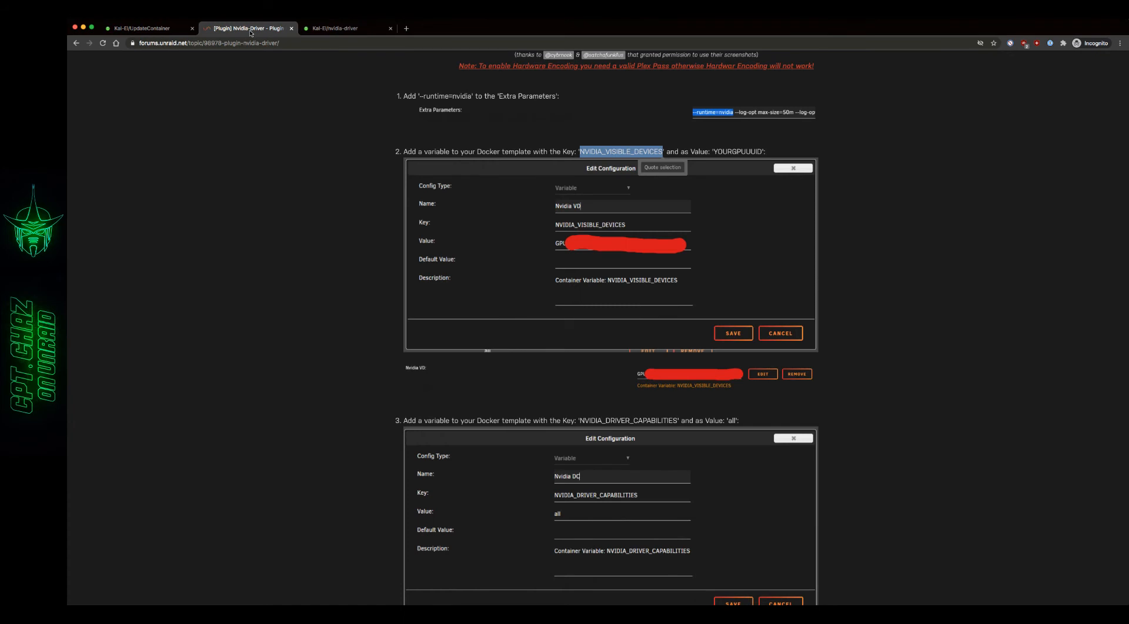
- Paste the GPU UUID into the new variable's Value field on the Plex template
left_click(140, 28)
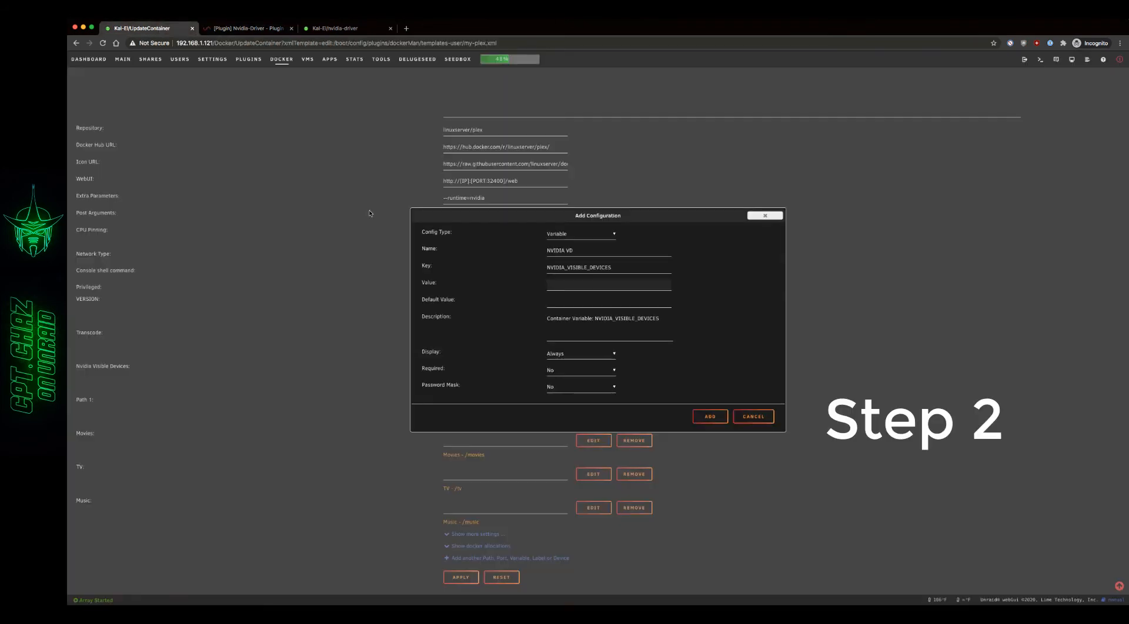
left_click(608, 282)
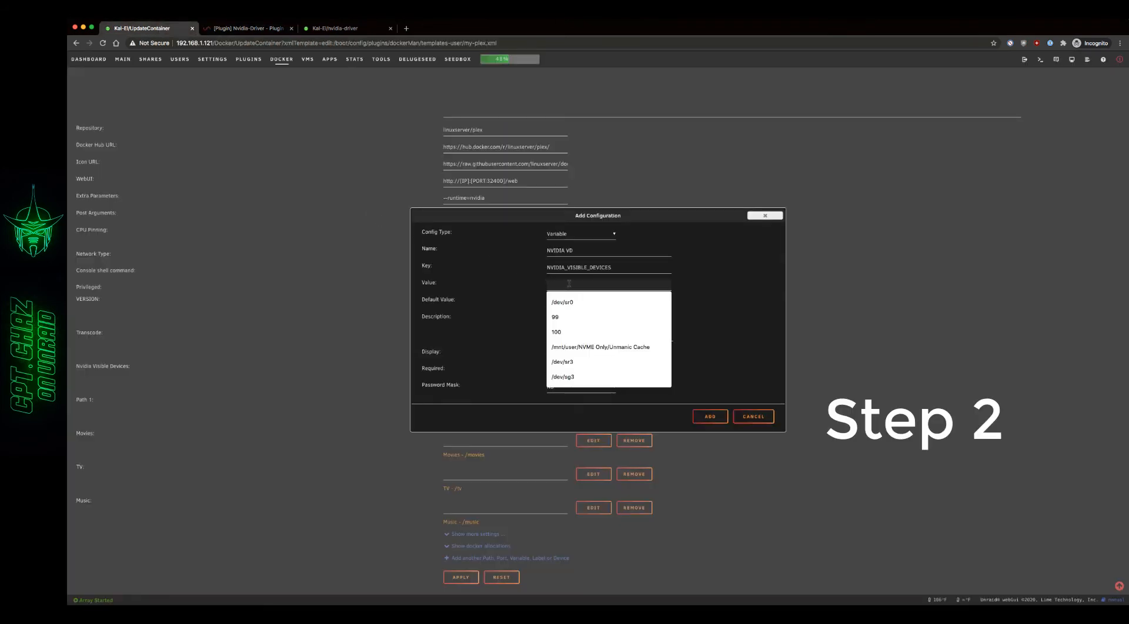
type("GPU")
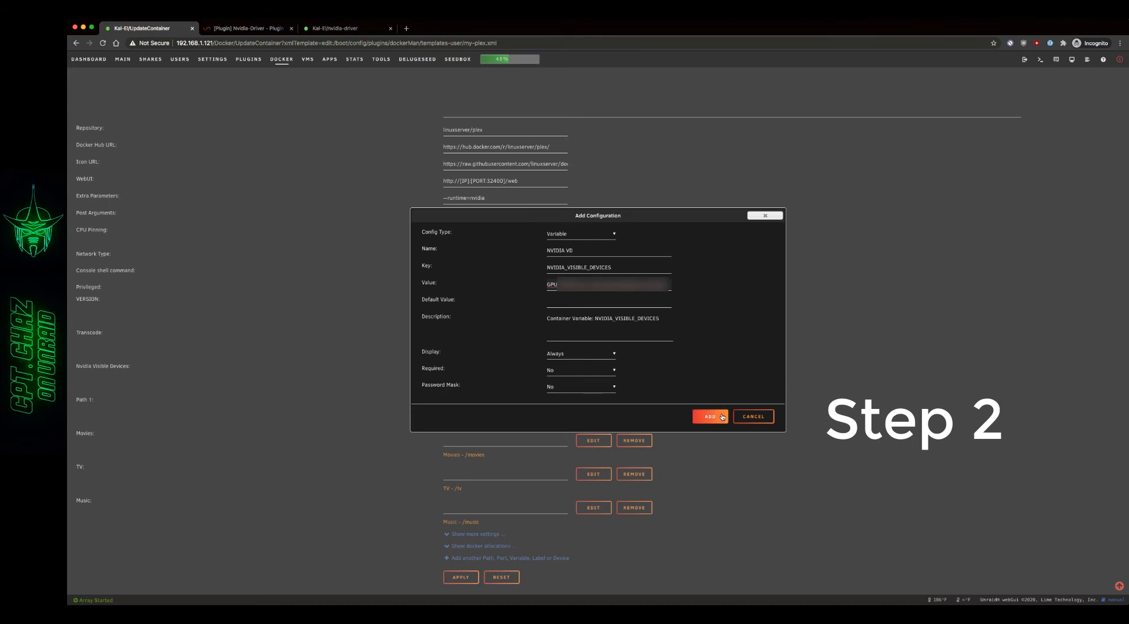
left_click(709, 416)
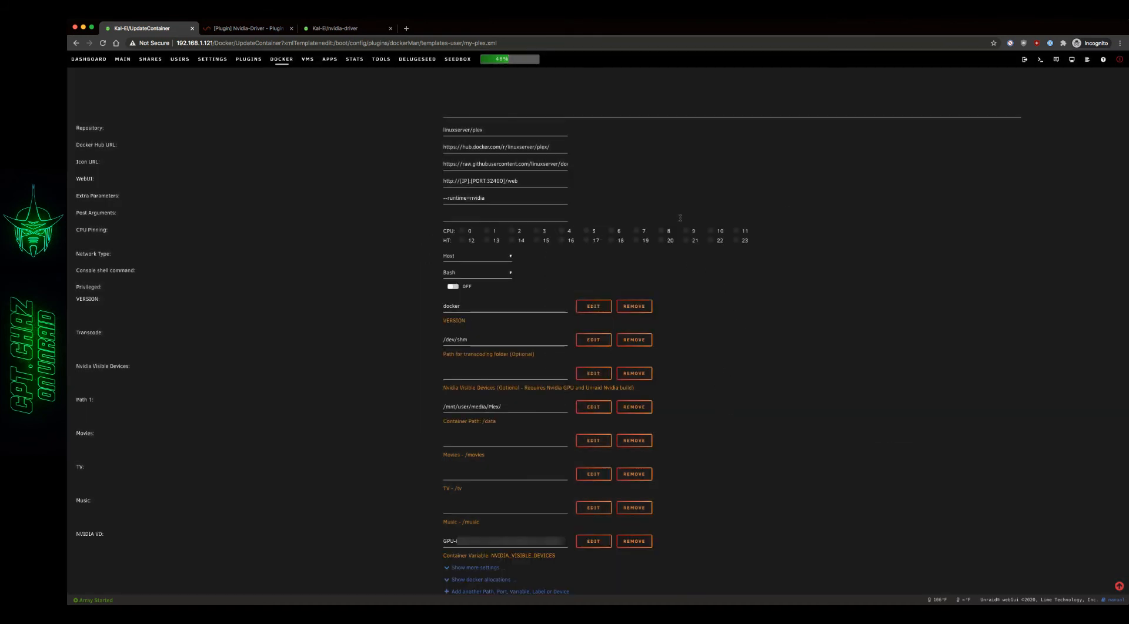
left_click(248, 28)
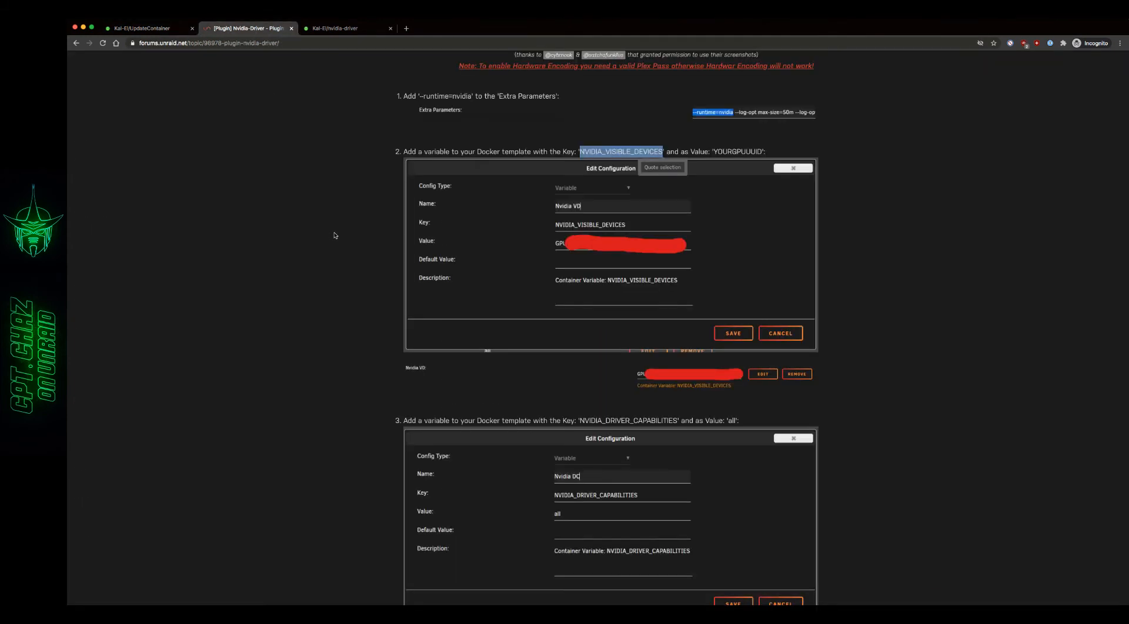
scroll("down", 3)
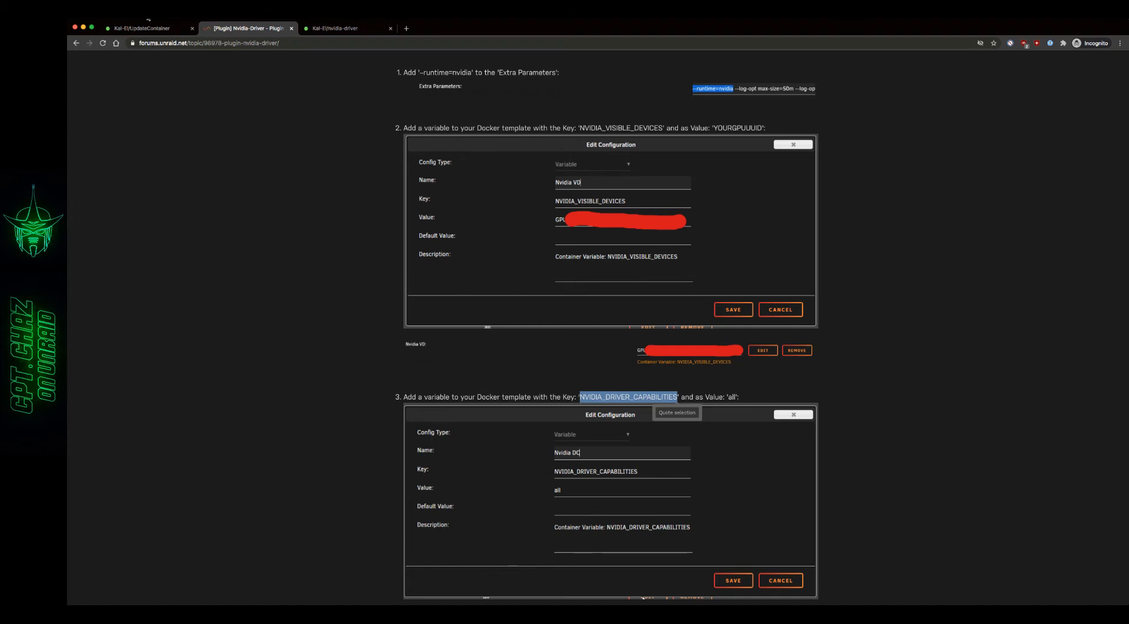
left_click(140, 29)
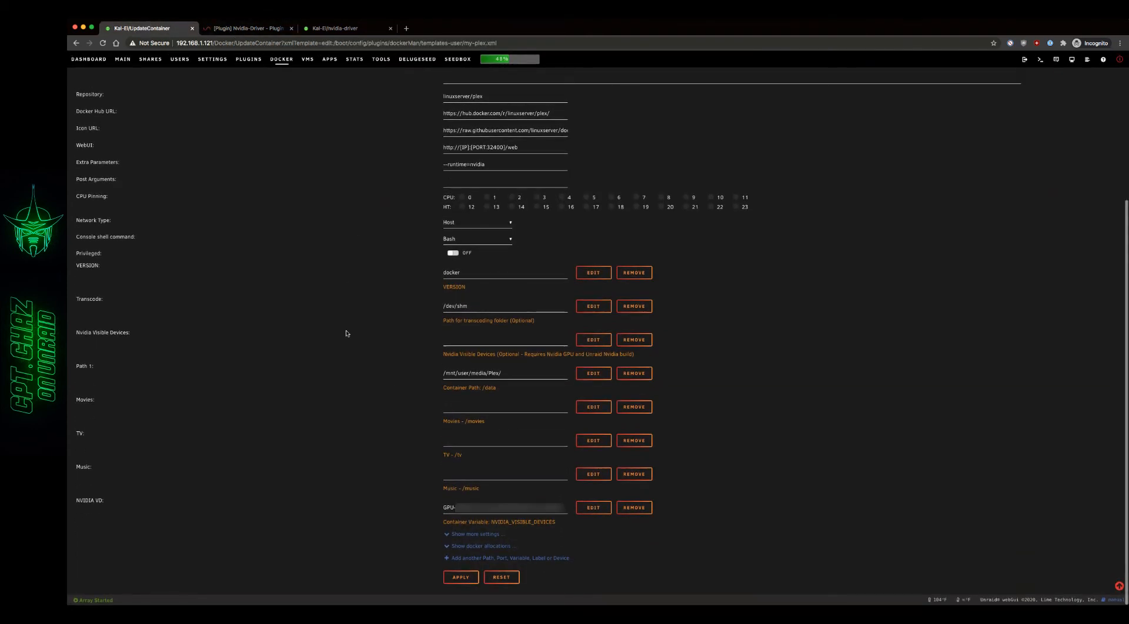
- Add a new Variable item with key NVIDIA_DRIVER_CAPABILITIES
left_click(507, 559)
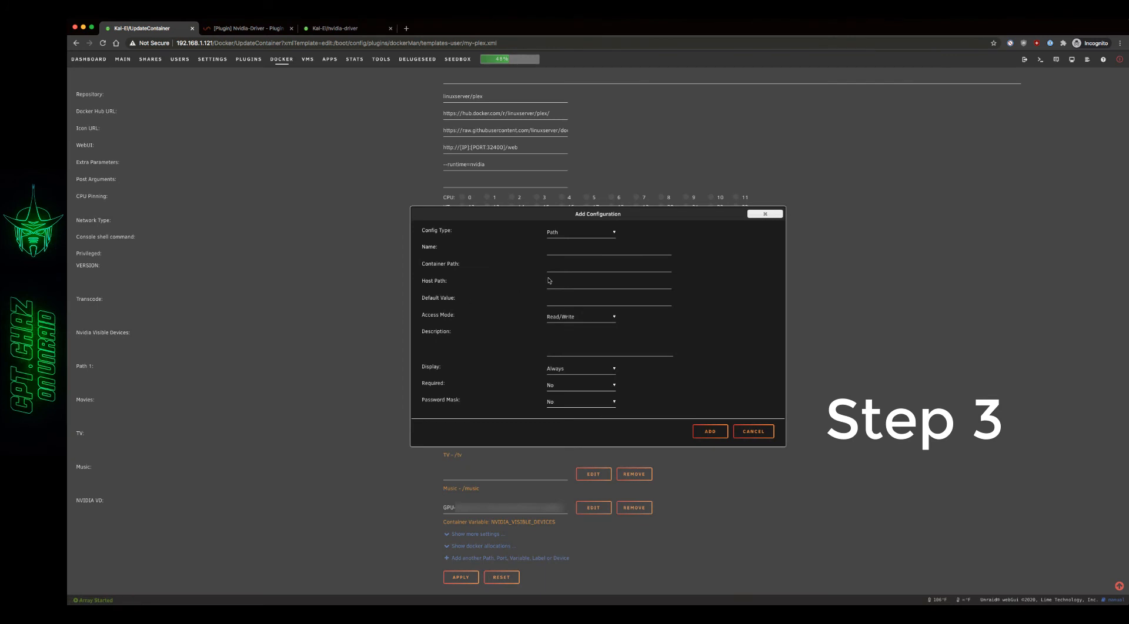
left_click(580, 231)
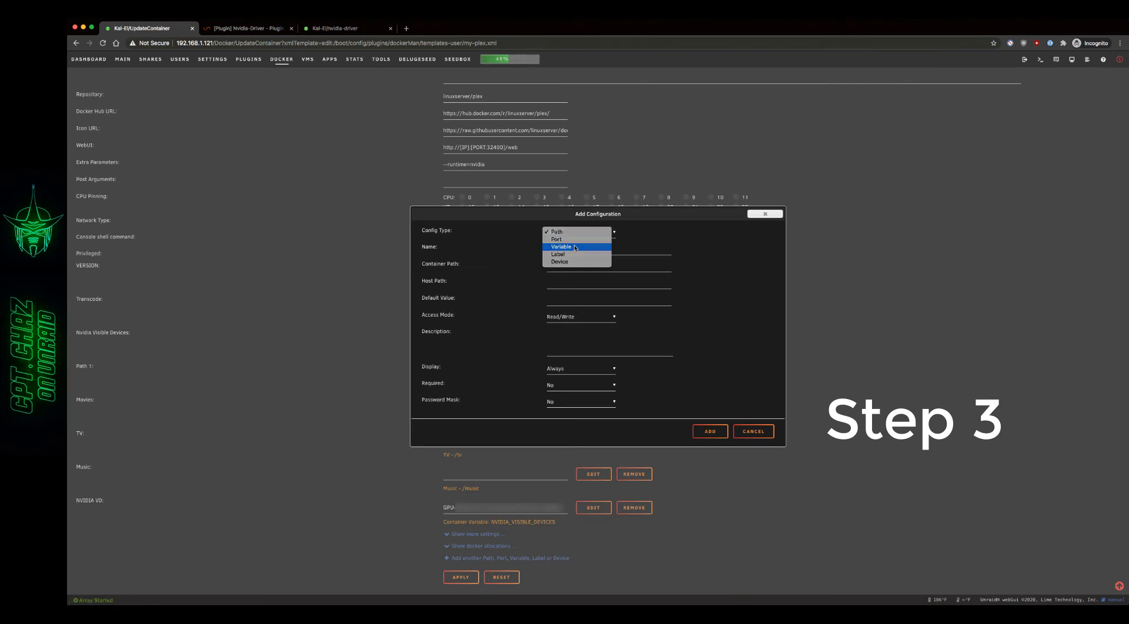
left_click(561, 246)
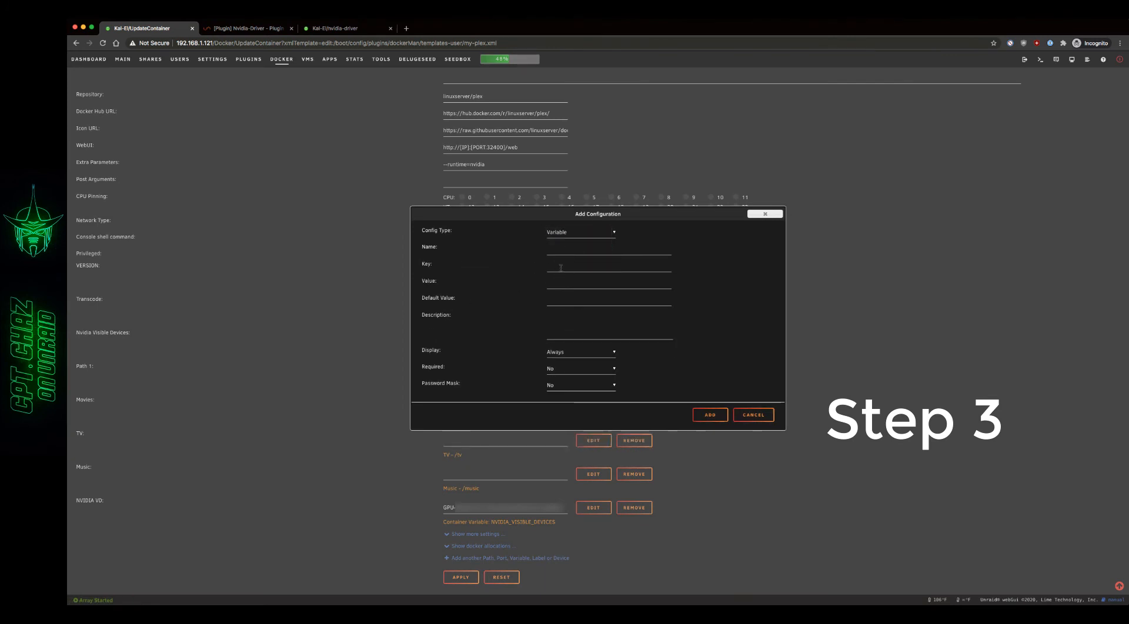
type("NVIDIA_DRIVER_CAPABILITIES")
type("all")
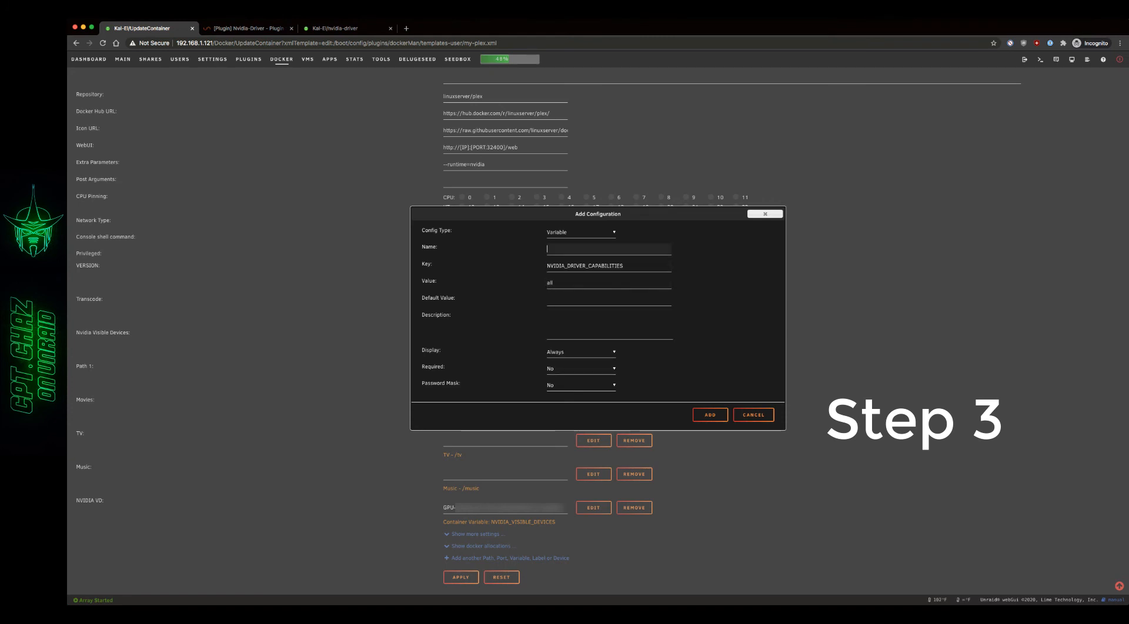
- Name the variable NVIDIA DC with value all, per the guide, and add it to the template
left_click(246, 28)
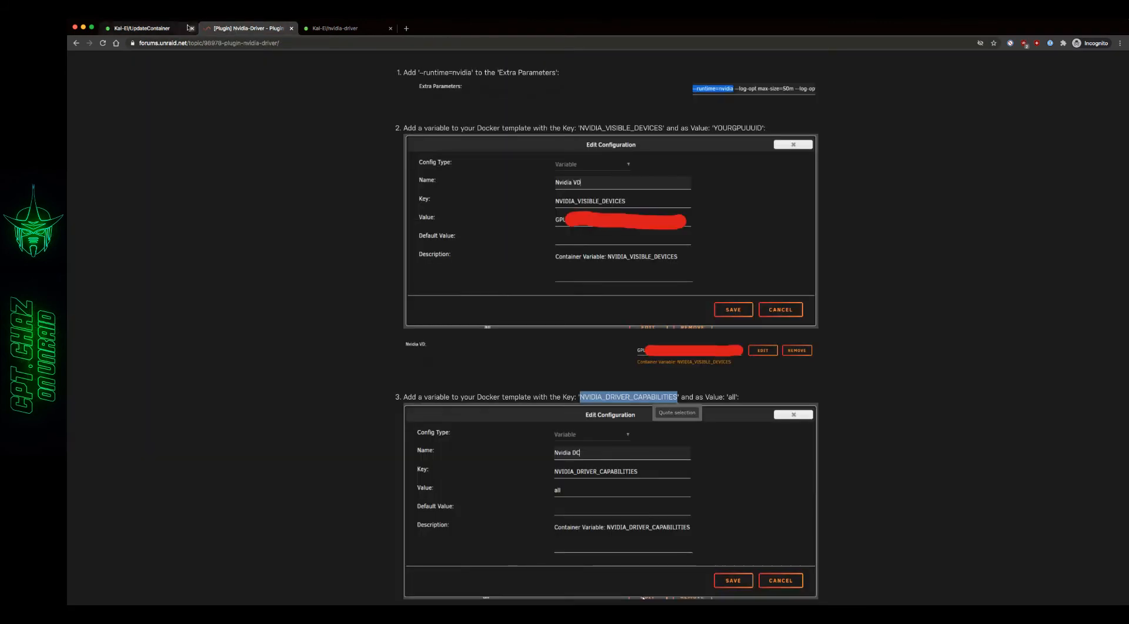
left_click(140, 29)
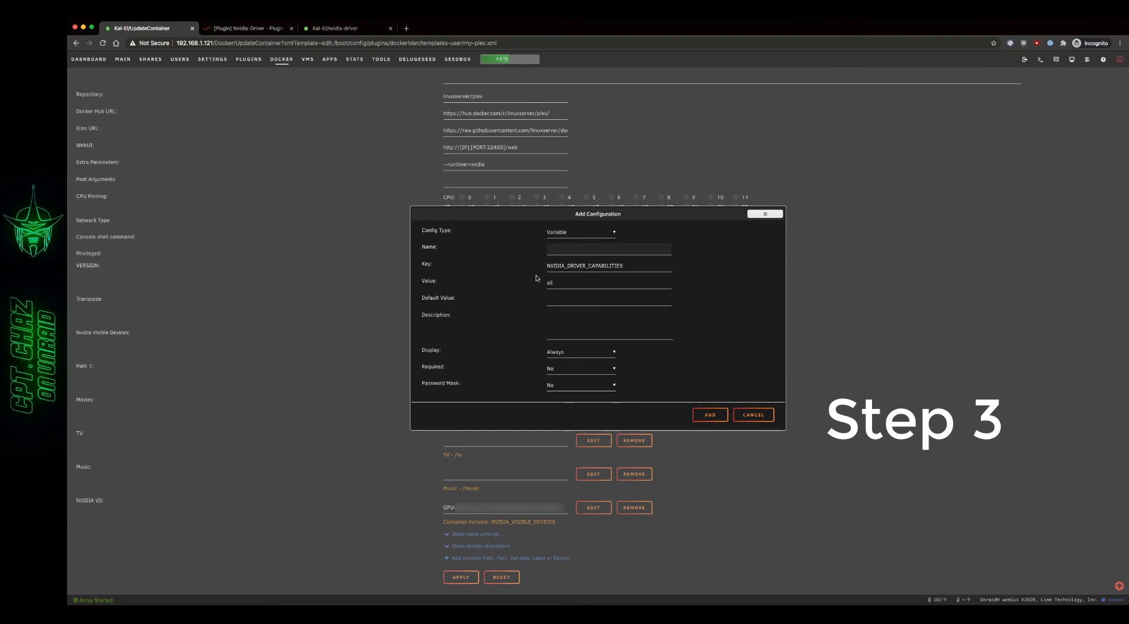
type("NVIDIA DC")
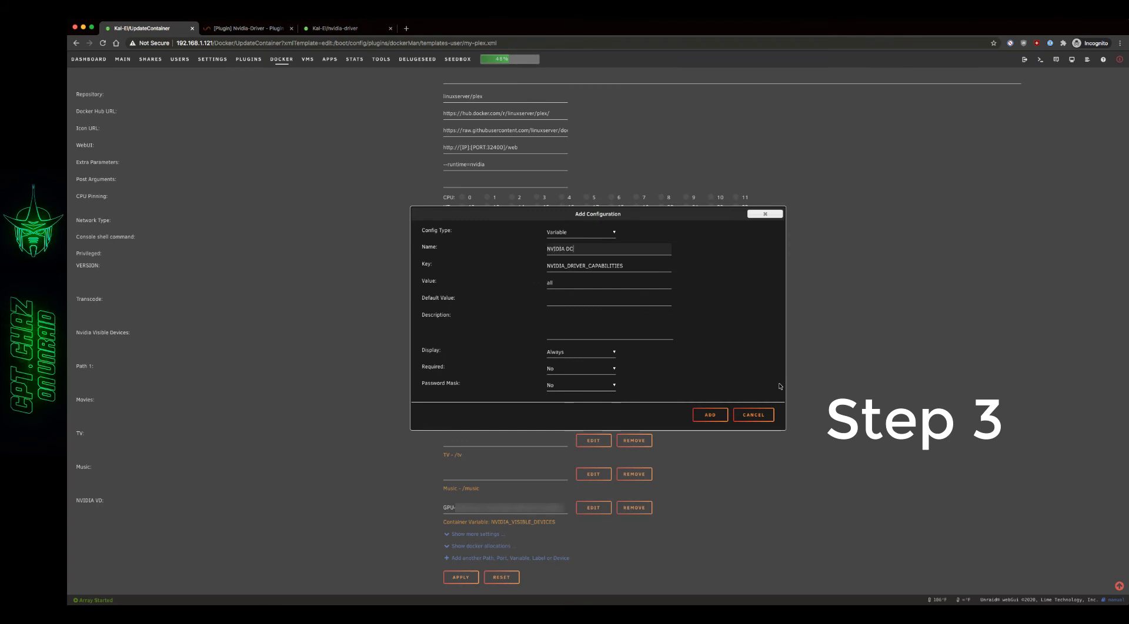
left_click(707, 415)
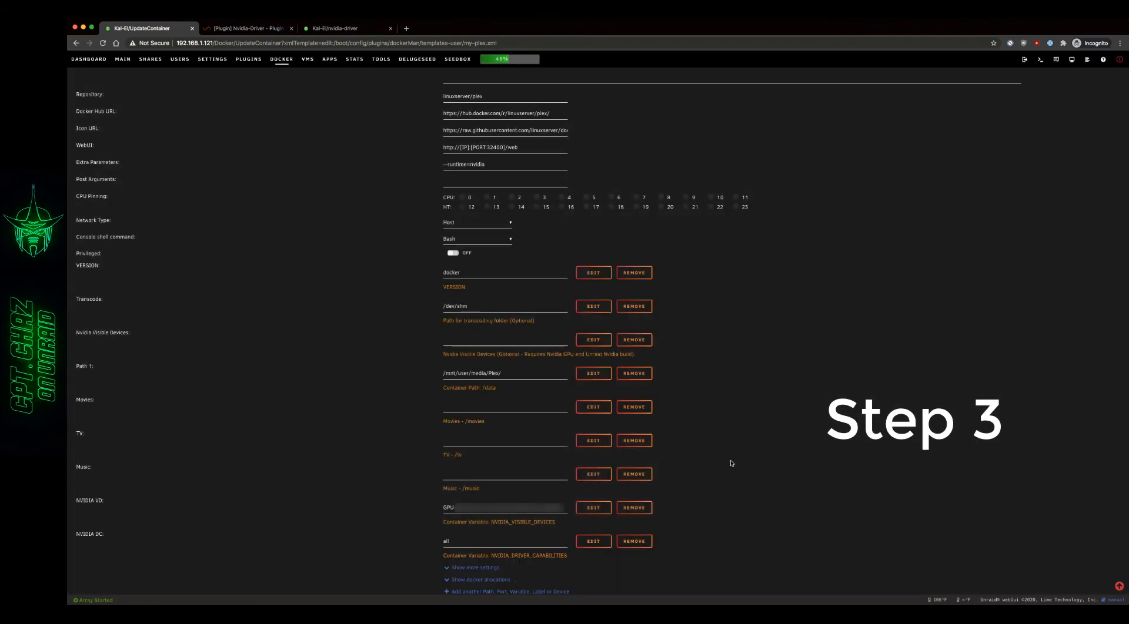
- Scroll the forum guide through step 4 on hardware transcoding and the (hw) Now Playing example
left_click(248, 28)
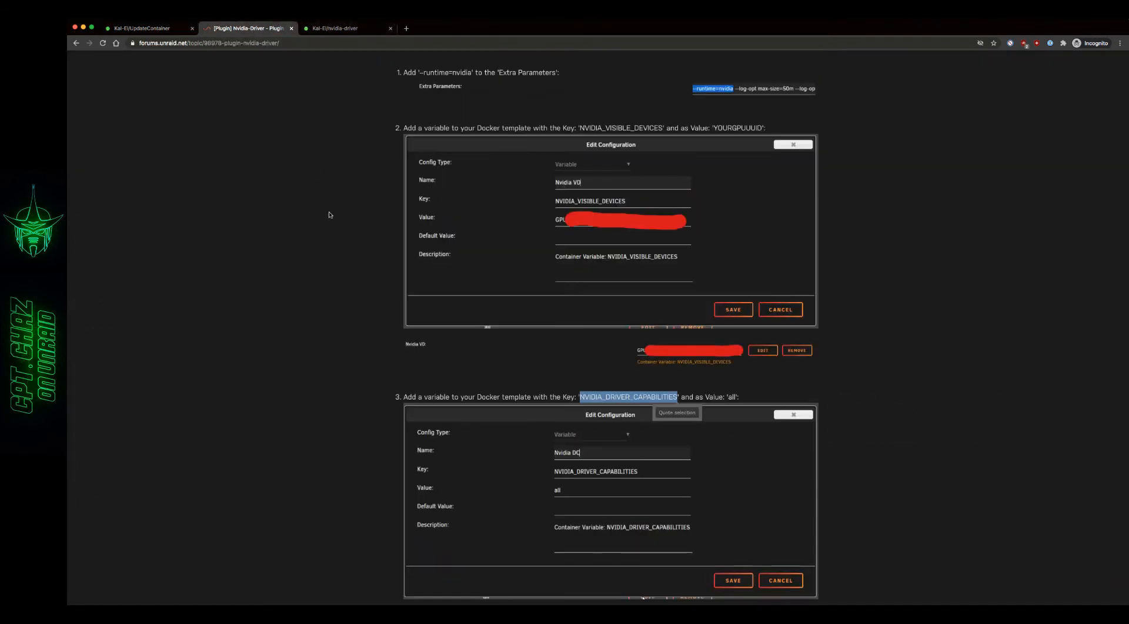
scroll("down", 3)
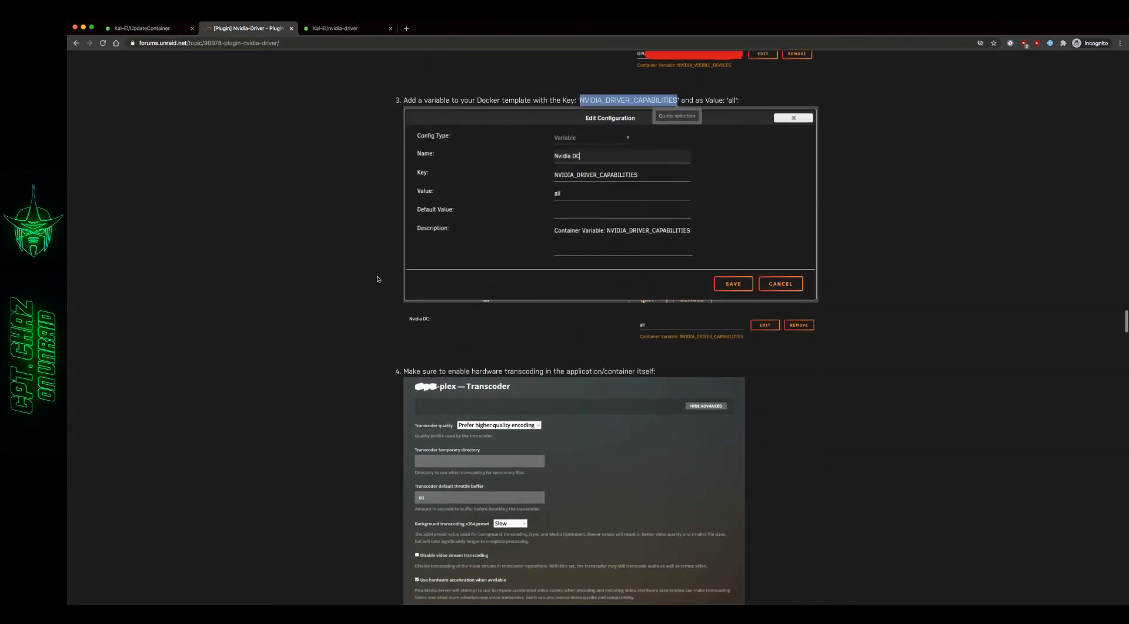
scroll("down", 3)
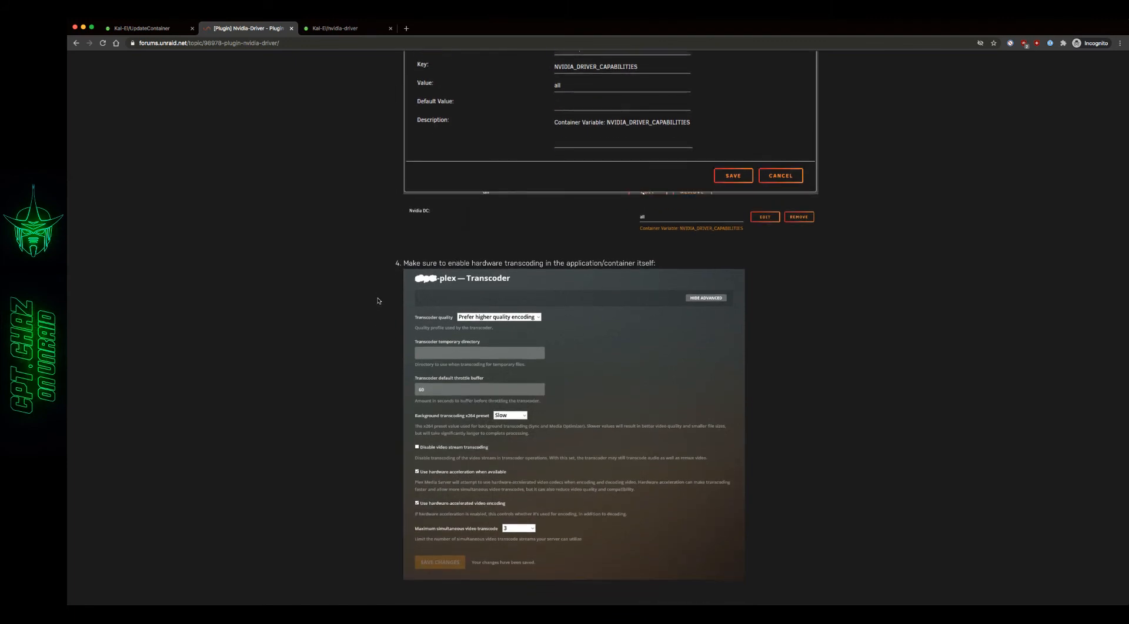
mouse_move(519, 282)
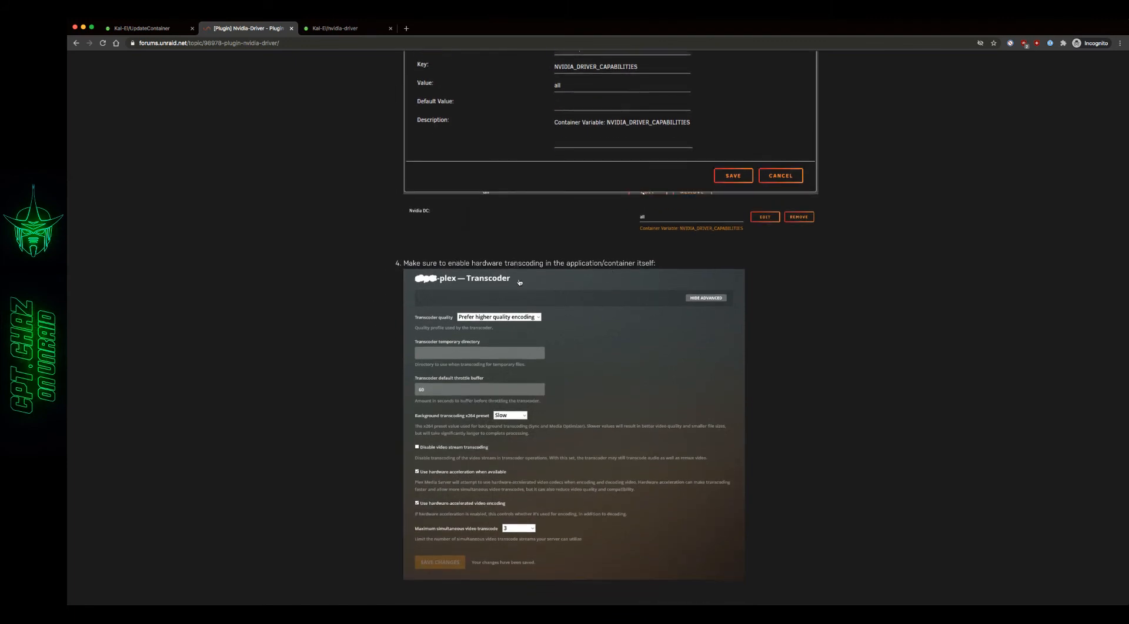
scroll("down", 3)
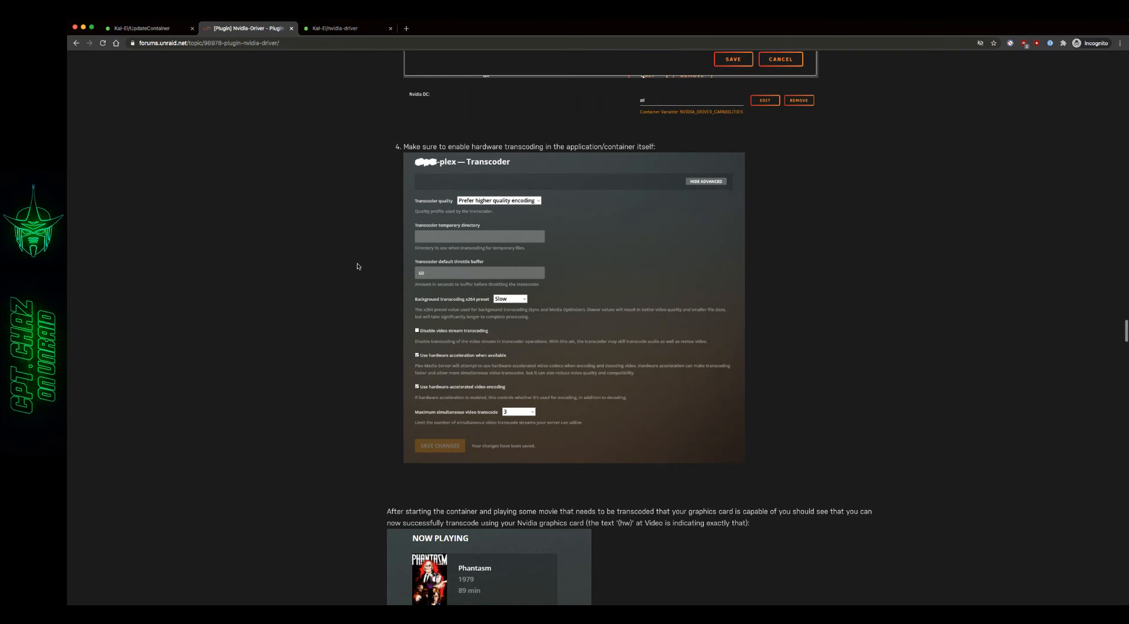
scroll("down", 3)
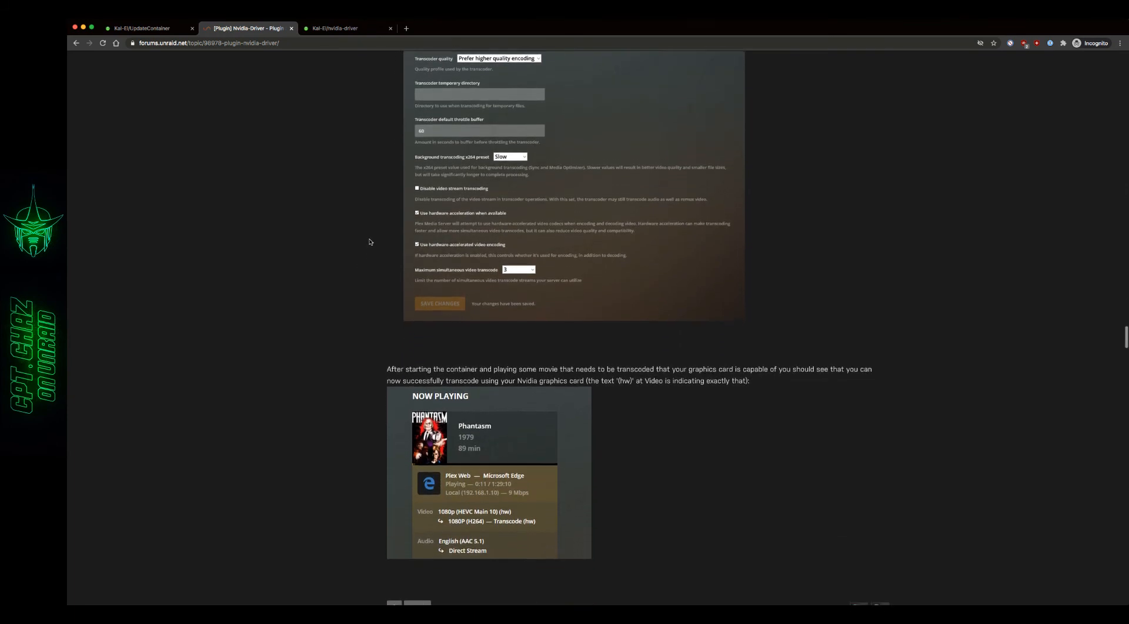
scroll("down", 3)
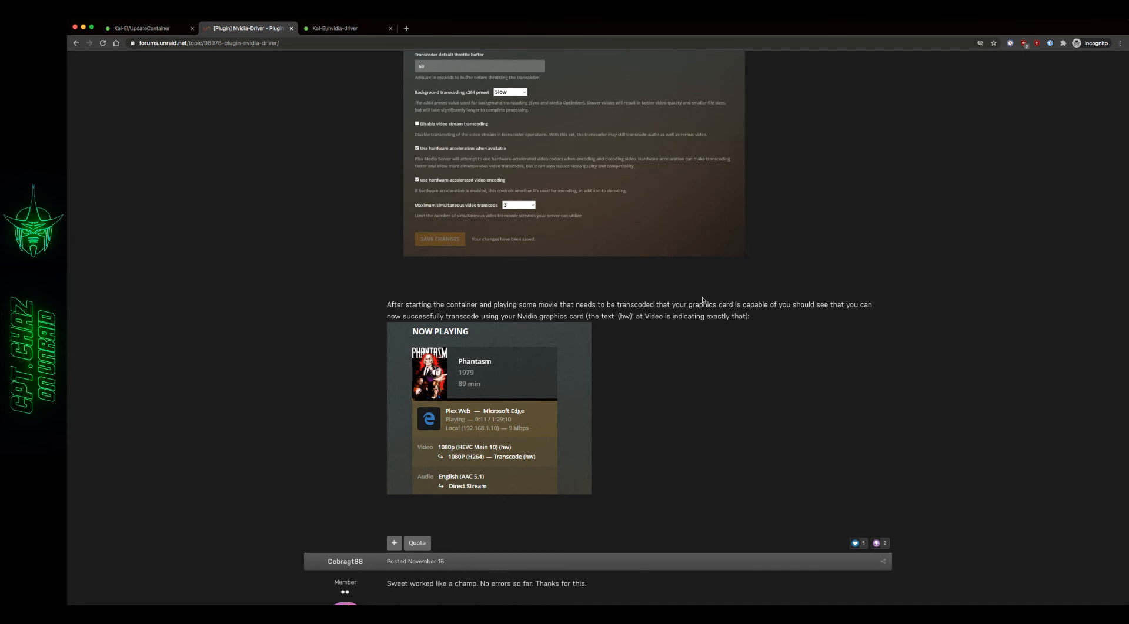
mouse_move(544, 278)
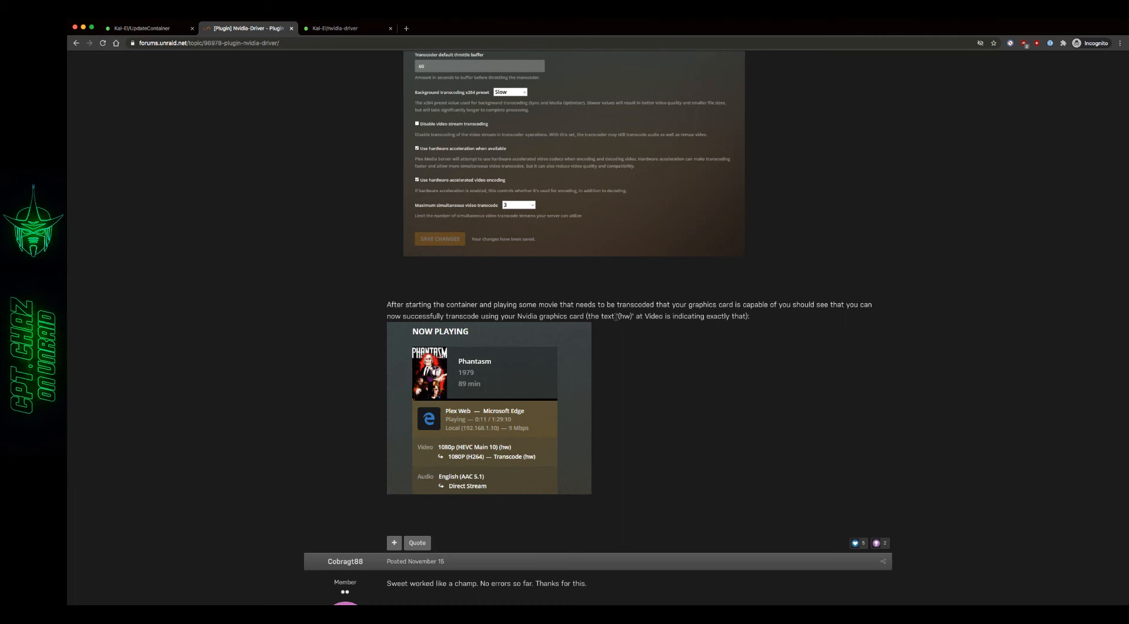
mouse_move(567, 432)
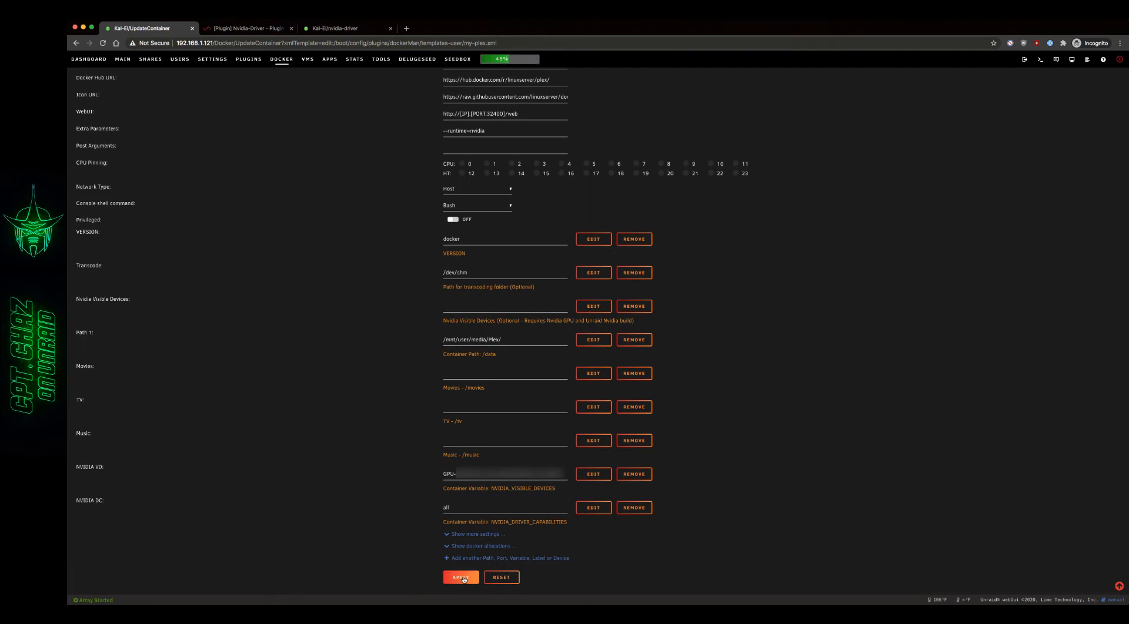
- Apply the updated Plex container settings and return to the Docker containers list
left_click(461, 578)
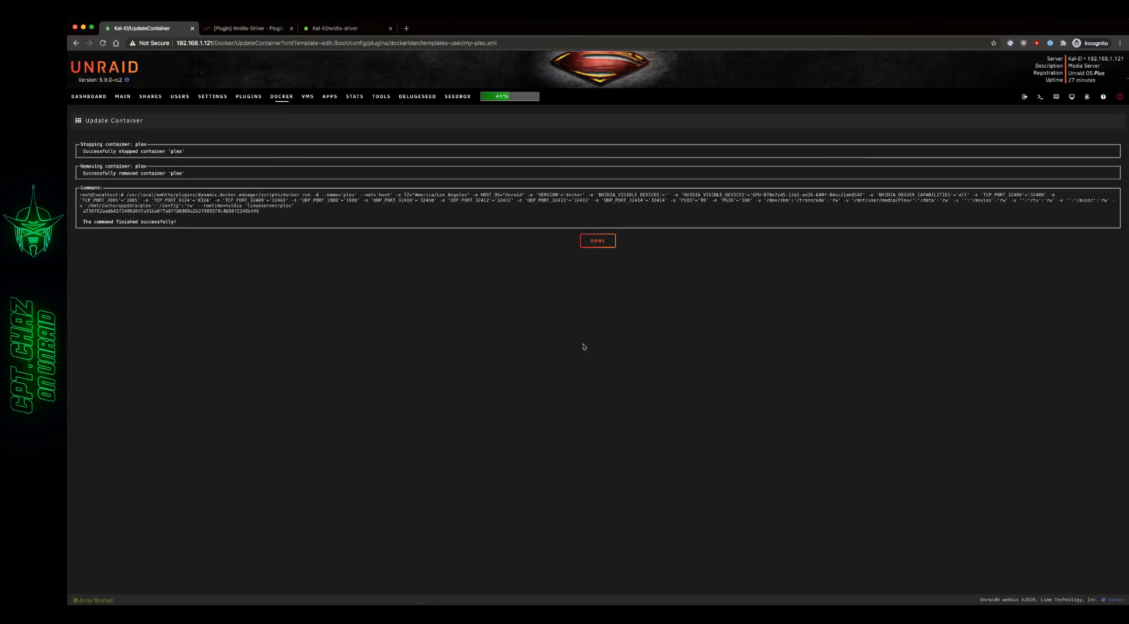
left_click(597, 241)
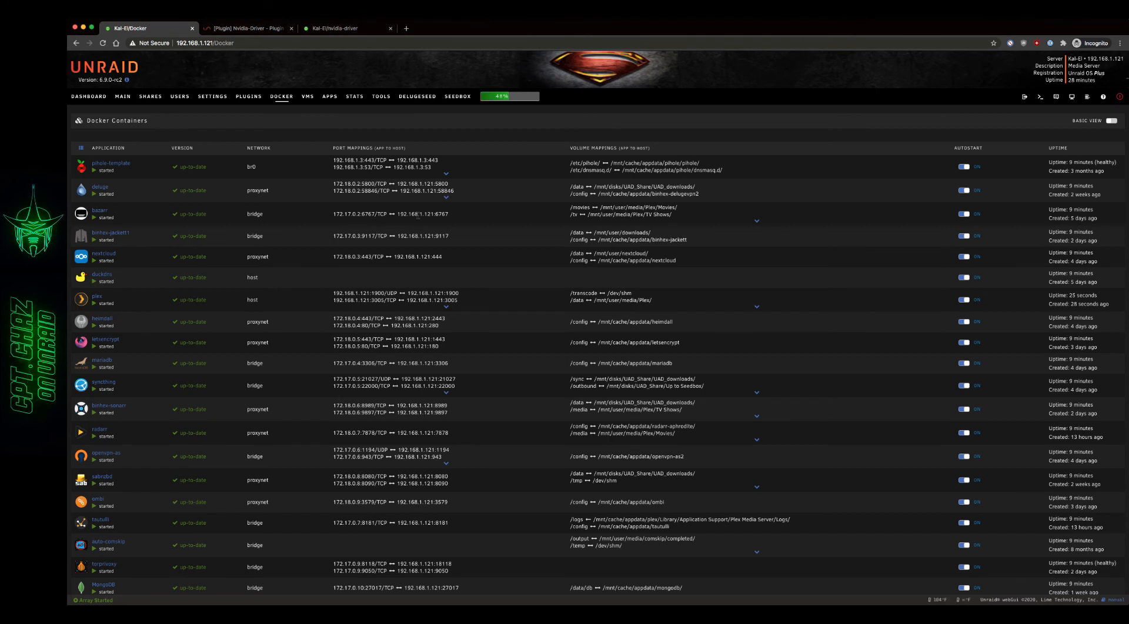
mouse_move(1120, 135)
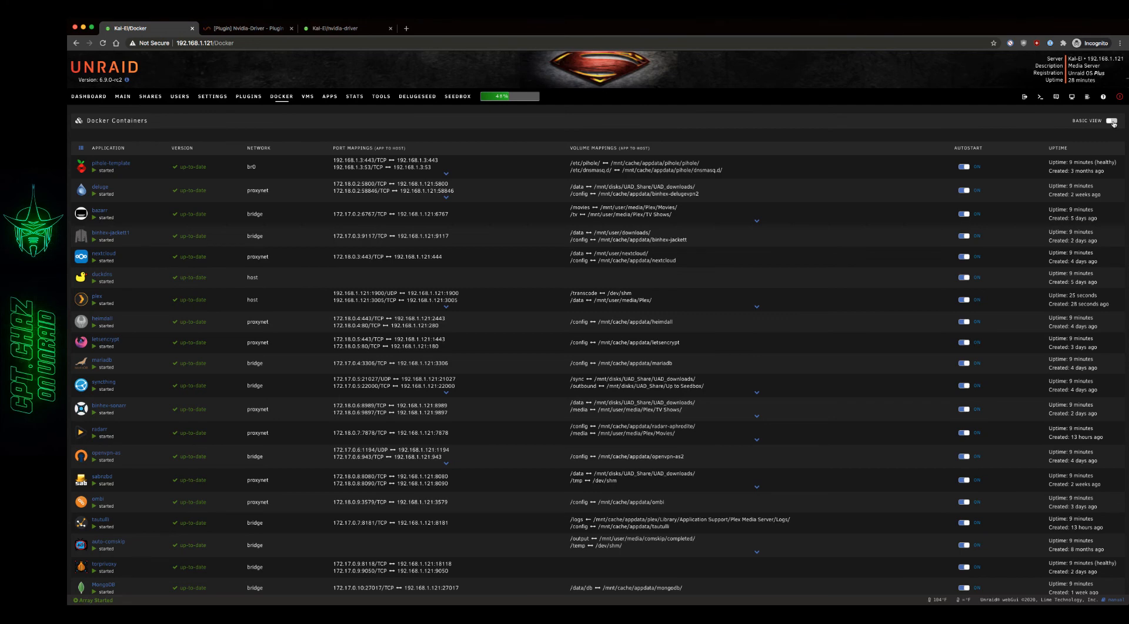
left_click(1111, 120)
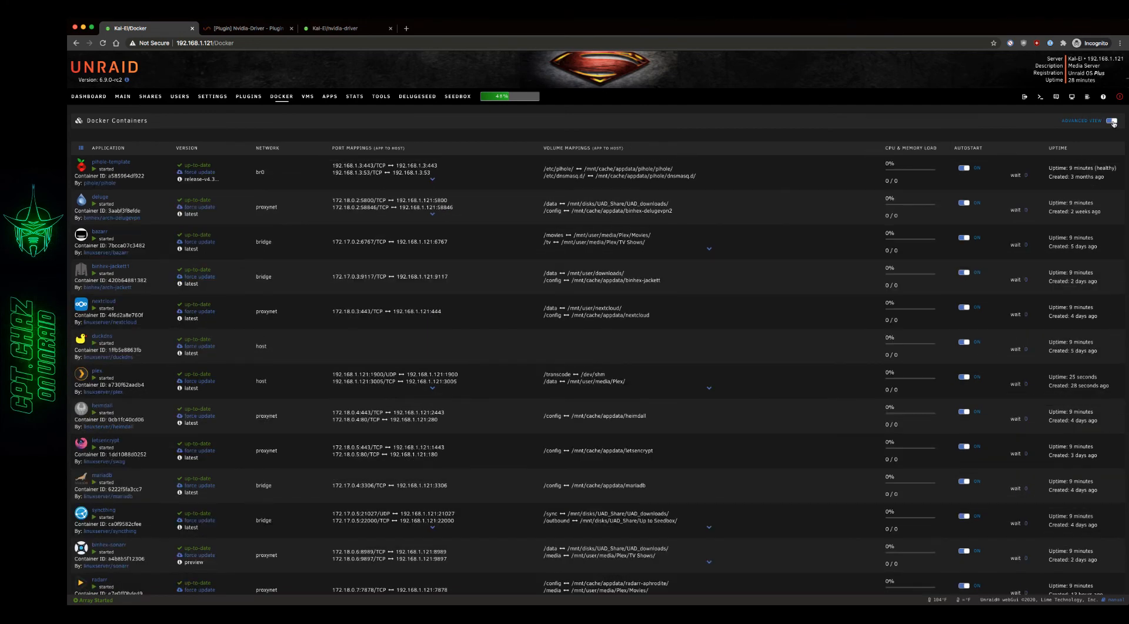
left_click(1111, 120)
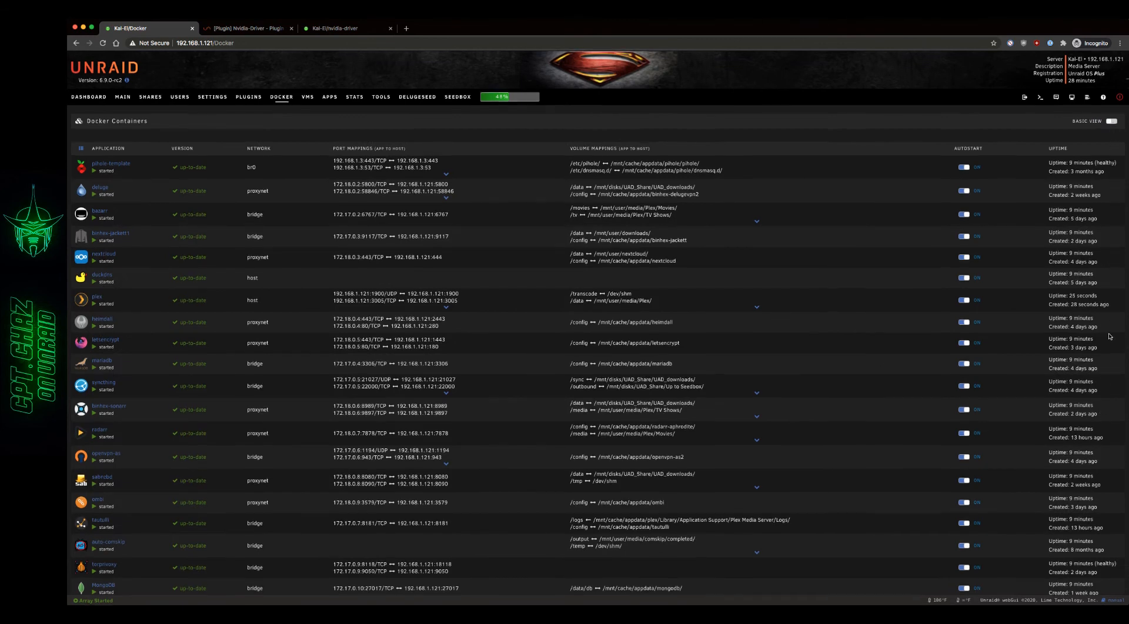
scroll("down", 3)
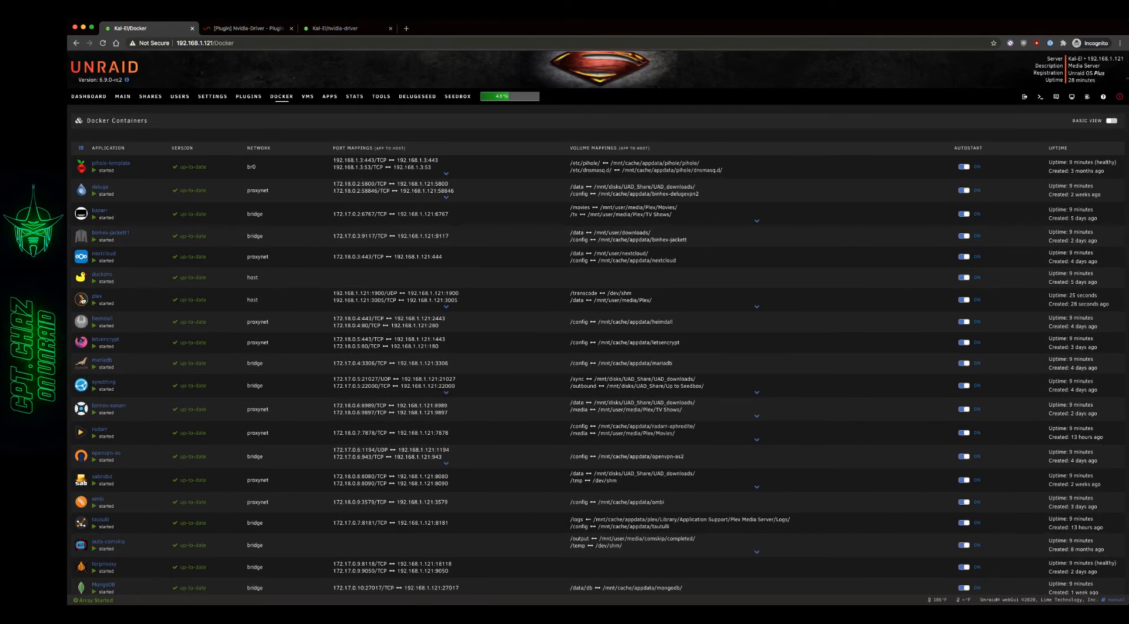
left_click(82, 299)
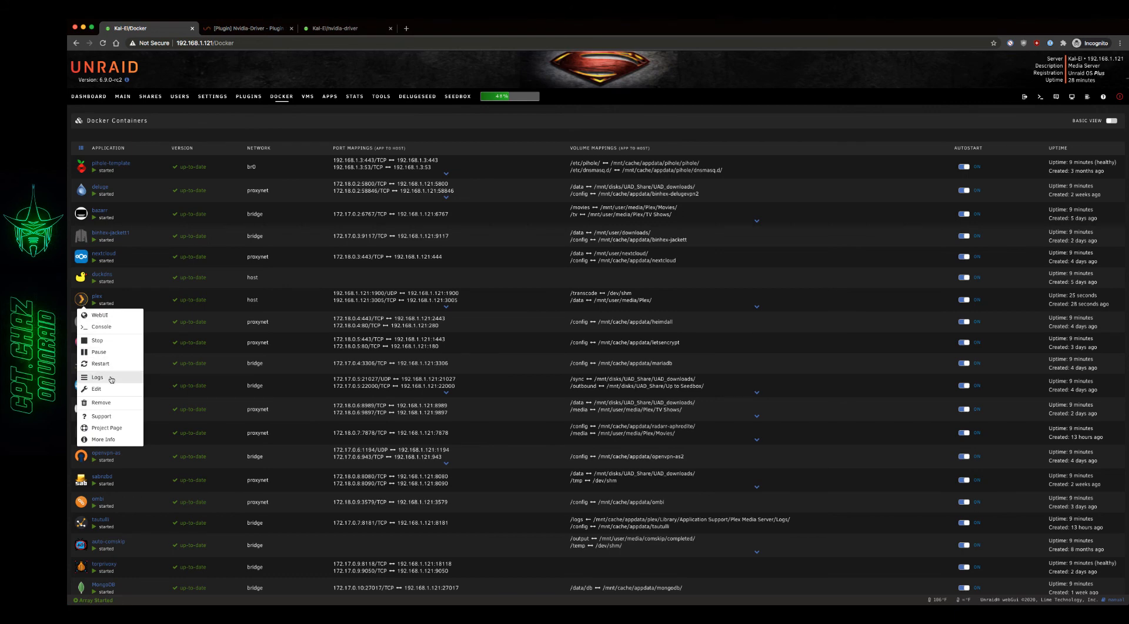
left_click(98, 377)
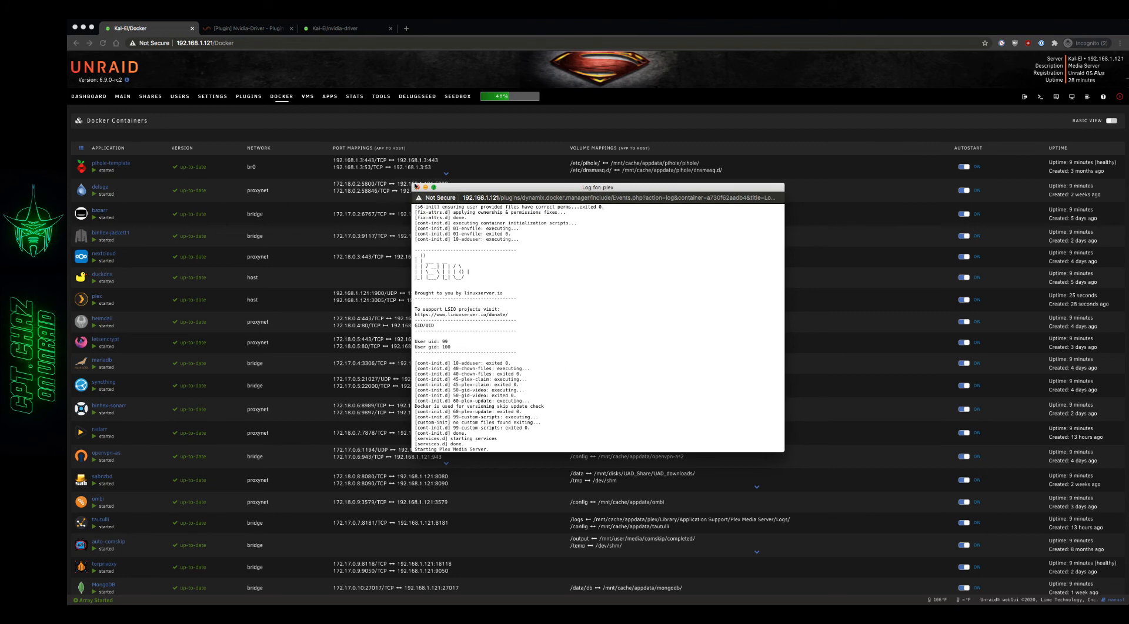
left_click(424, 187)
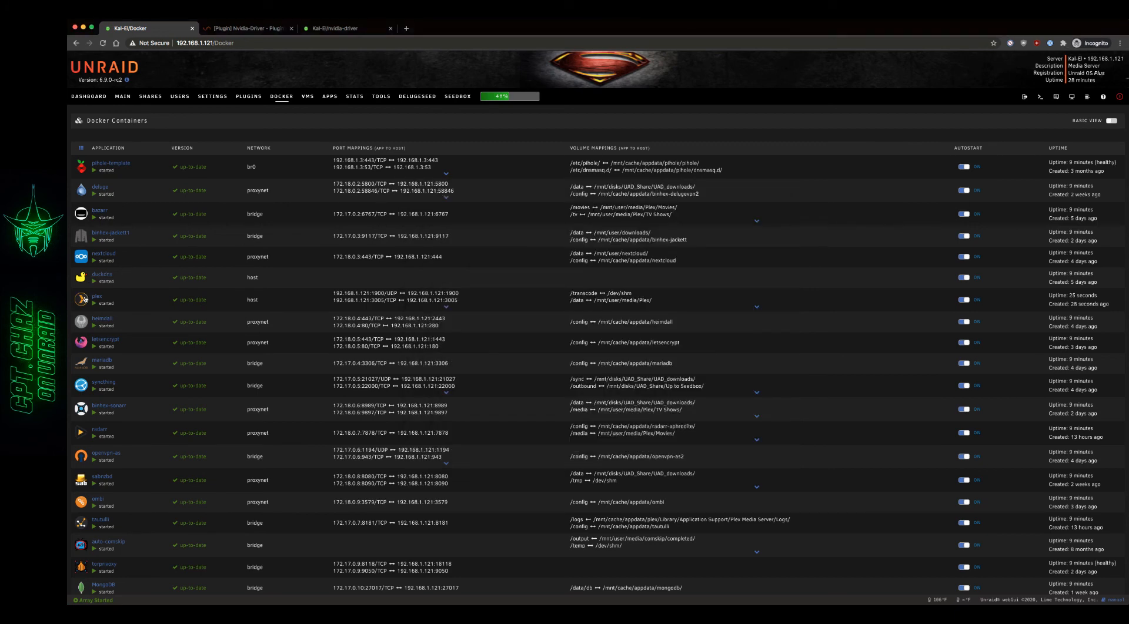
- Launch the Plex WebUI from the container and go to the server's Transcoder settings
left_click(81, 300)
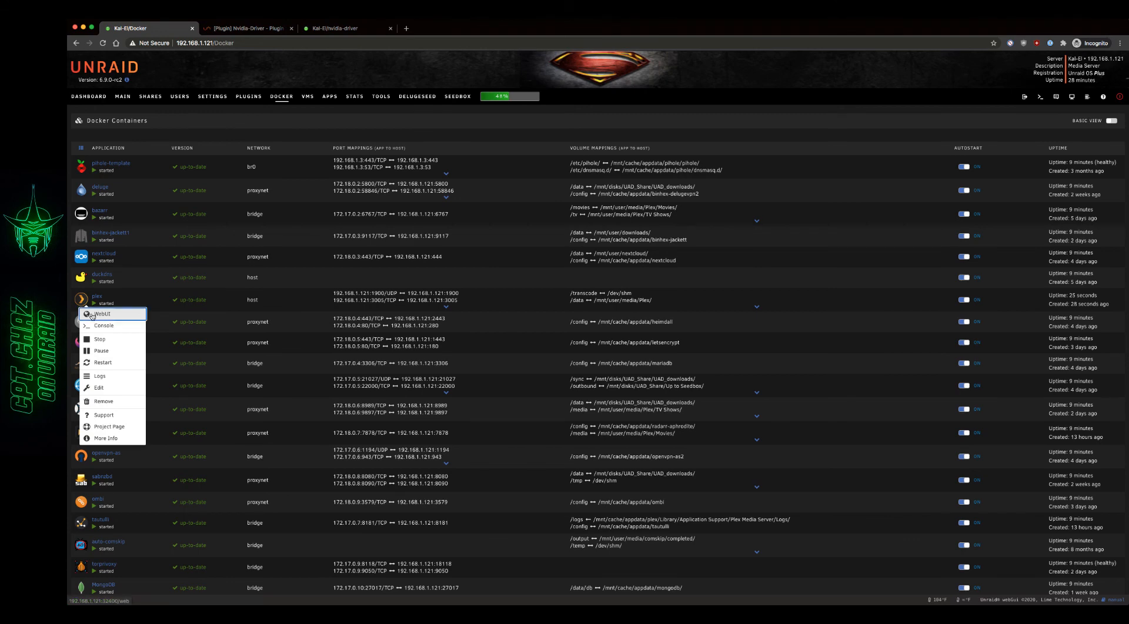
left_click(103, 314)
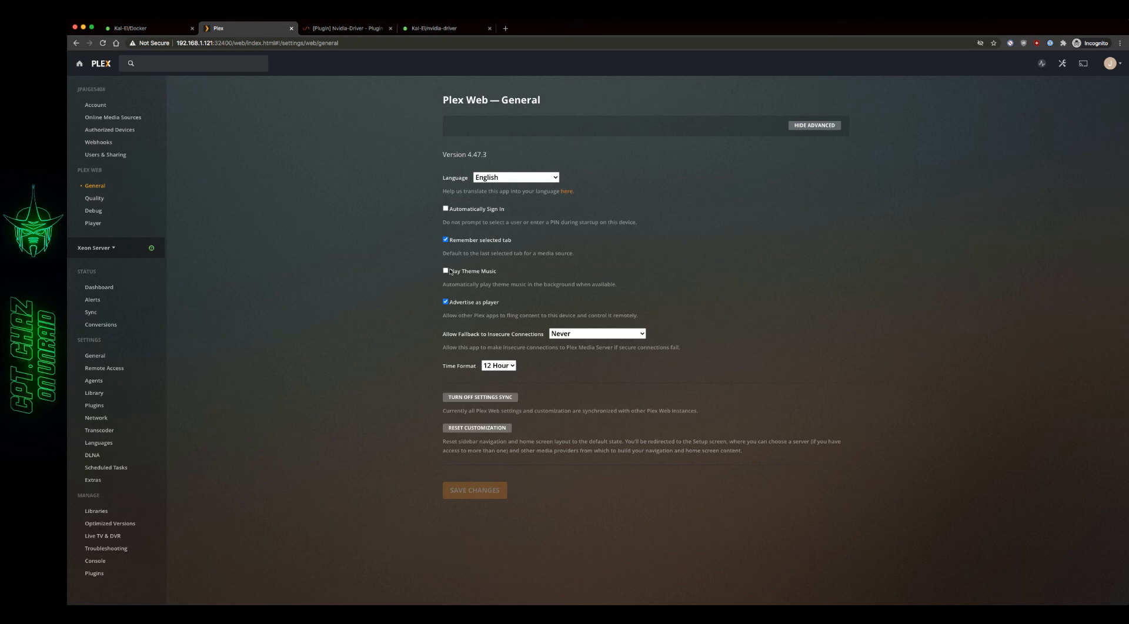
left_click(346, 28)
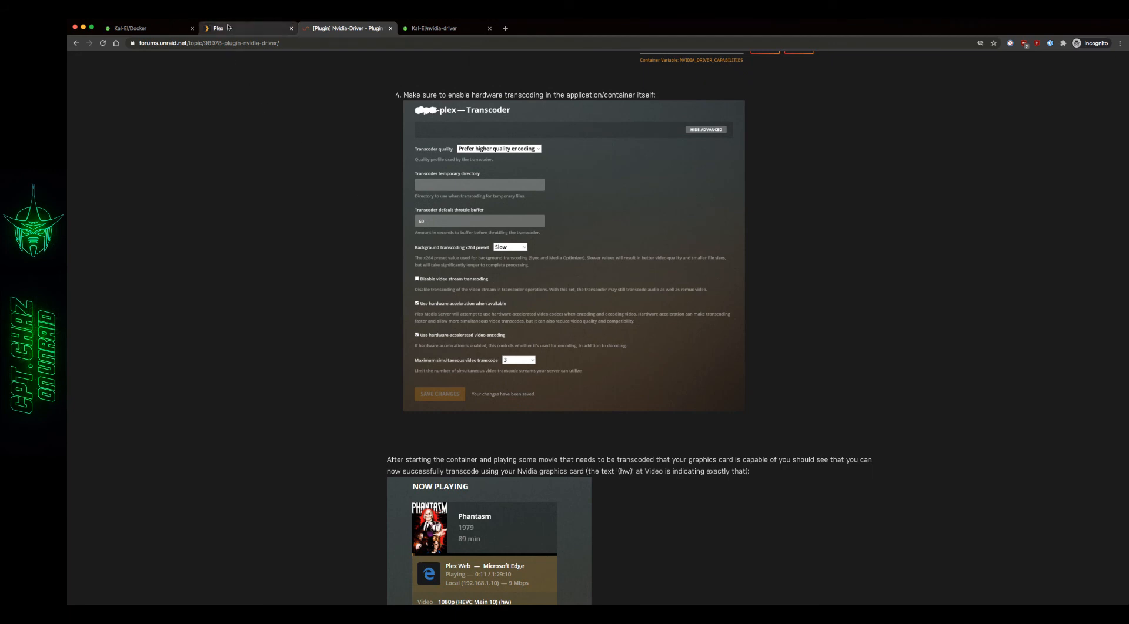
left_click(244, 28)
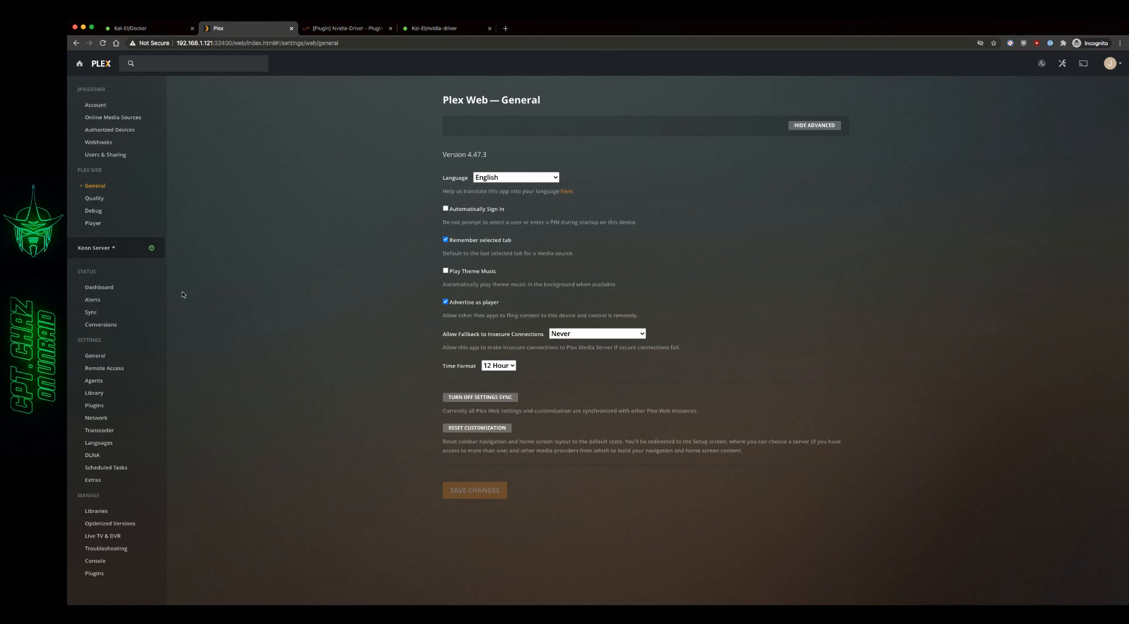
left_click(99, 430)
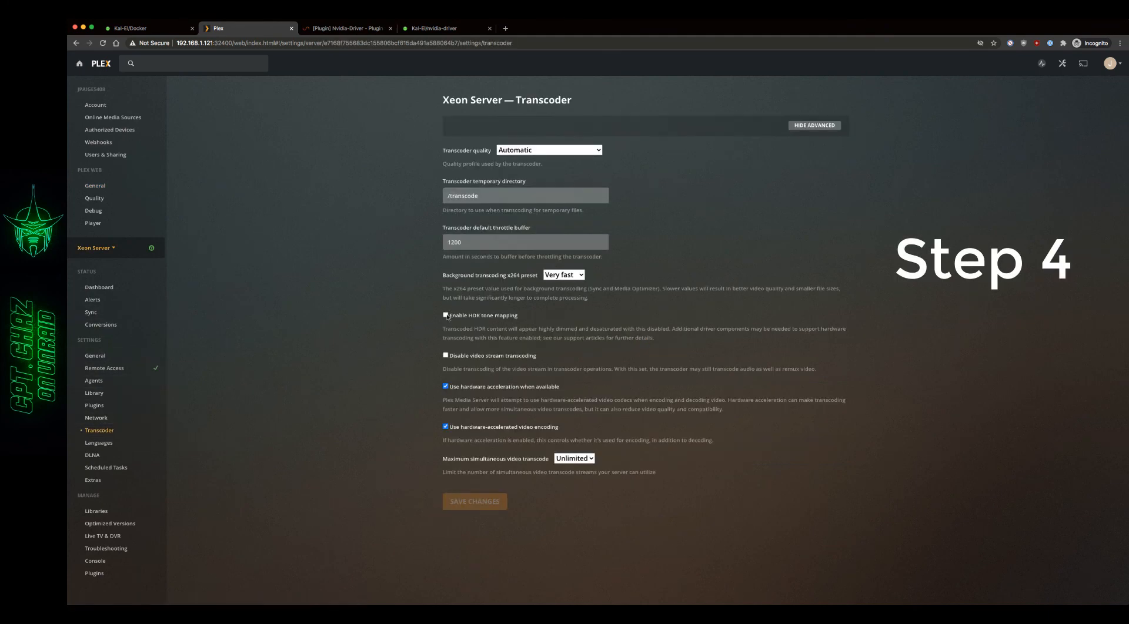
- Enable HDR tone mapping, save the transcoder settings, and go to the server Dashboard
left_click(444, 315)
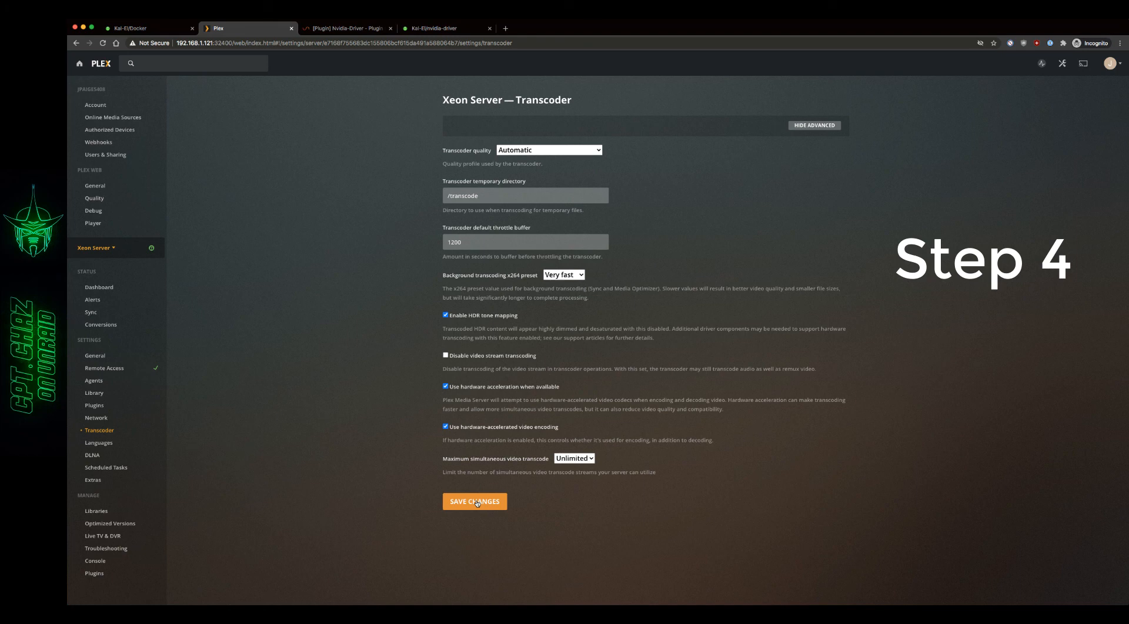
left_click(474, 500)
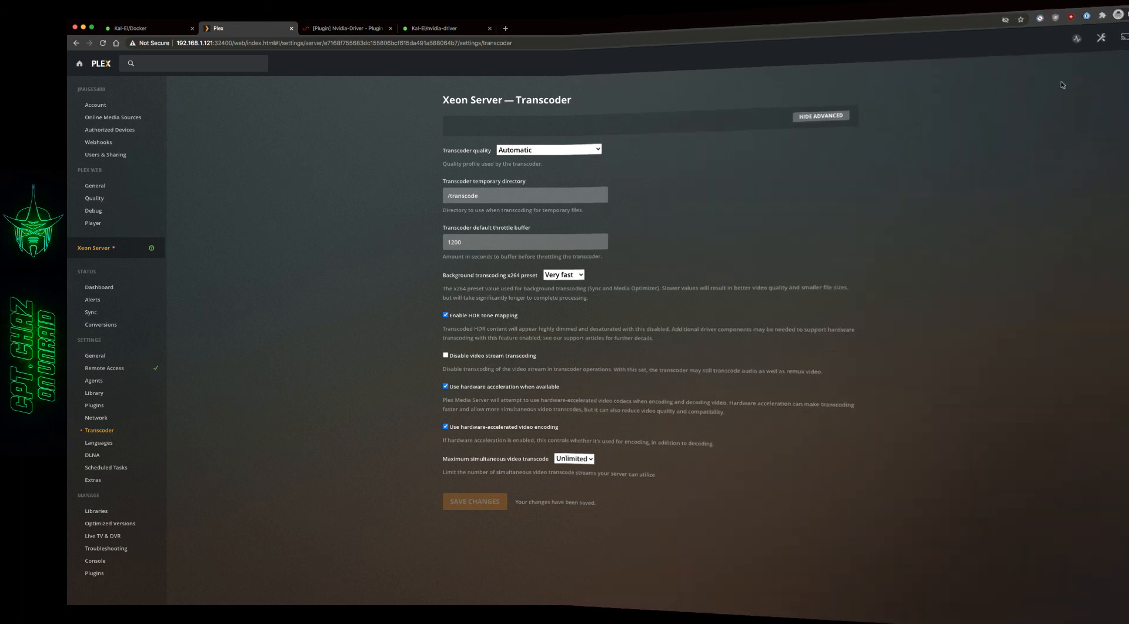
left_click(99, 287)
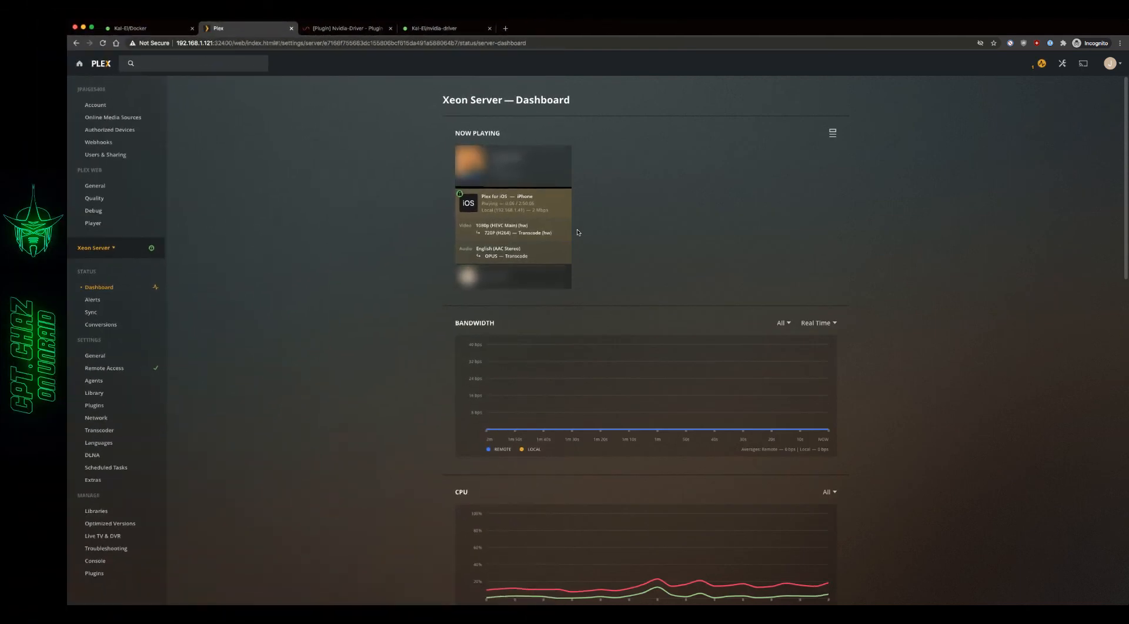
mouse_move(607, 236)
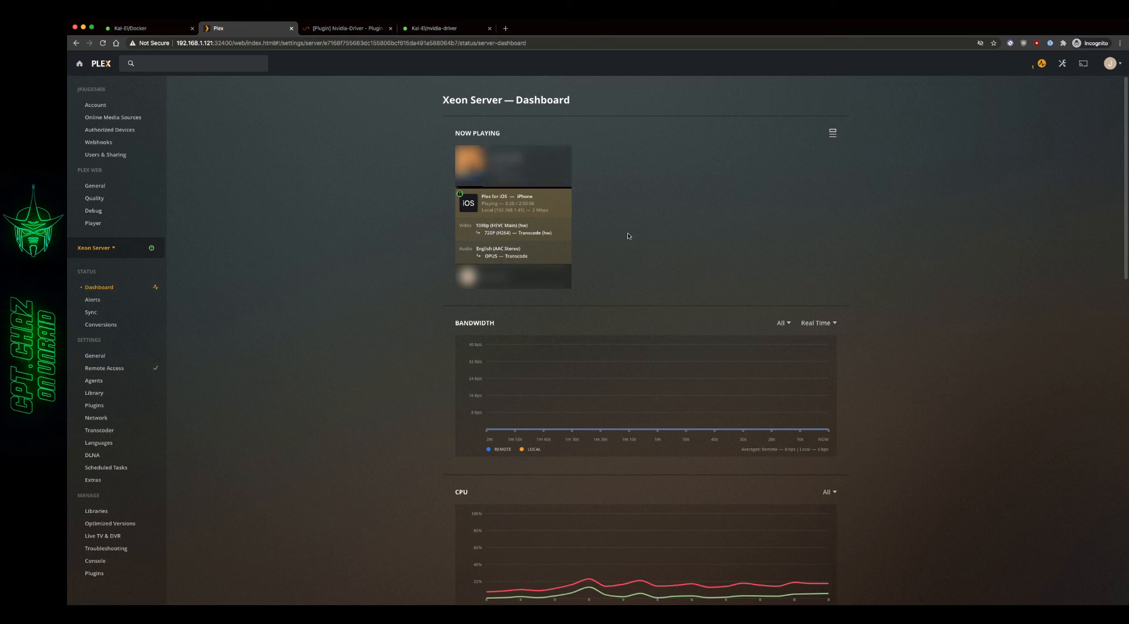
mouse_move(524, 229)
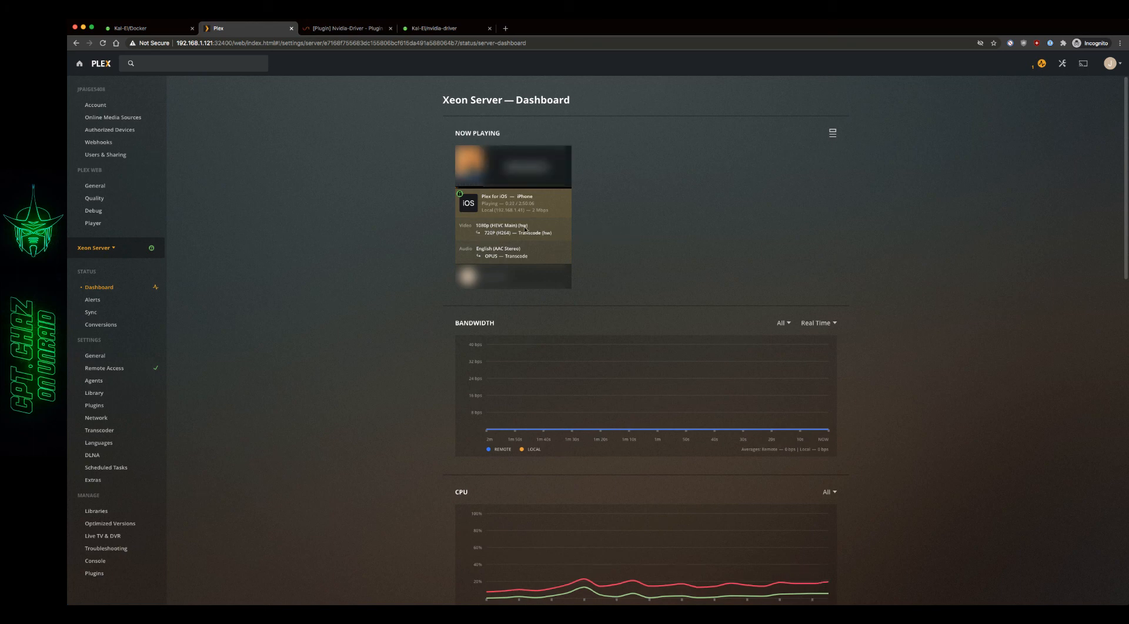
mouse_move(599, 242)
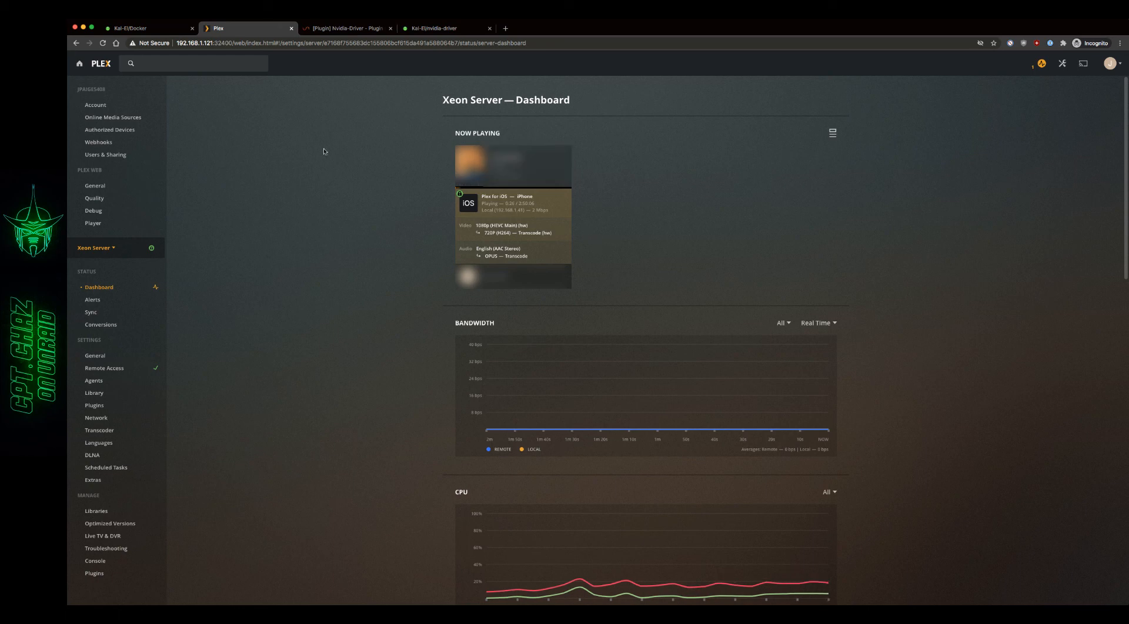
- After confirming Transcode (hw) playback, switch back to the Unraid Docker containers page
left_click(140, 28)
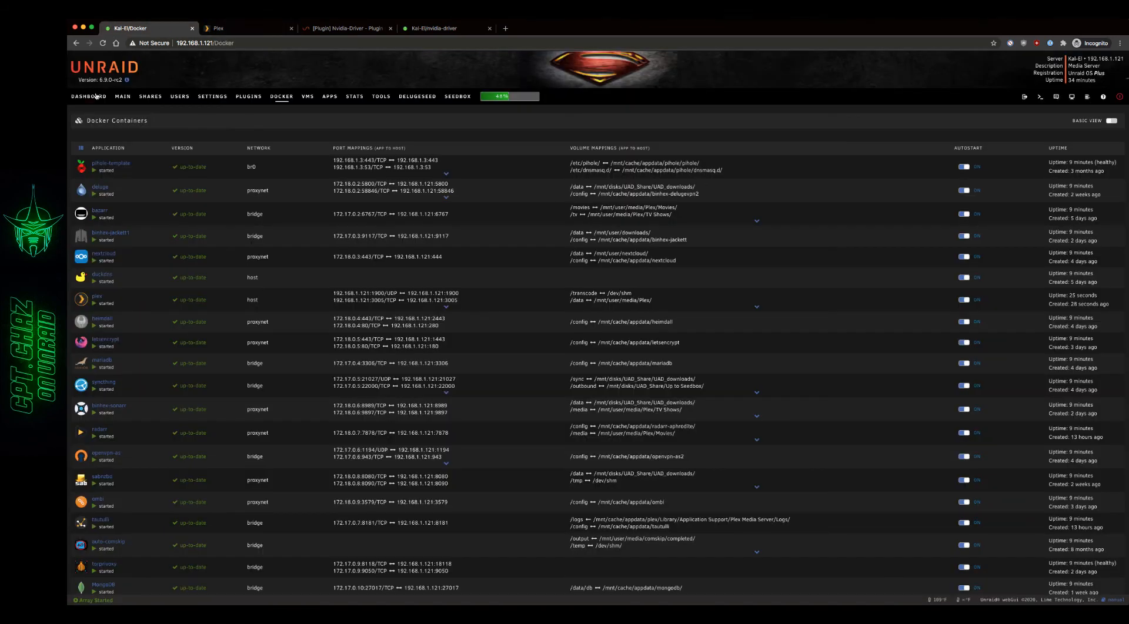
- Show the Unraid dashboard's GPU panel with the Quadro P2000's active session
left_click(88, 95)
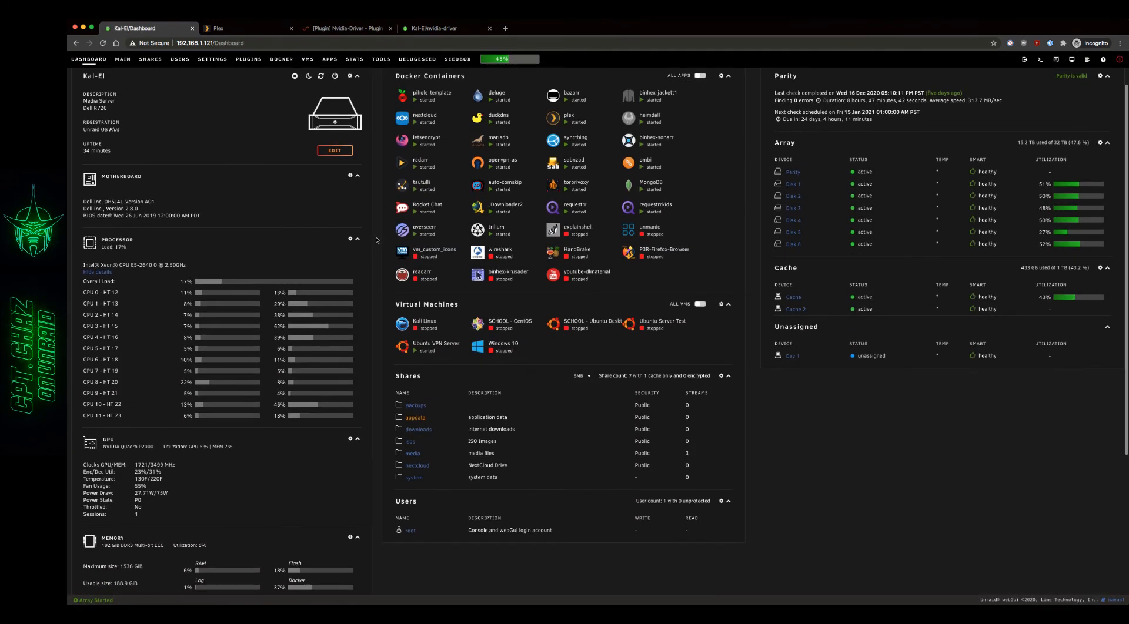
scroll("down", 3)
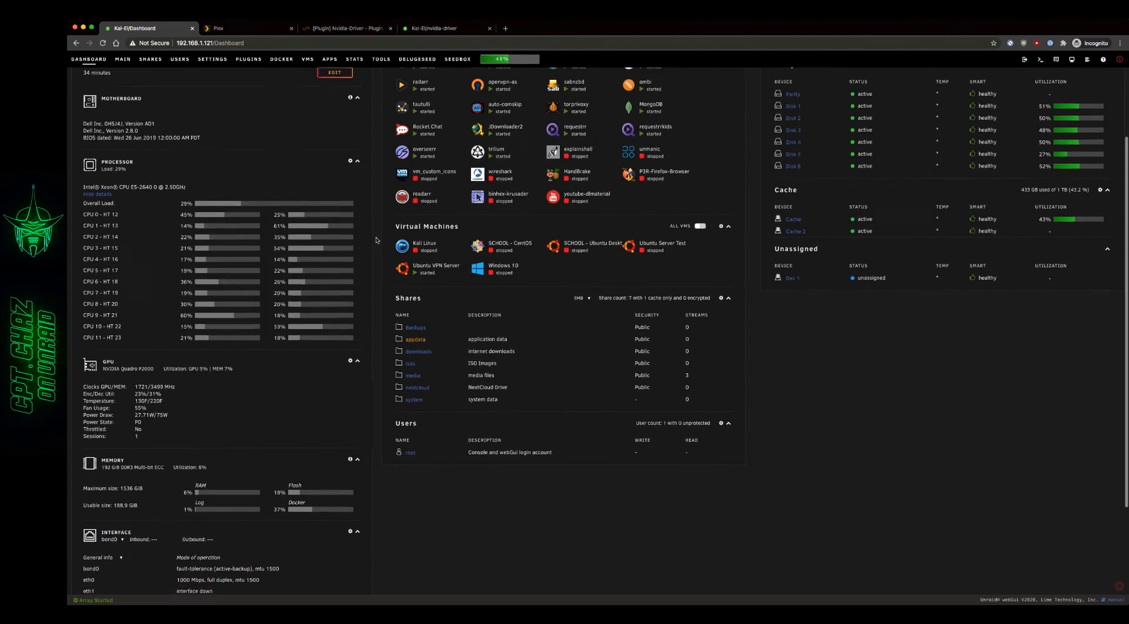